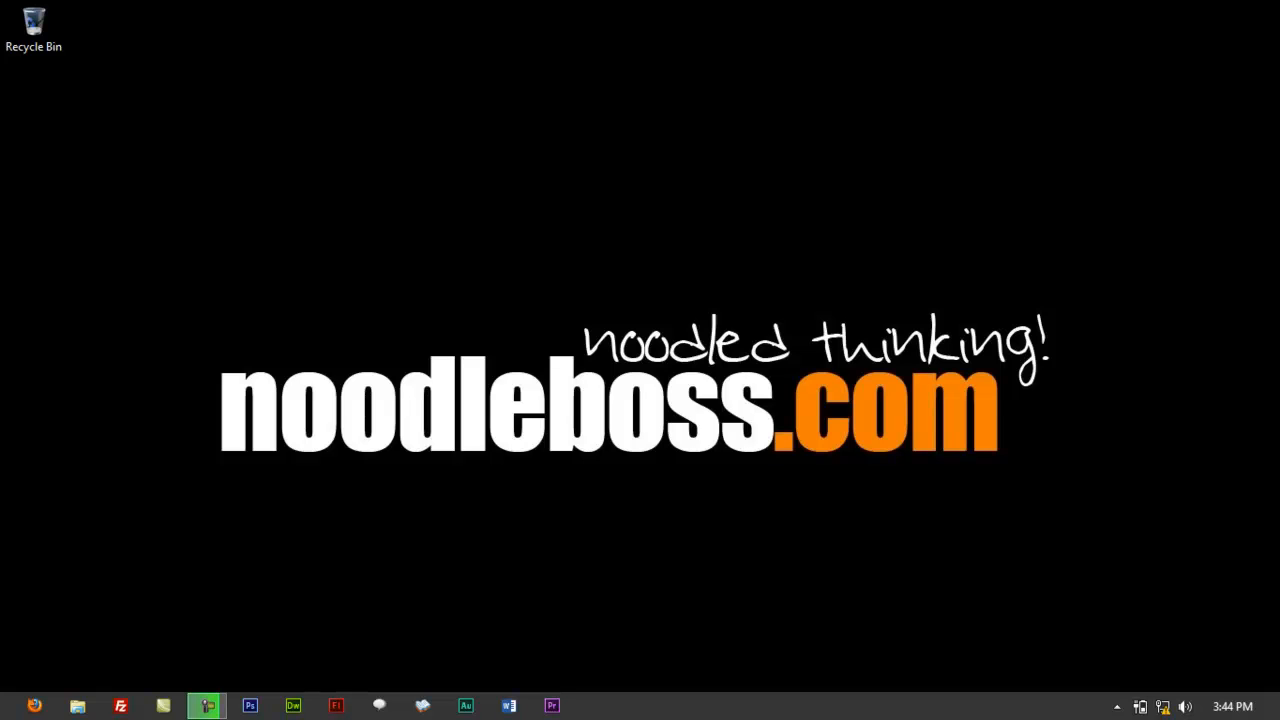
{"action": "mouse_move", "coordinate": [1100, 638]}
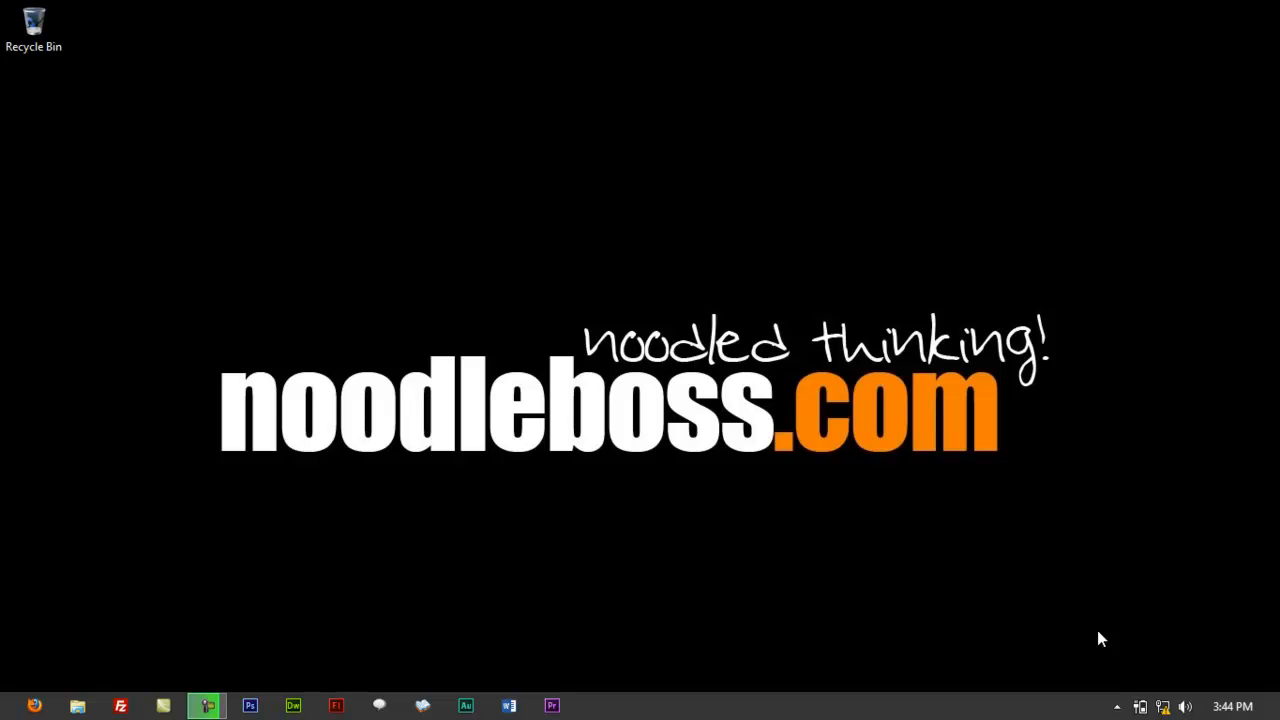
{"action": "mouse_move", "coordinate": [444, 588]}
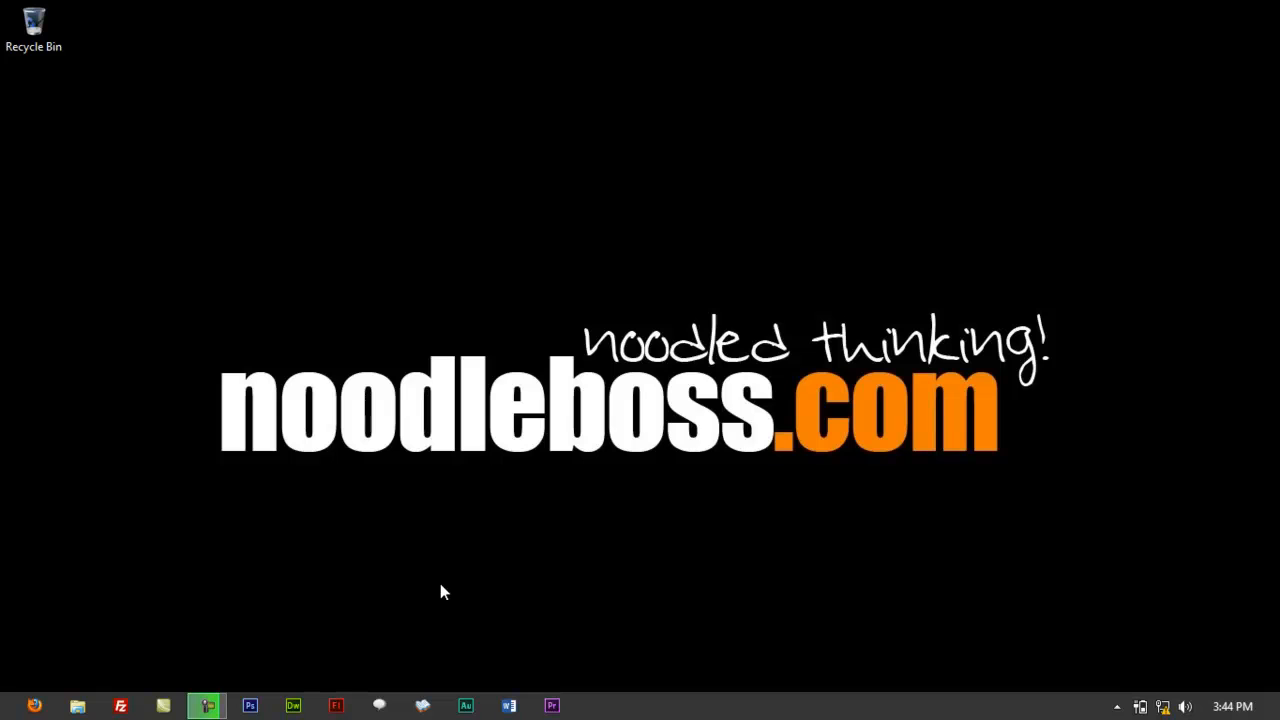
{"action": "mouse_move", "coordinate": [216, 340]}
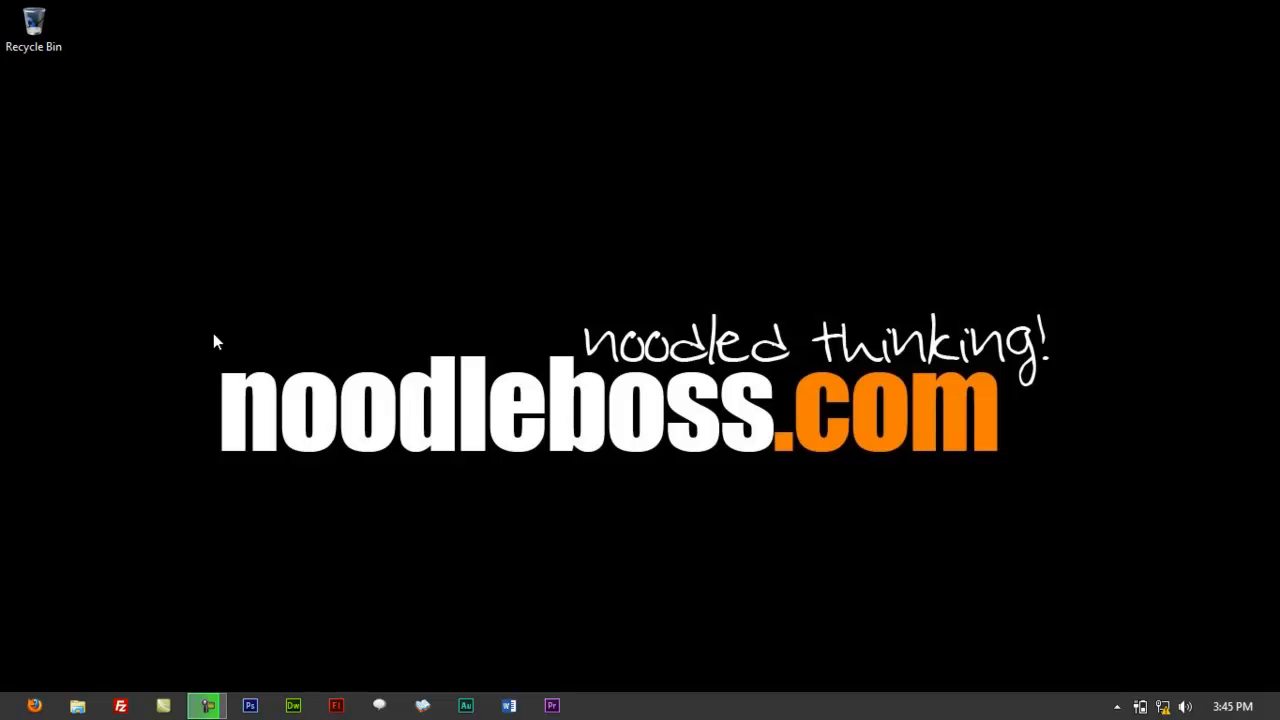
{"action": "mouse_move", "coordinate": [32, 704]}
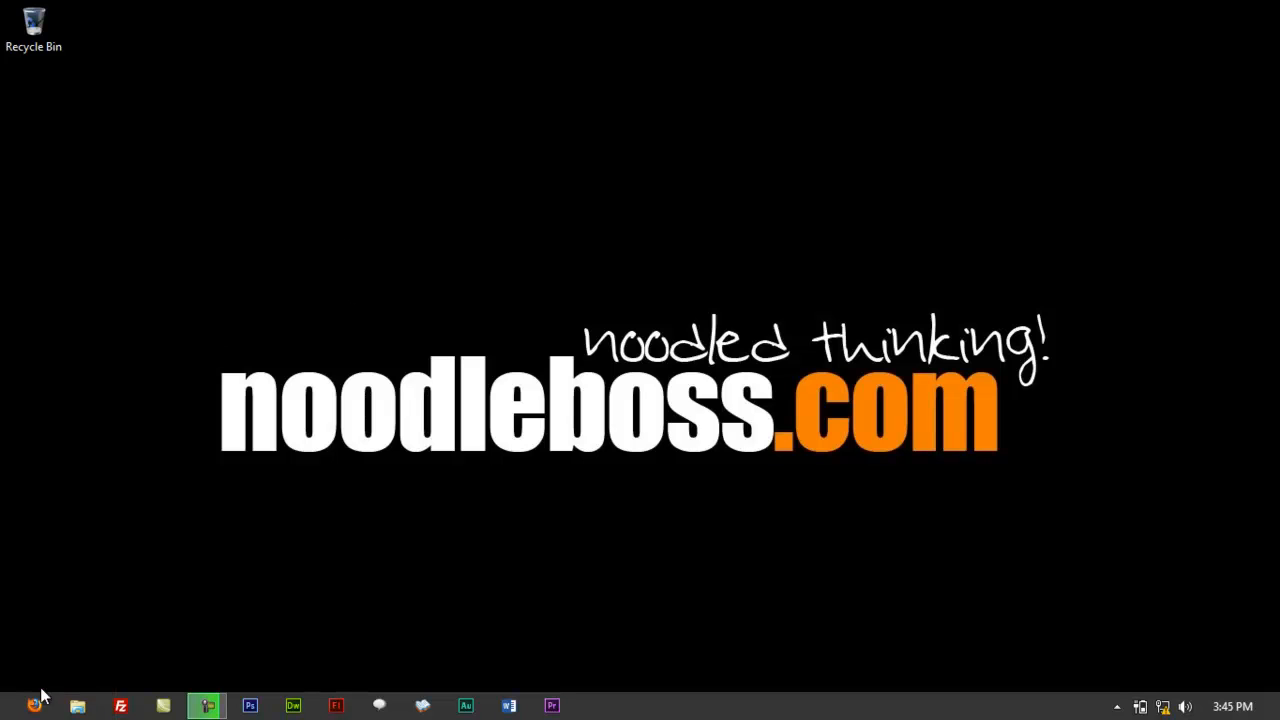
- Launch Firefox from the taskbar and focus the address bar for the router address
{"action": "left_click", "coordinate": [32, 706]}
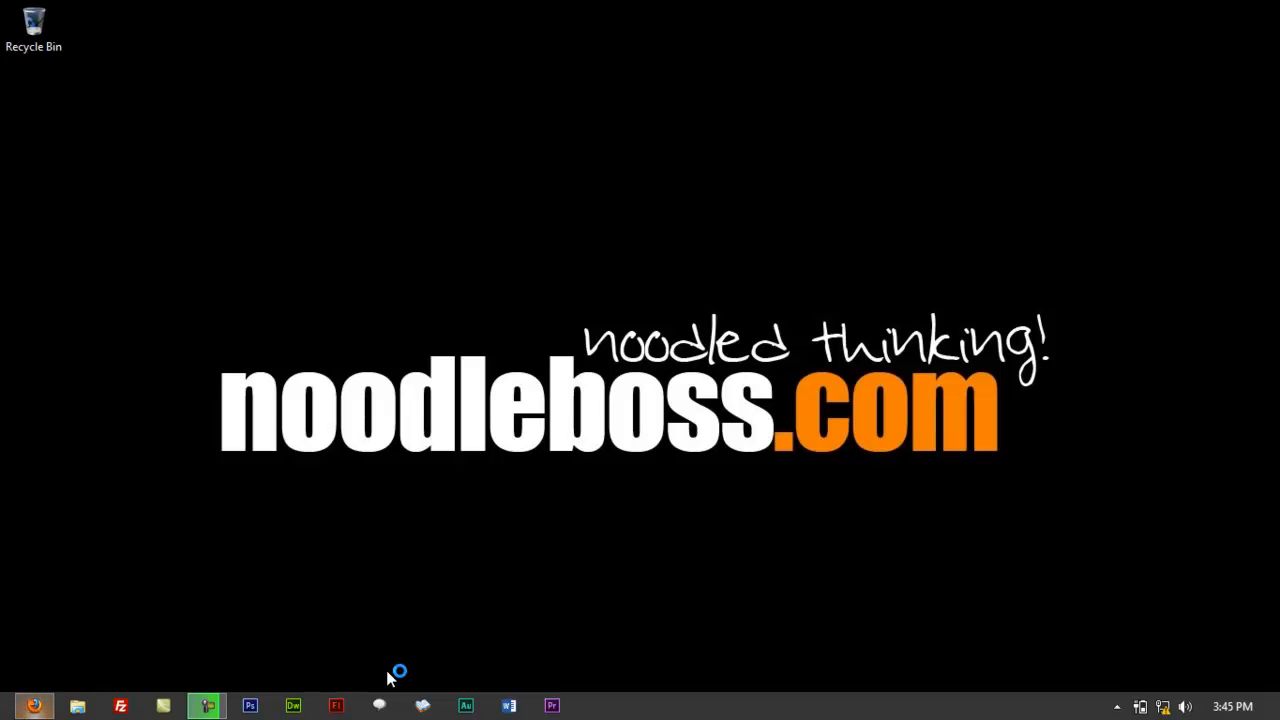
{"action": "mouse_move", "coordinate": [144, 632]}
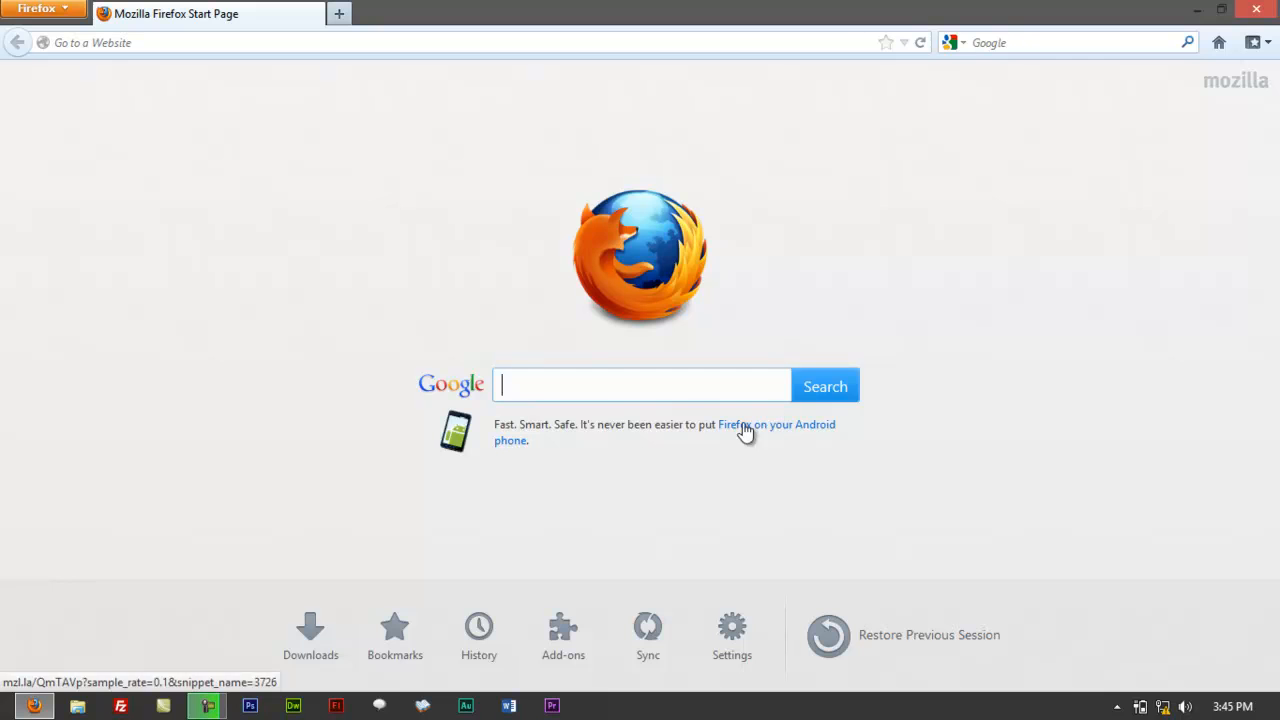
{"action": "left_click", "coordinate": [1256, 8]}
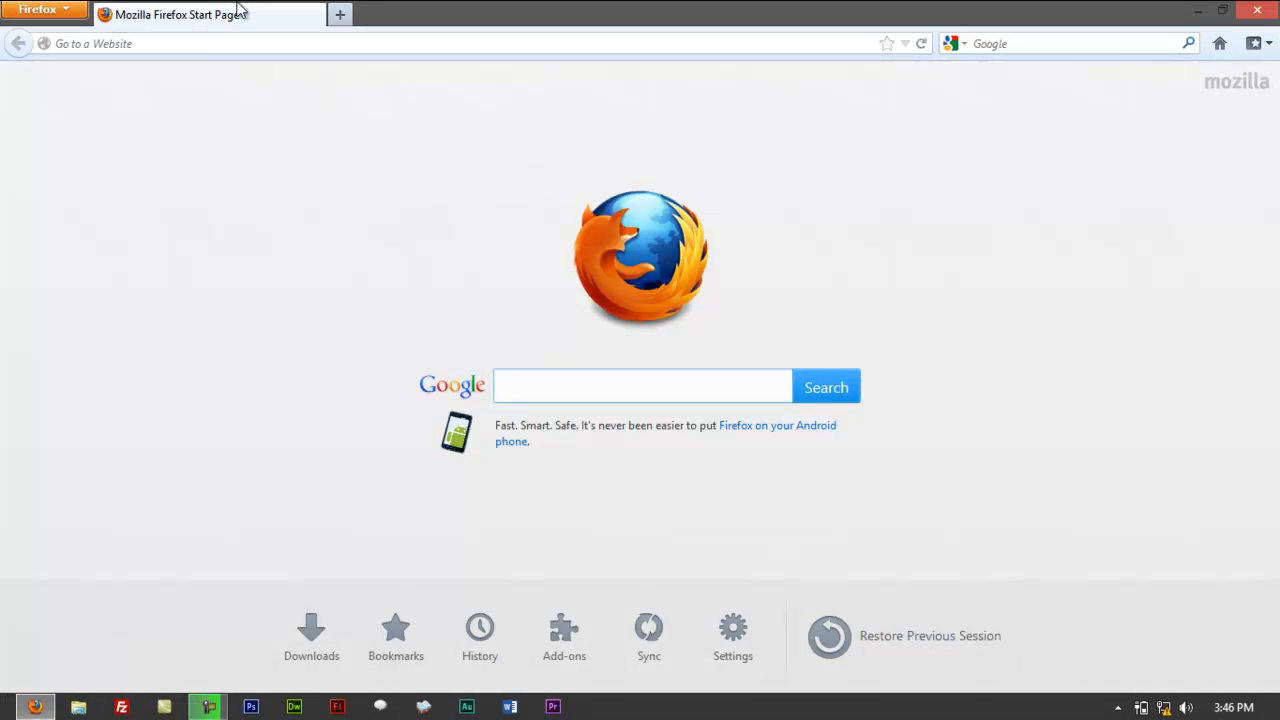
{"action": "left_click", "coordinate": [130, 44]}
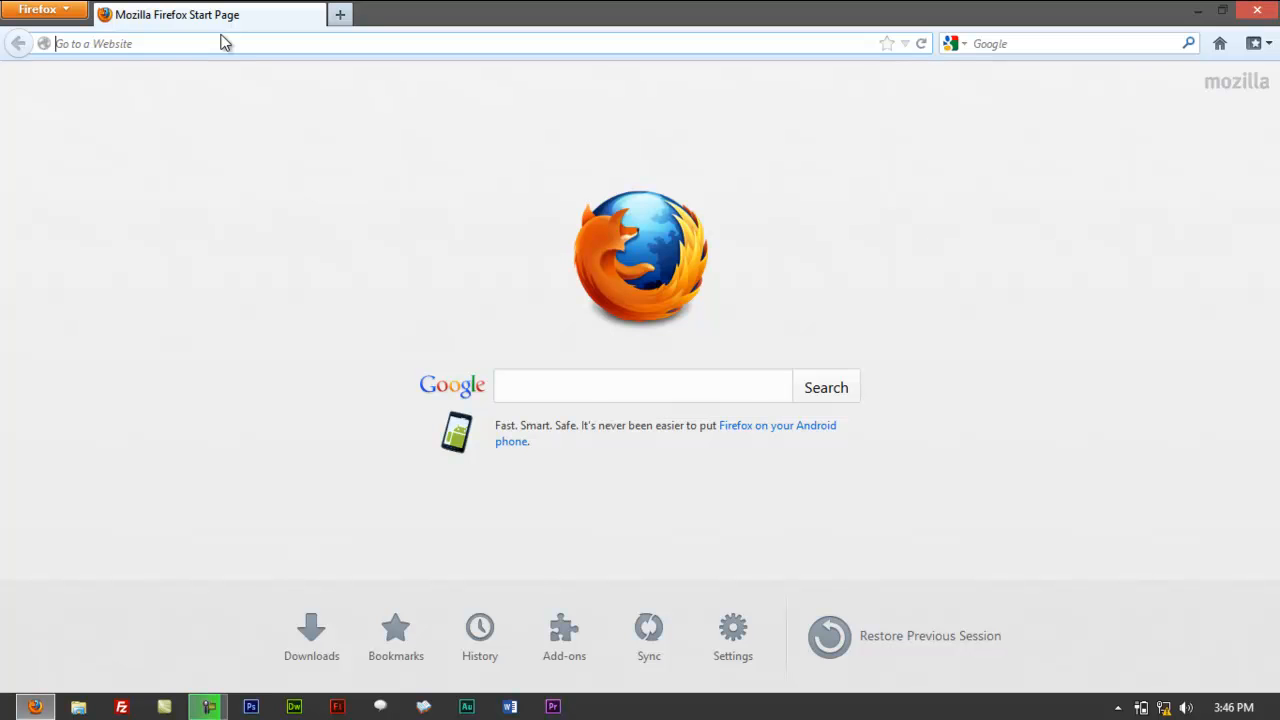
- Try the router page at 192.168.0.1, then at 192.168.1.1 instead
{"action": "type", "text": "192."}
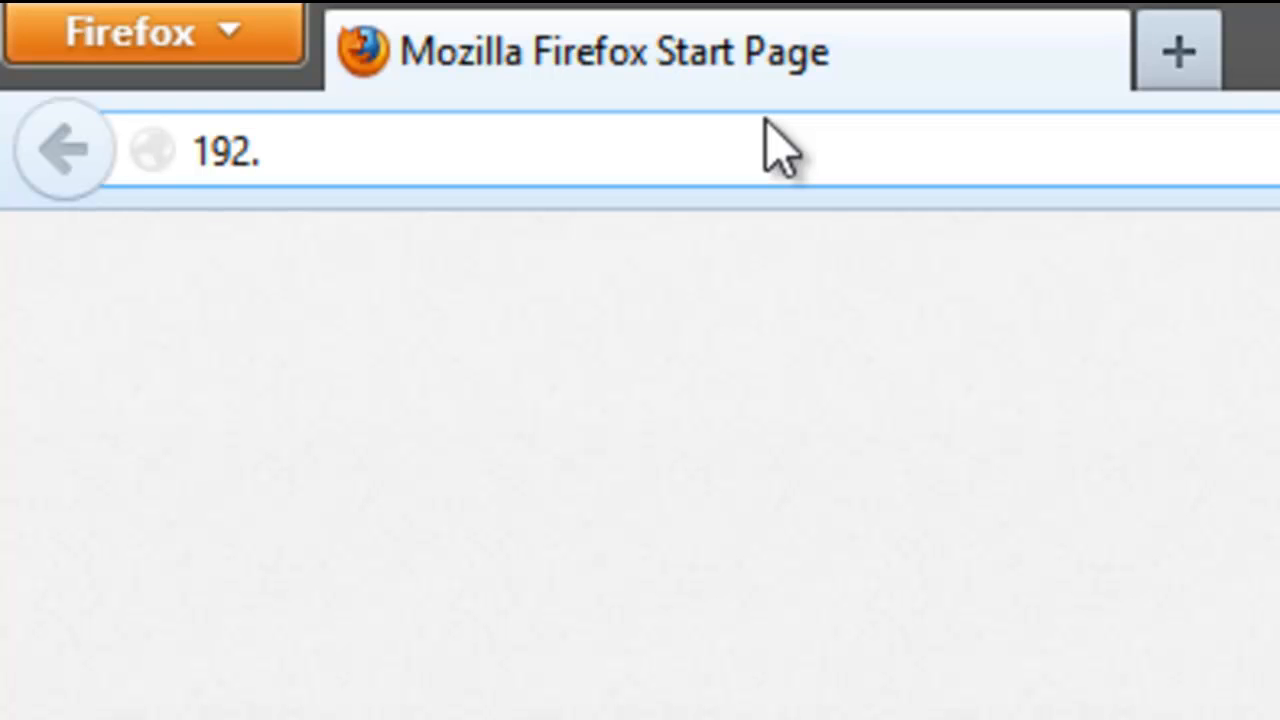
{"action": "type", "text": "168.0.1"}
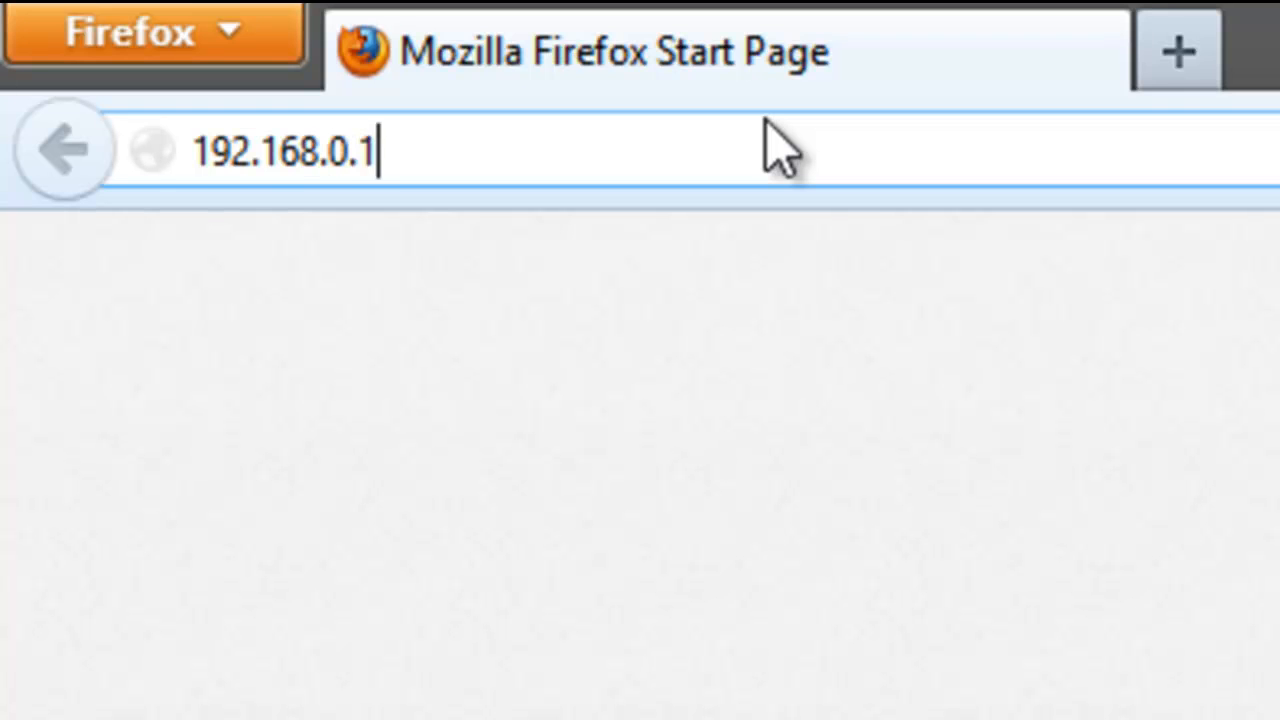
{"action": "mouse_move", "coordinate": [660, 330]}
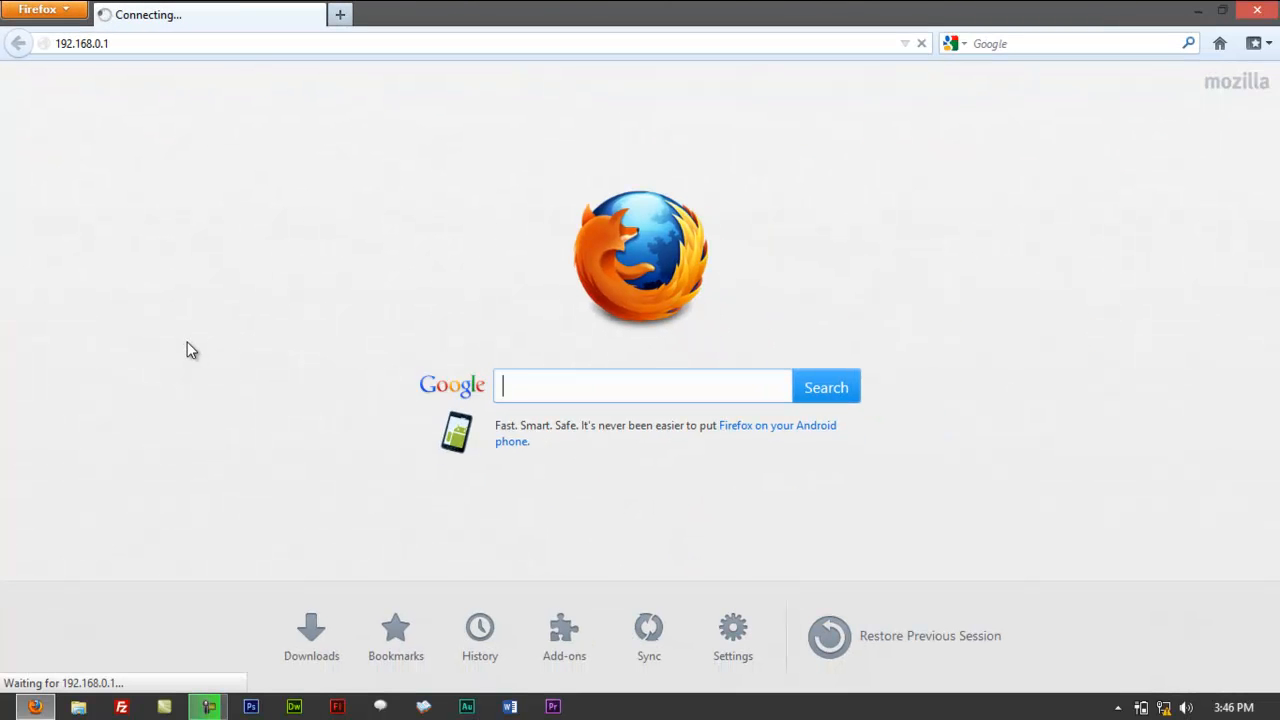
{"action": "left_click", "coordinate": [82, 44]}
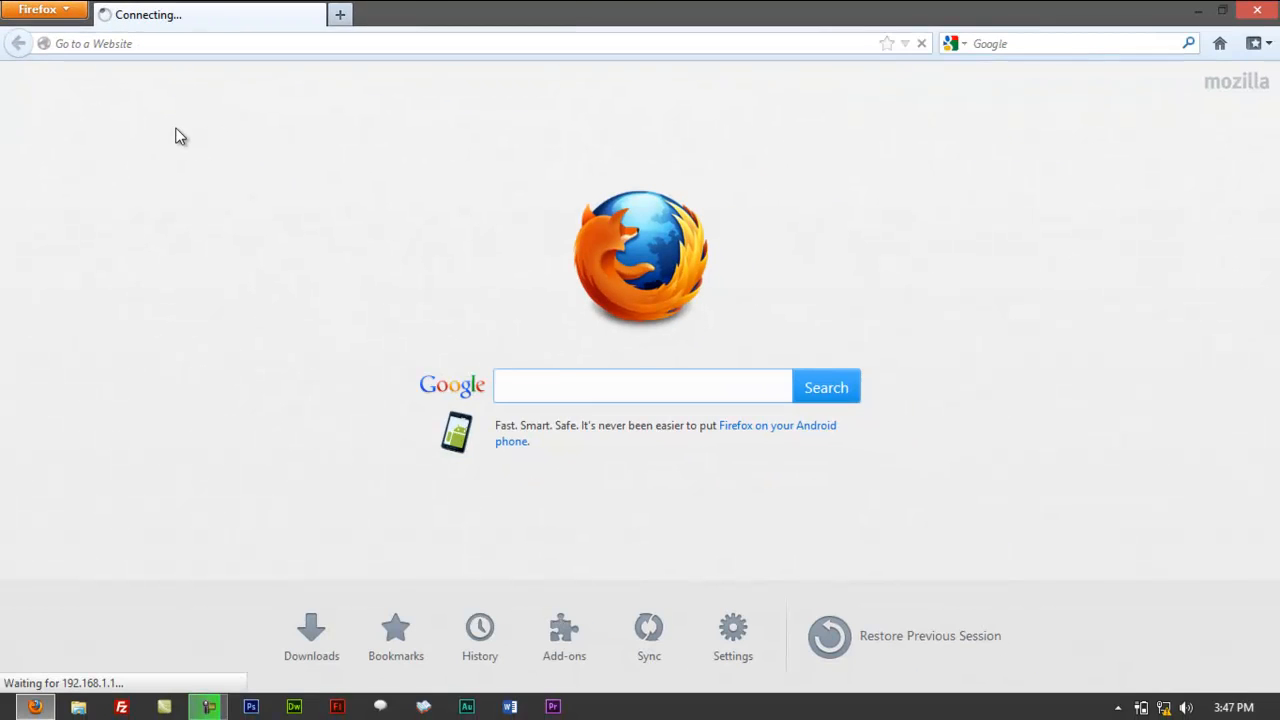
{"action": "left_click", "coordinate": [642, 386]}
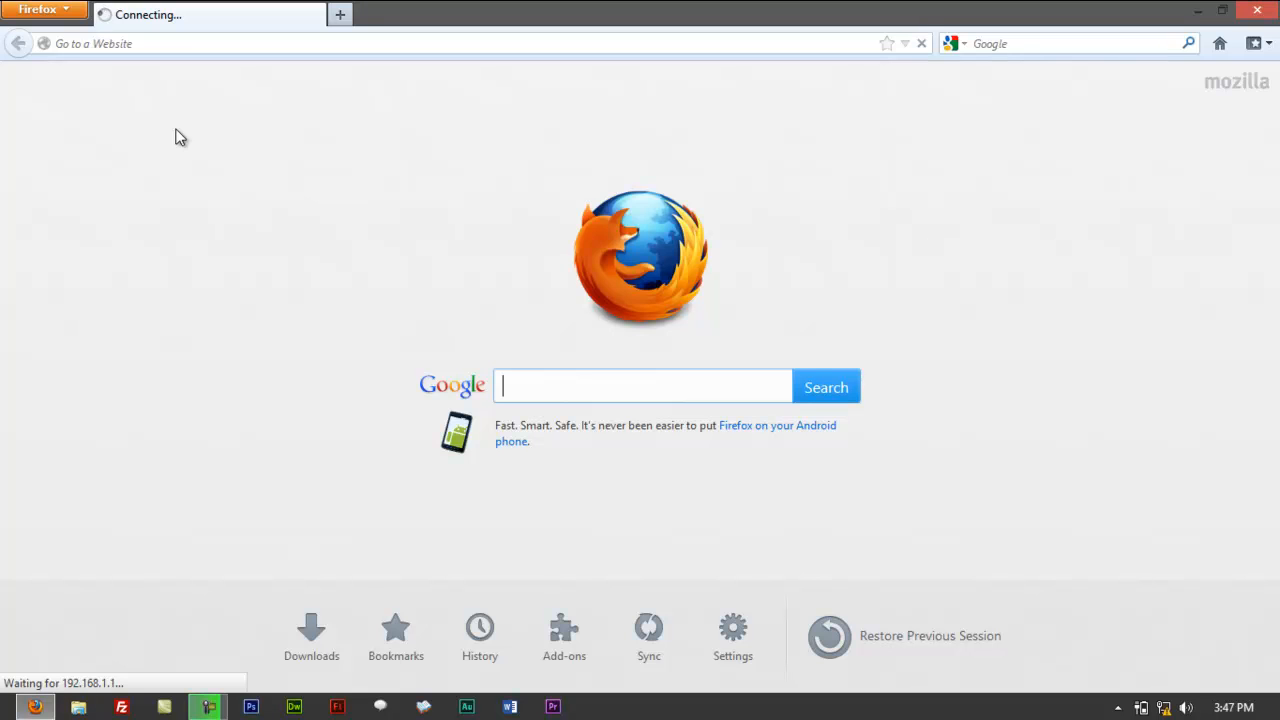
{"action": "mouse_move", "coordinate": [180, 194]}
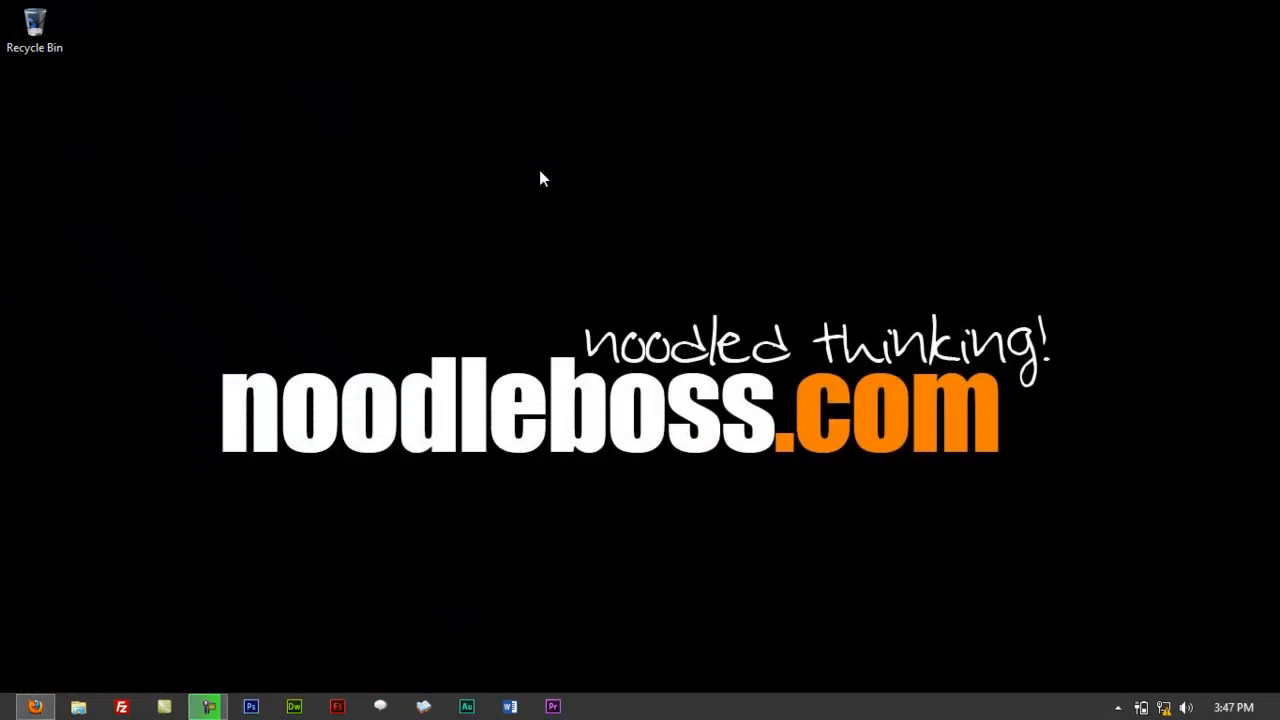
{"action": "mouse_move", "coordinate": [644, 188]}
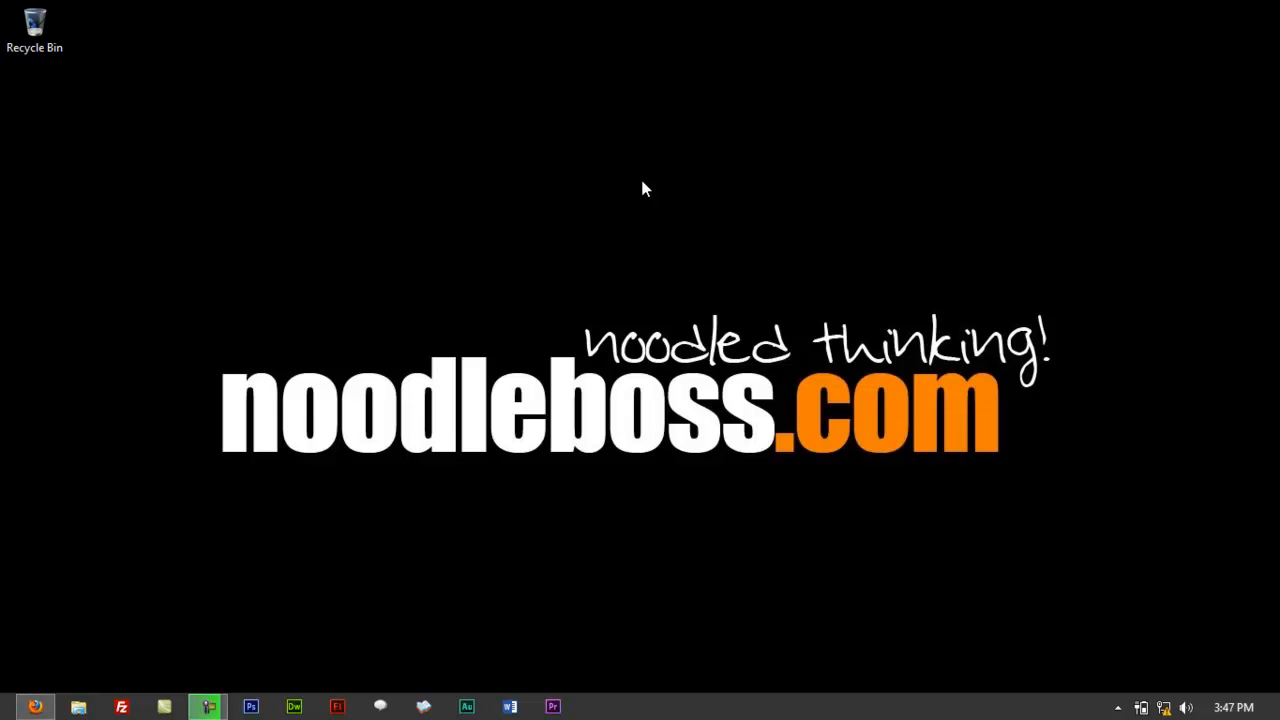
{"action": "mouse_move", "coordinate": [500, 292]}
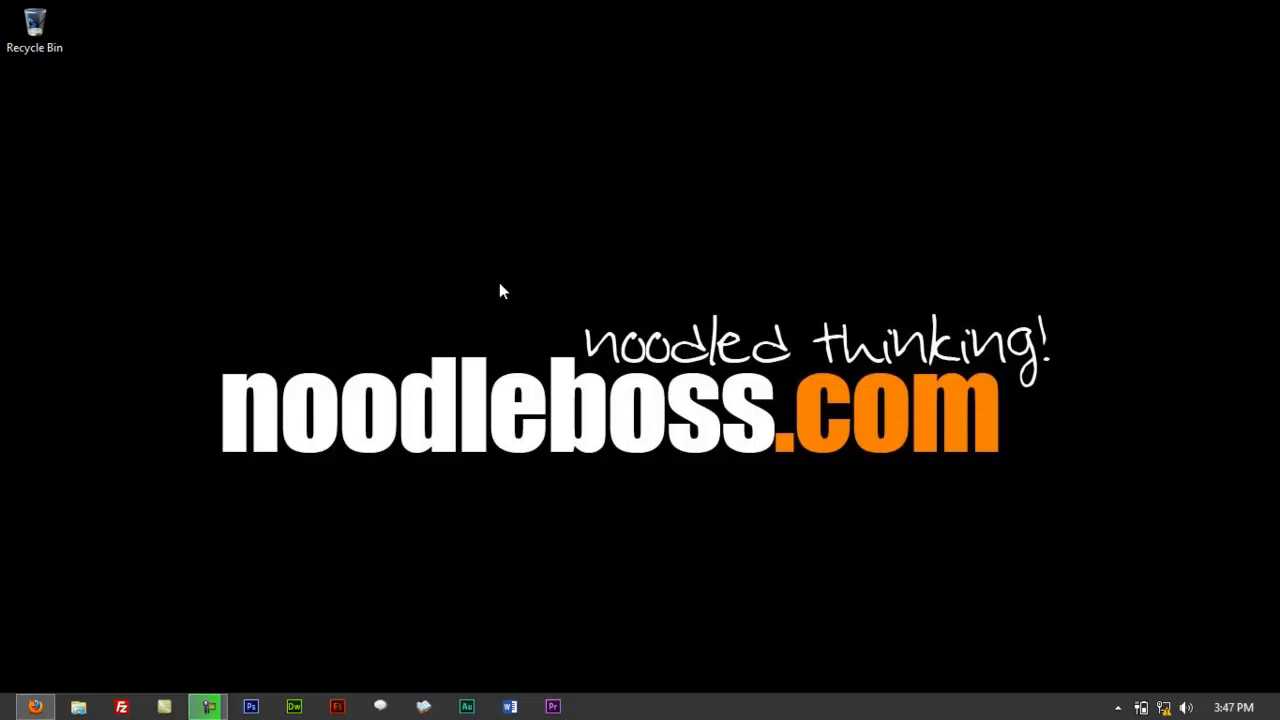
- Restore the connecting Firefox window from the taskbar
{"action": "left_click", "coordinate": [36, 708]}
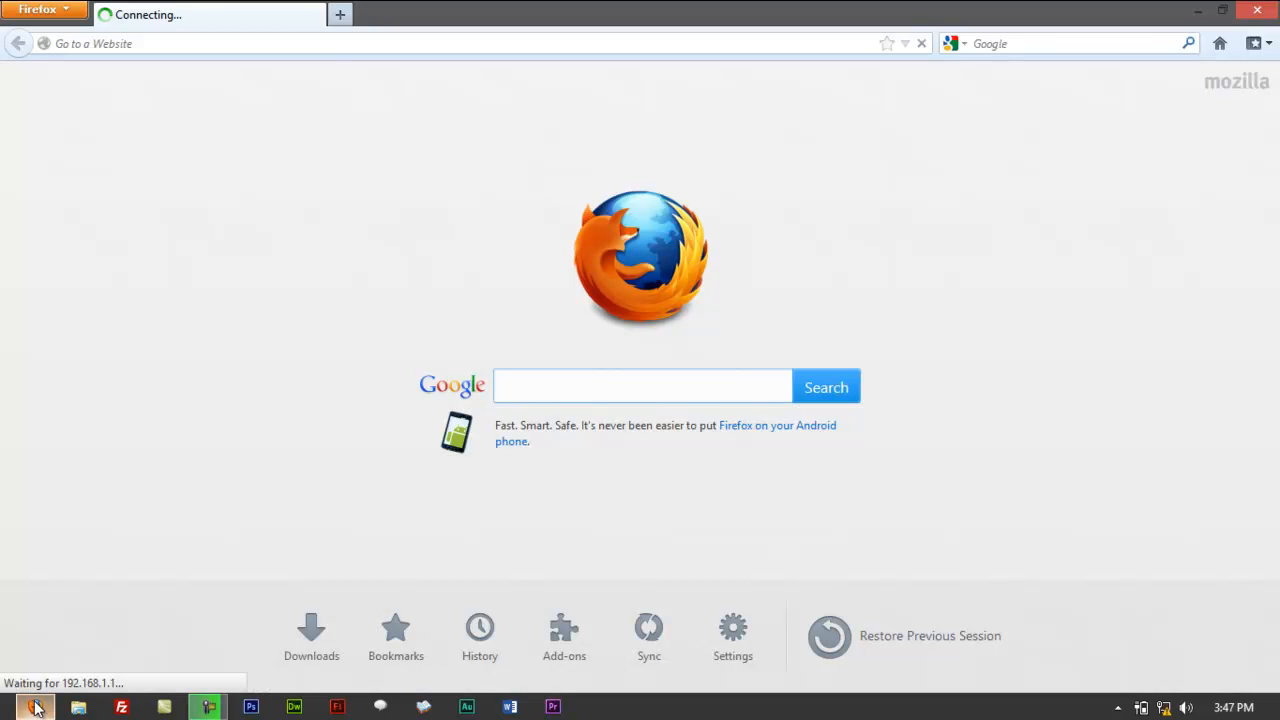
{"action": "mouse_move", "coordinate": [350, 42]}
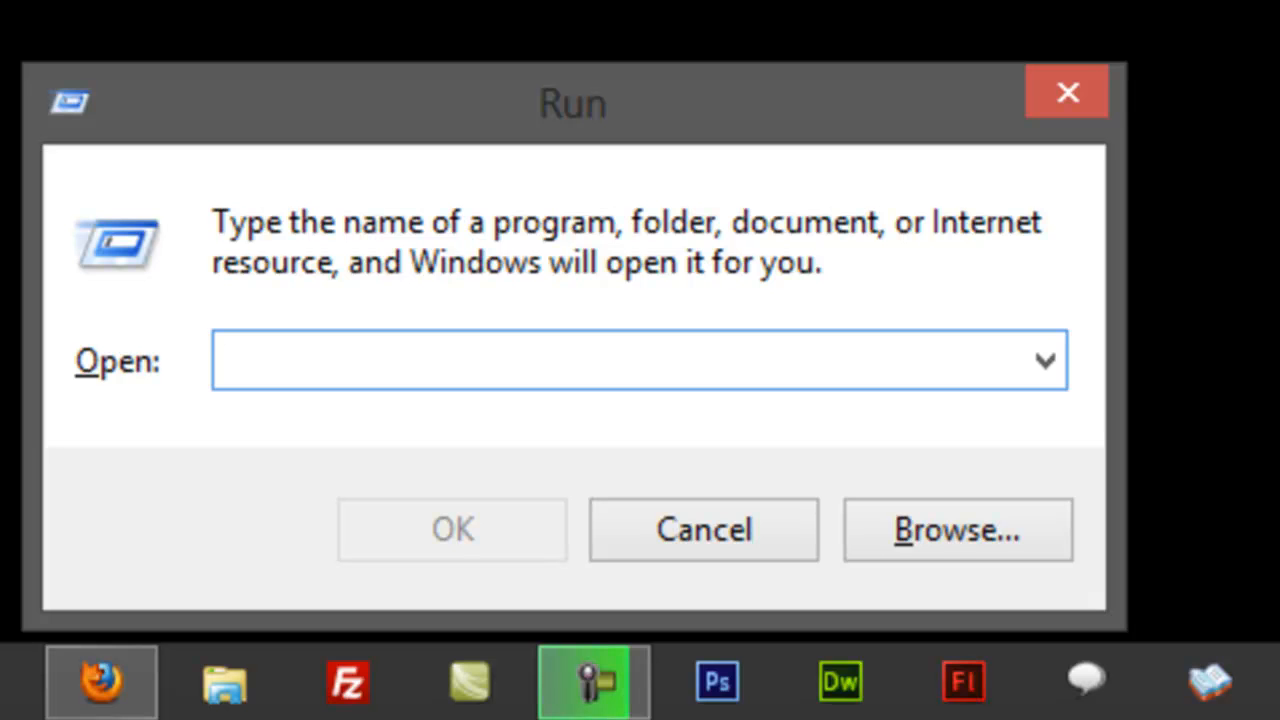
- Launch Command Prompt via cmd, then center and enlarge its window
{"action": "type", "text": "cmd"}
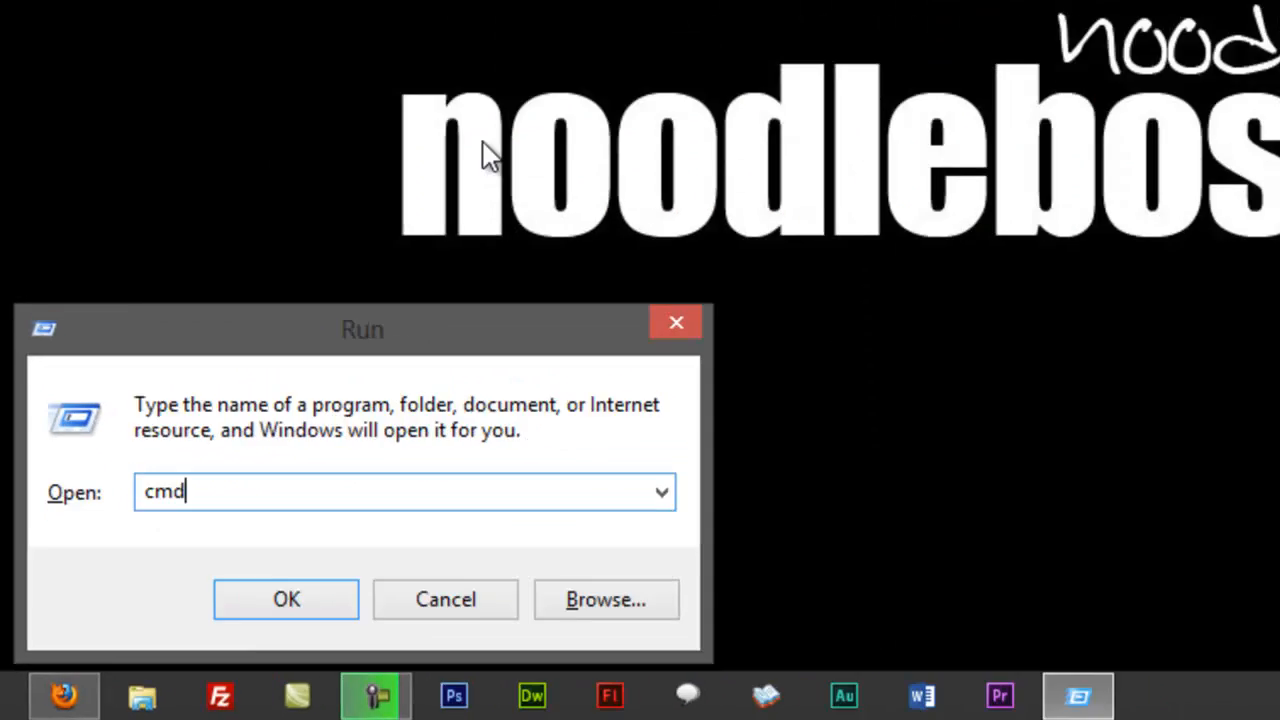
{"action": "left_click", "coordinate": [286, 600]}
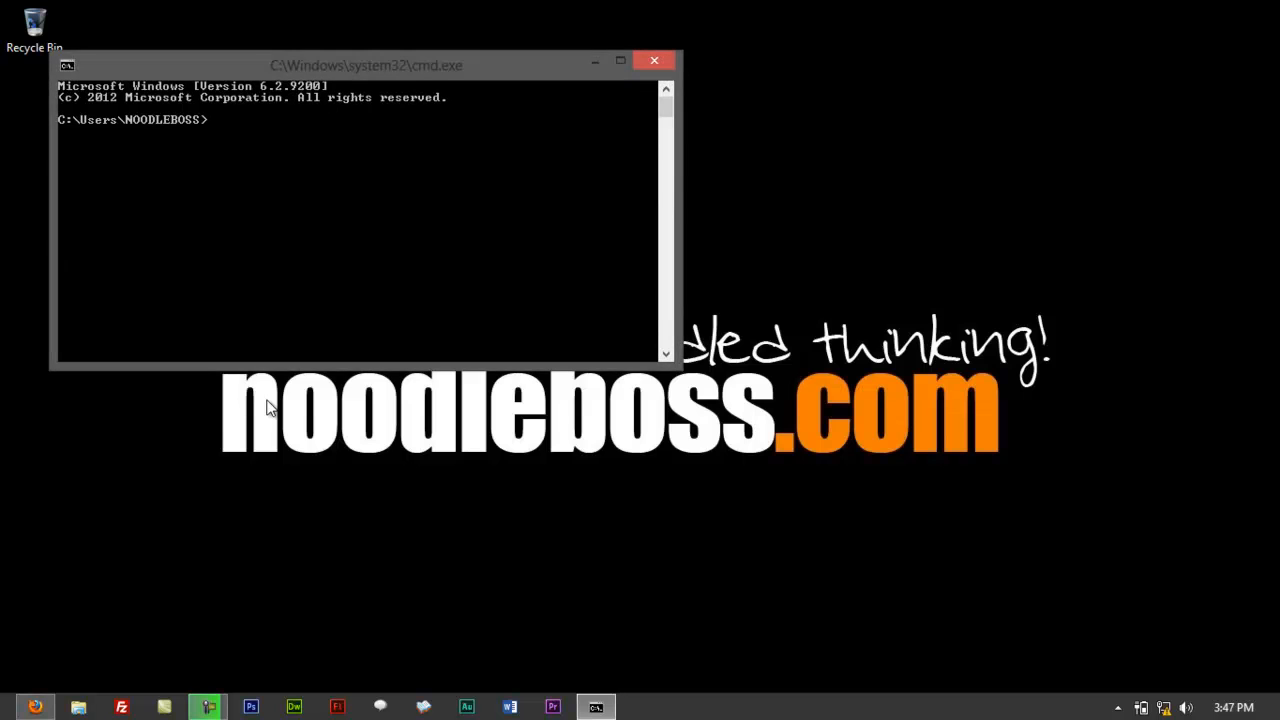
{"action": "left_click_drag", "start_coordinate": [364, 64], "coordinate": [596, 288]}
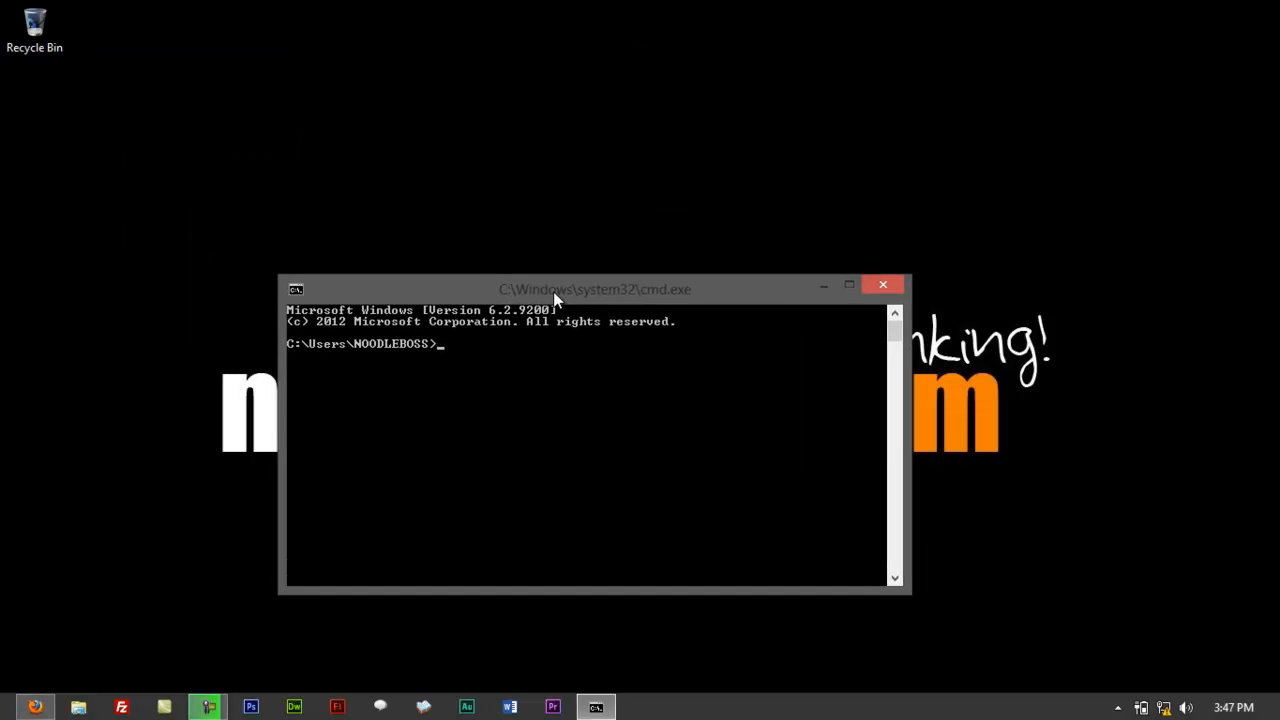
{"action": "left_click_drag", "start_coordinate": [596, 288], "coordinate": [612, 132]}
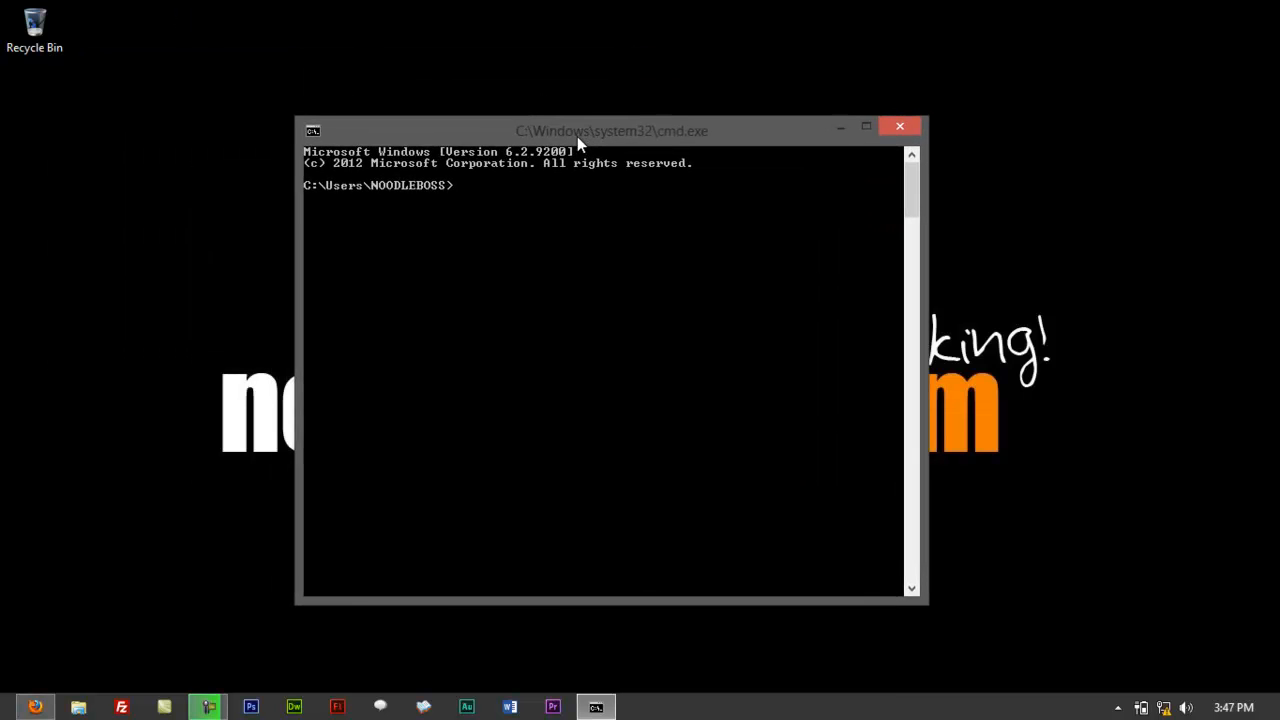
{"action": "left_click_drag", "start_coordinate": [612, 132], "coordinate": [620, 140]}
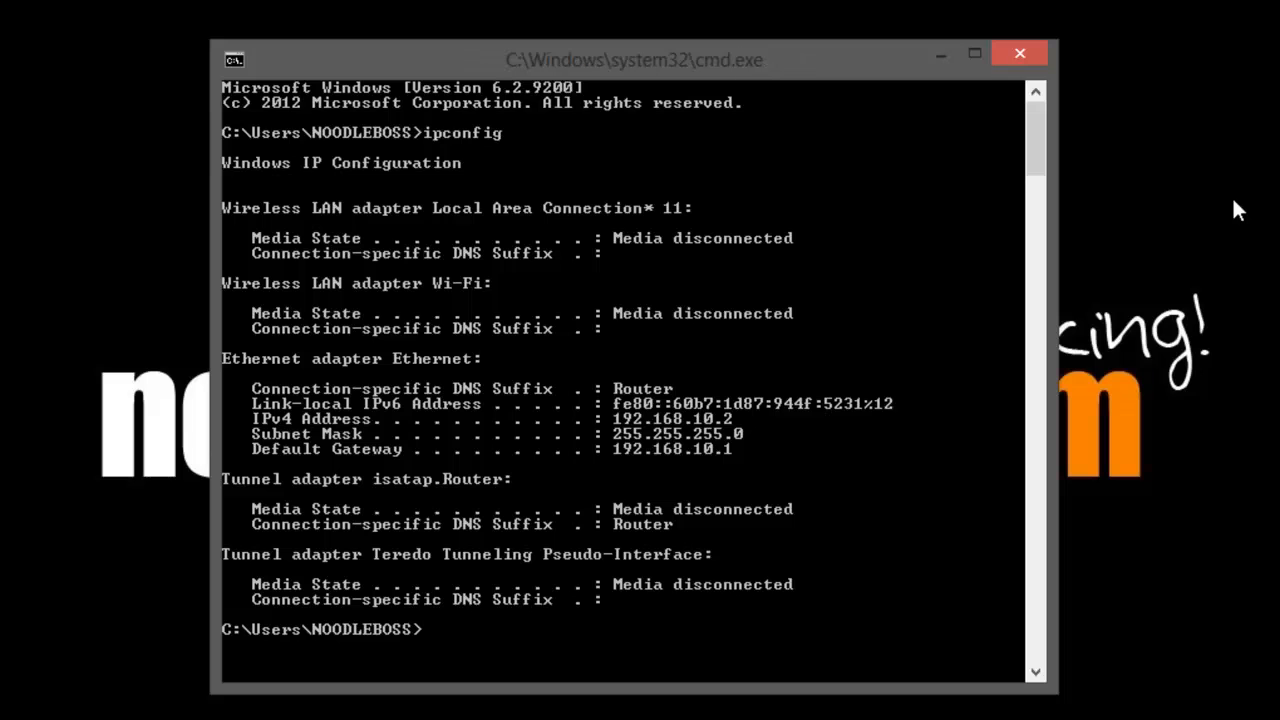
{"action": "mouse_move", "coordinate": [724, 292]}
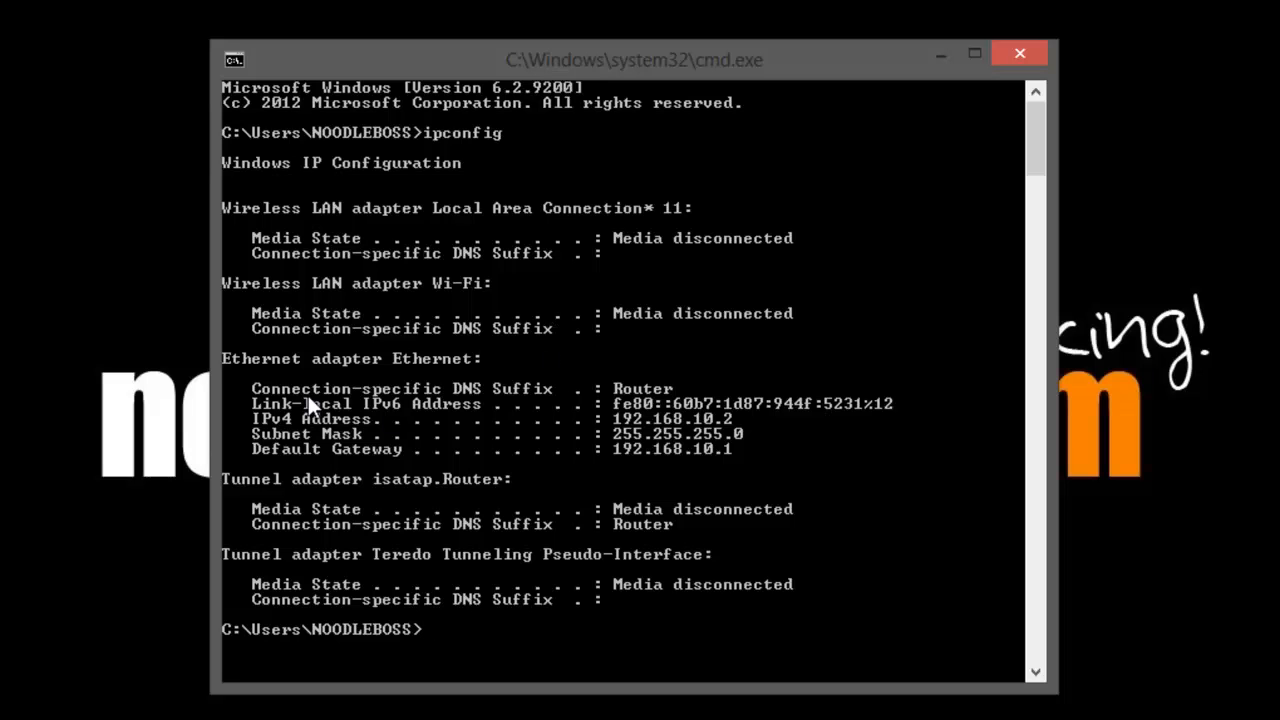
{"action": "mouse_move", "coordinate": [280, 356]}
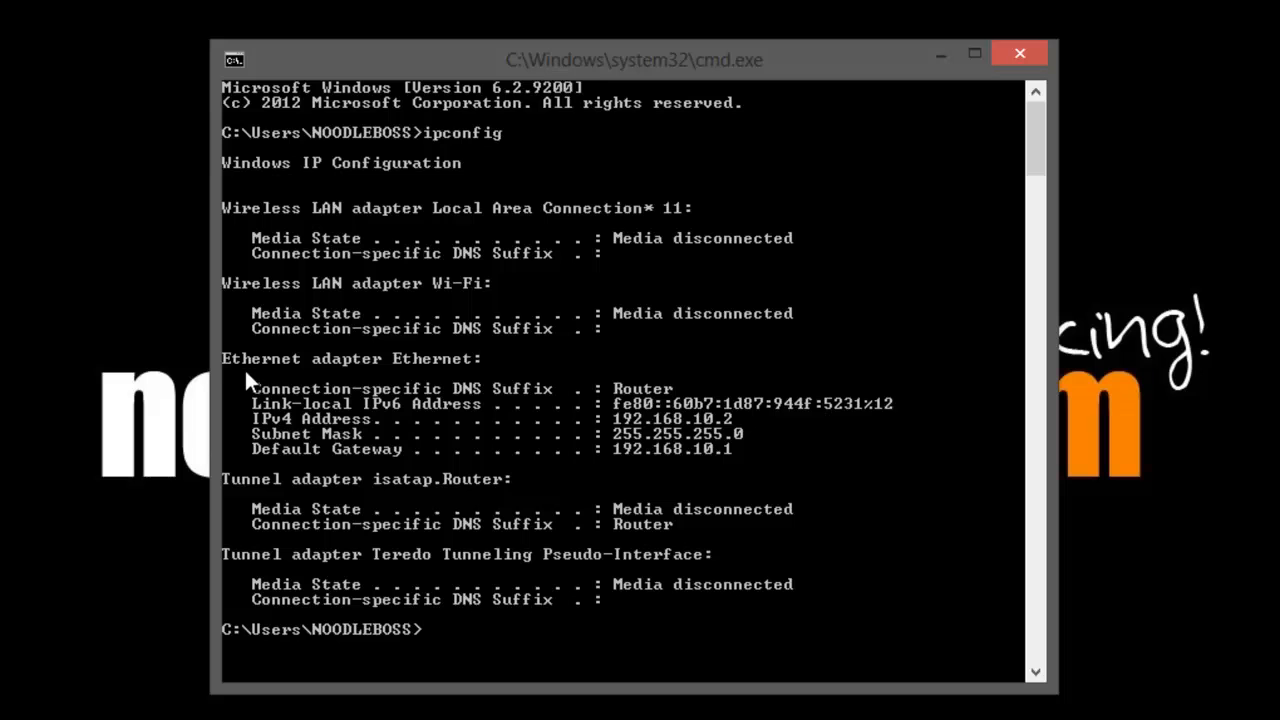
{"action": "mouse_move", "coordinate": [322, 368]}
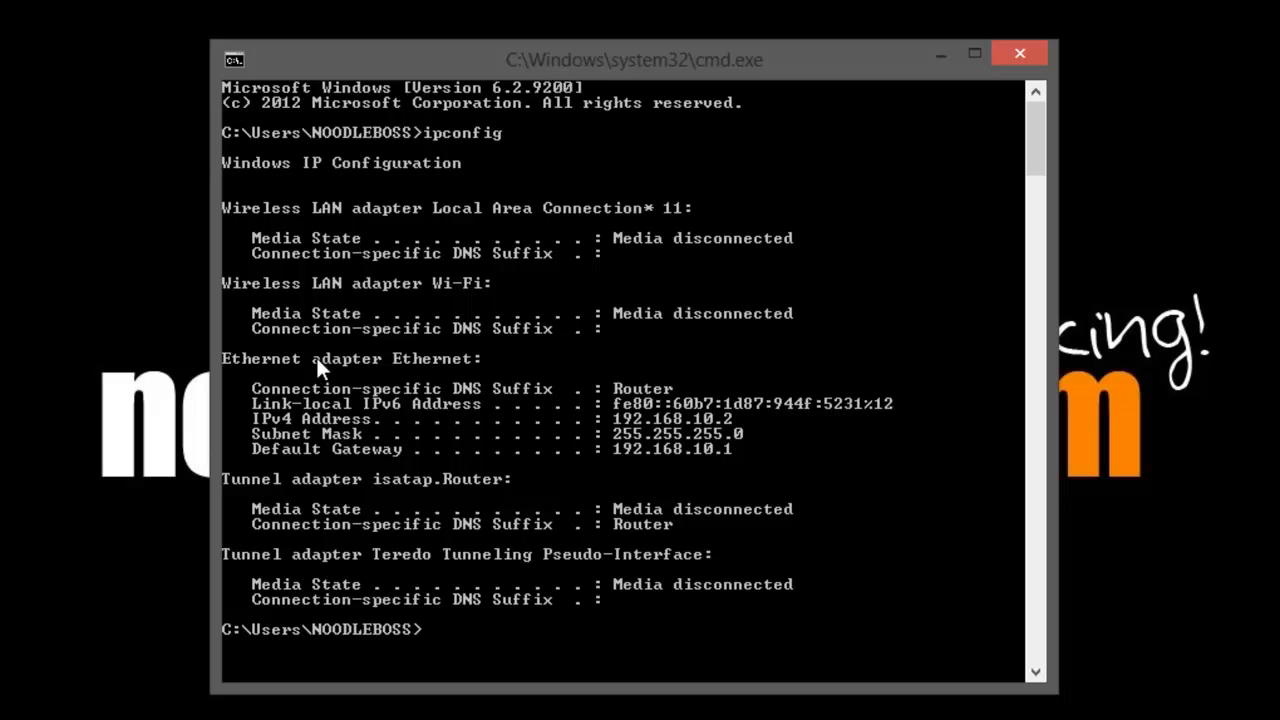
{"action": "mouse_move", "coordinate": [240, 500]}
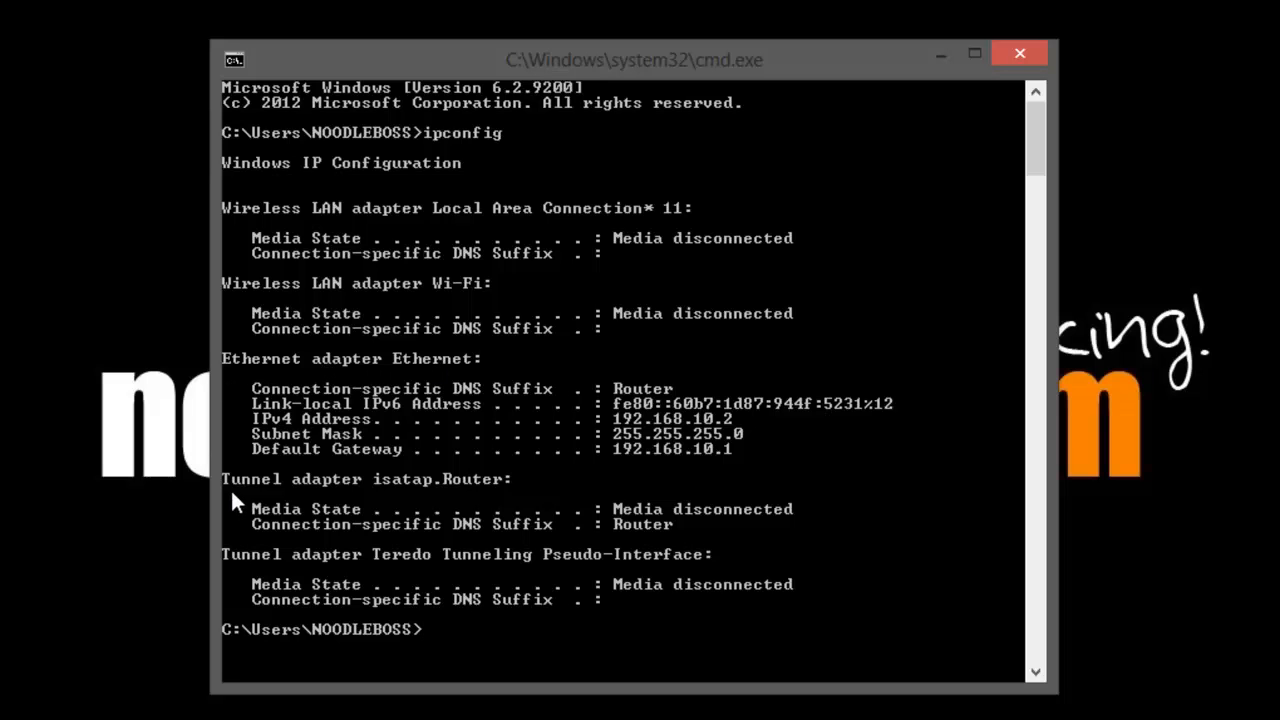
{"action": "mouse_move", "coordinate": [440, 378]}
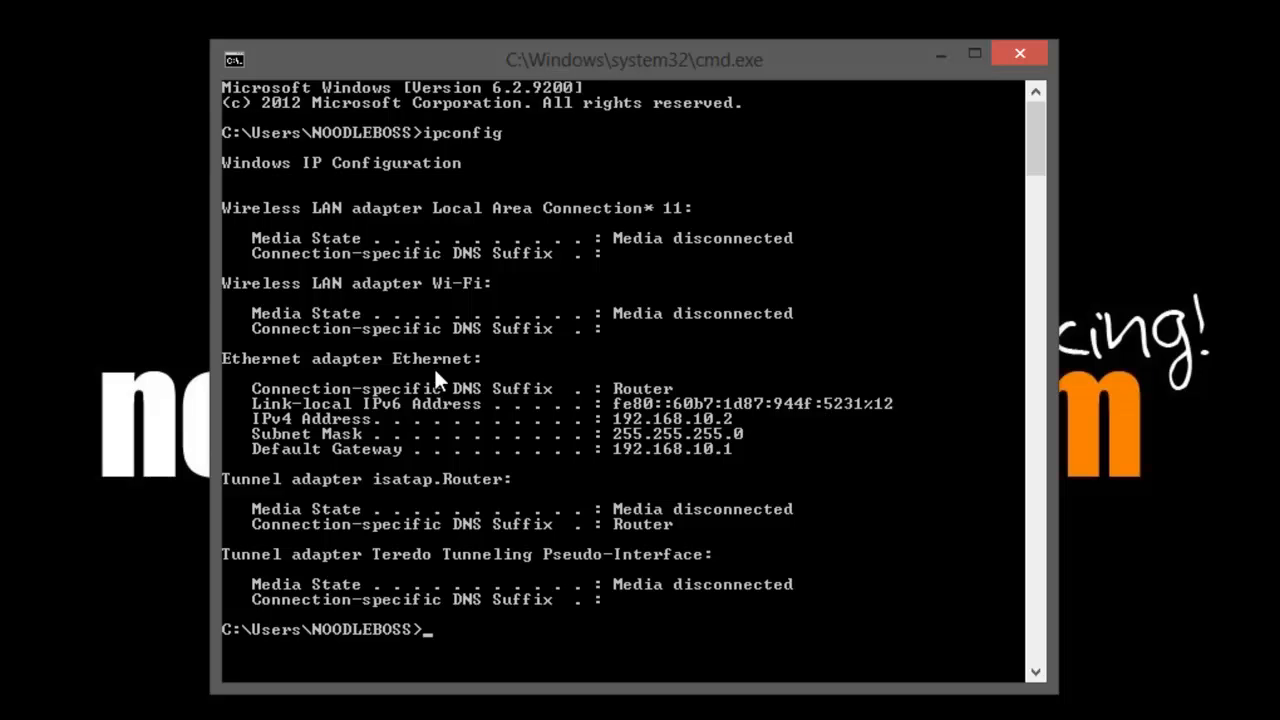
{"action": "mouse_move", "coordinate": [390, 384]}
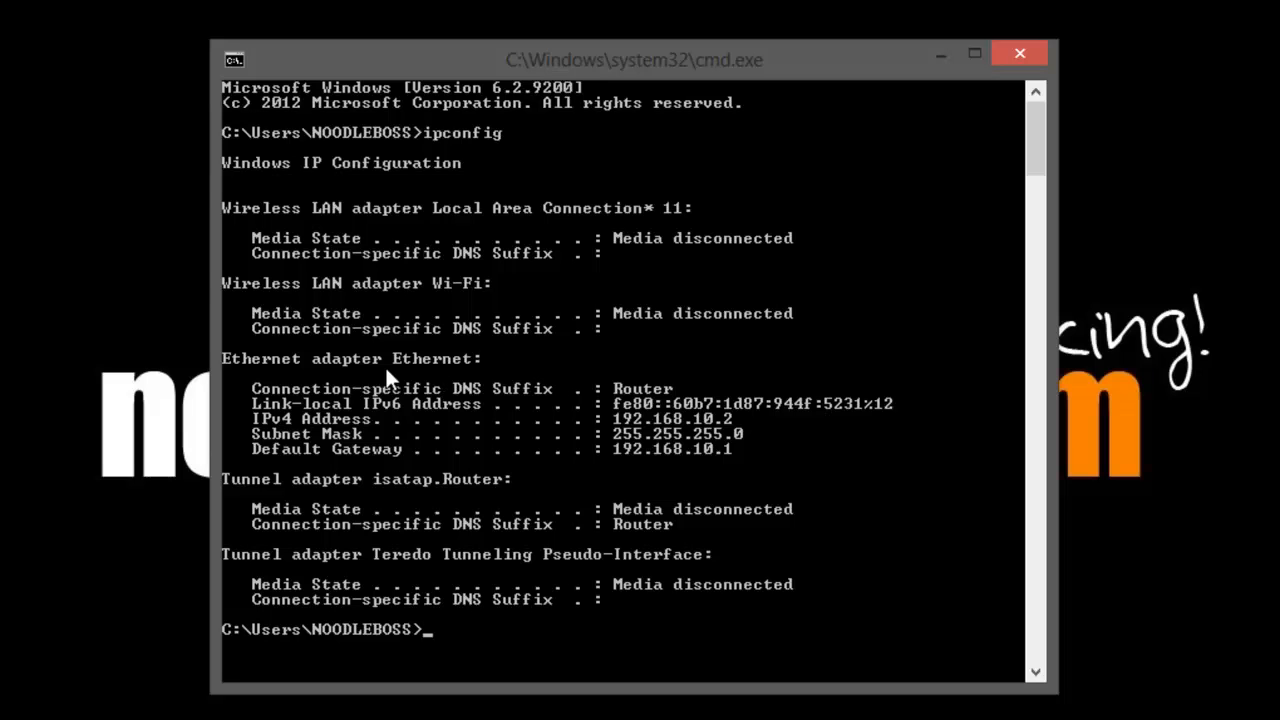
{"action": "mouse_move", "coordinate": [240, 378]}
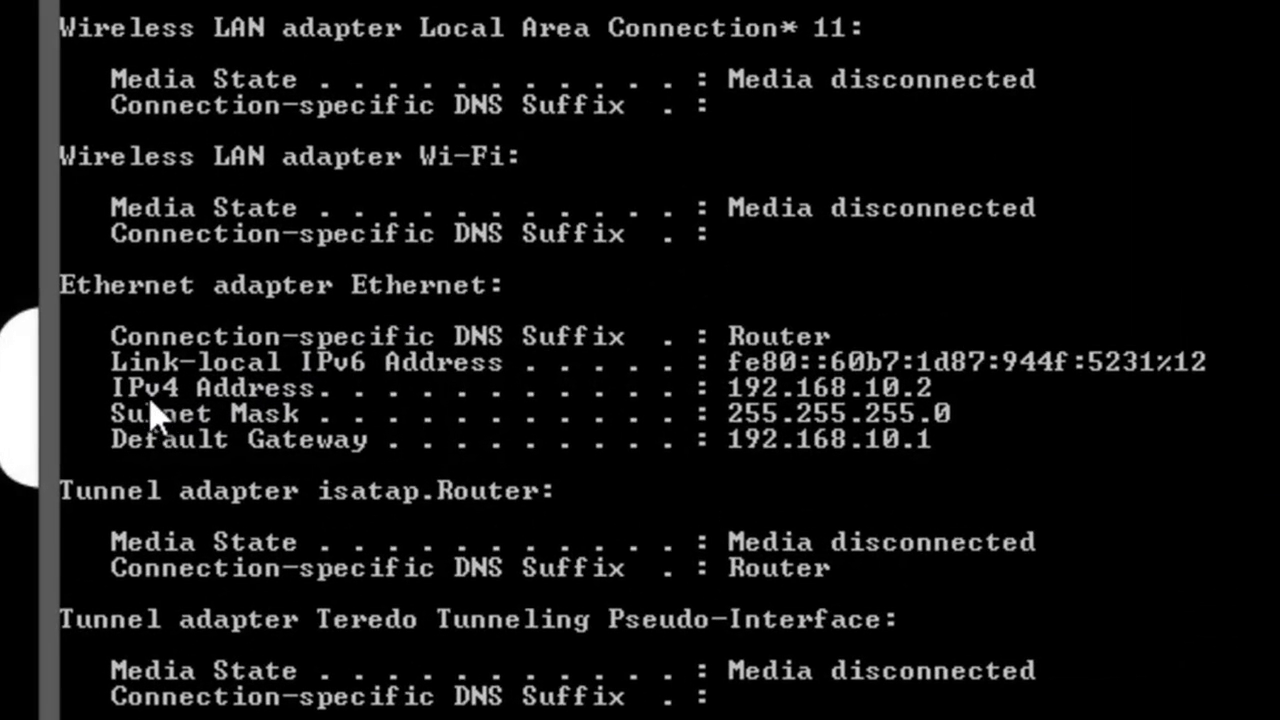
{"action": "mouse_move", "coordinate": [168, 444]}
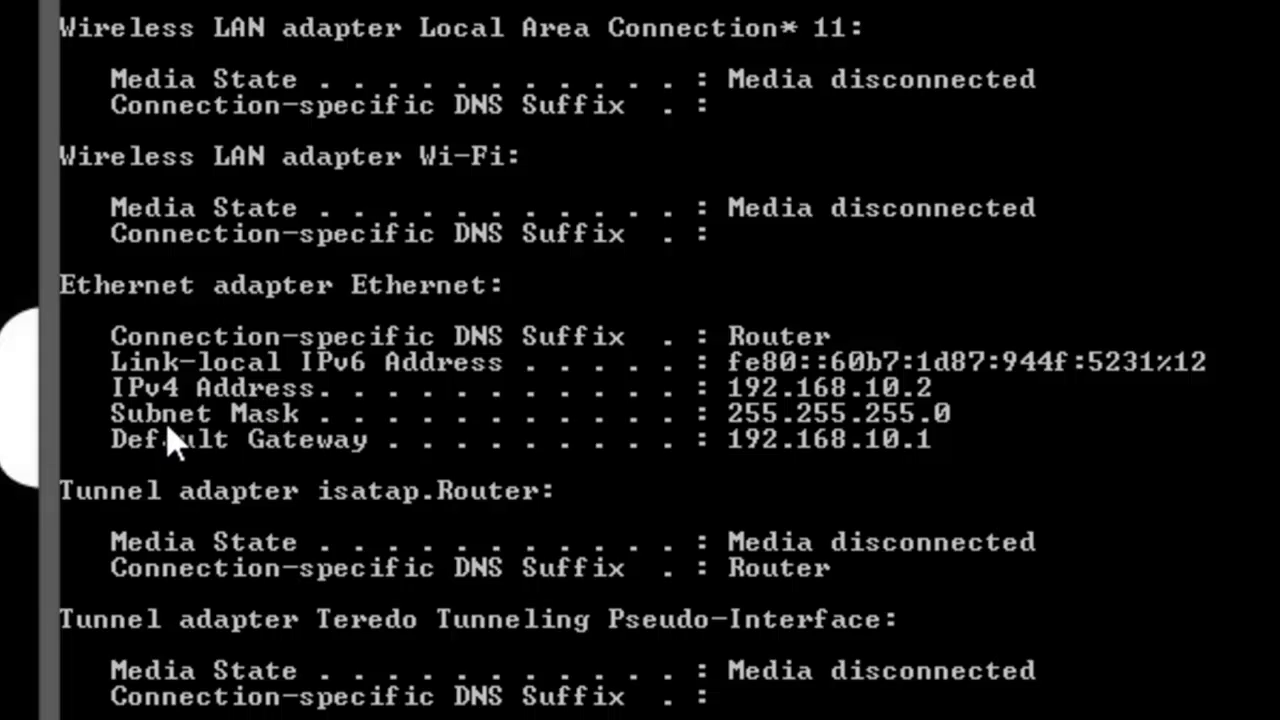
{"action": "mouse_move", "coordinate": [600, 418]}
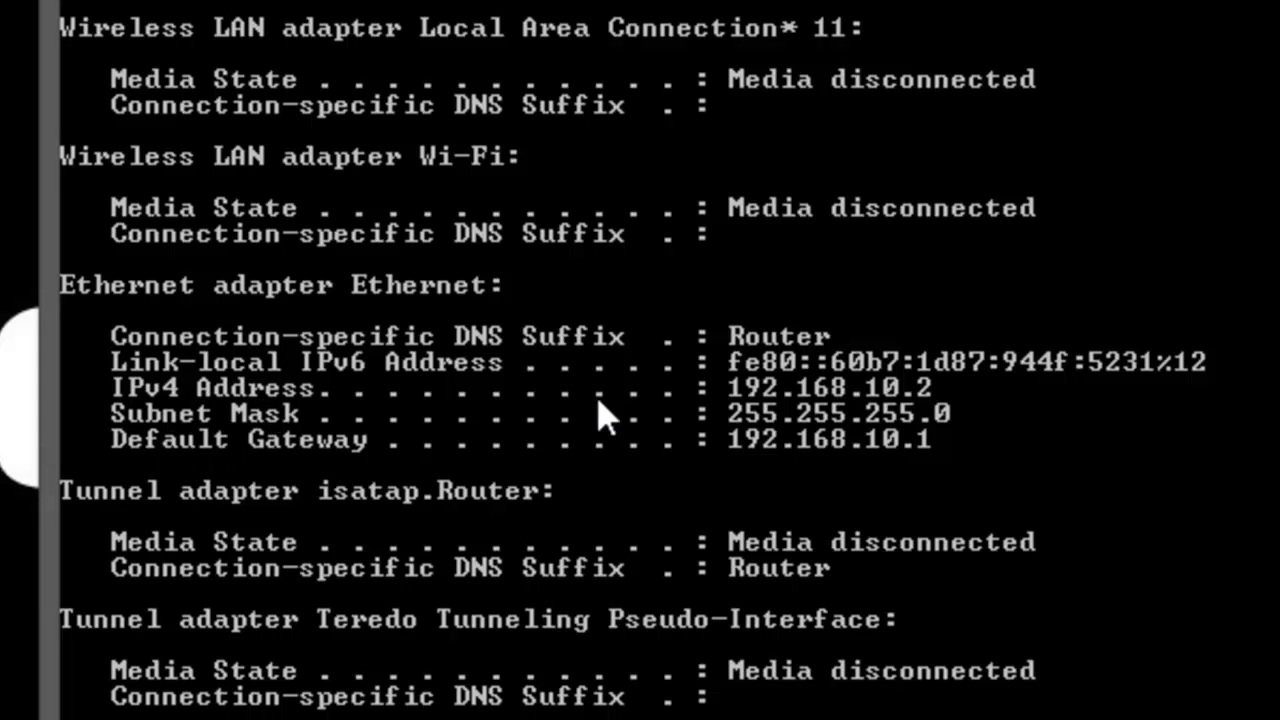
{"action": "mouse_move", "coordinate": [800, 418]}
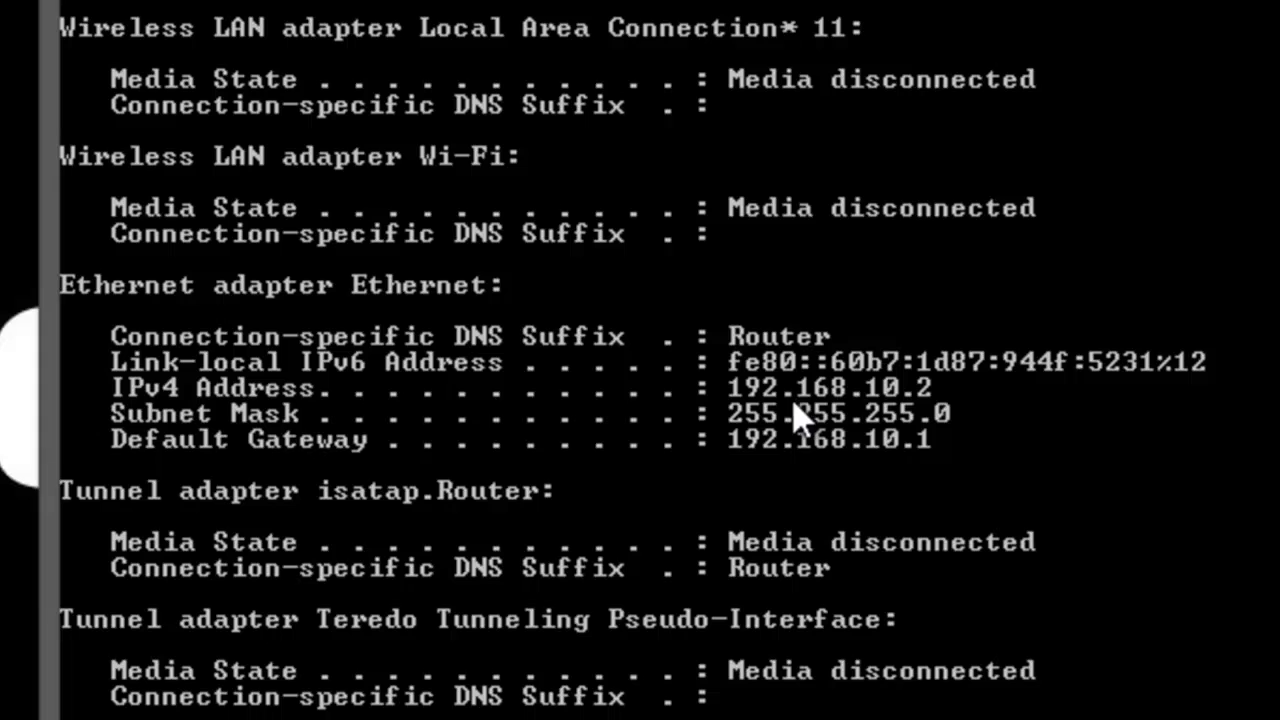
{"action": "mouse_move", "coordinate": [890, 420]}
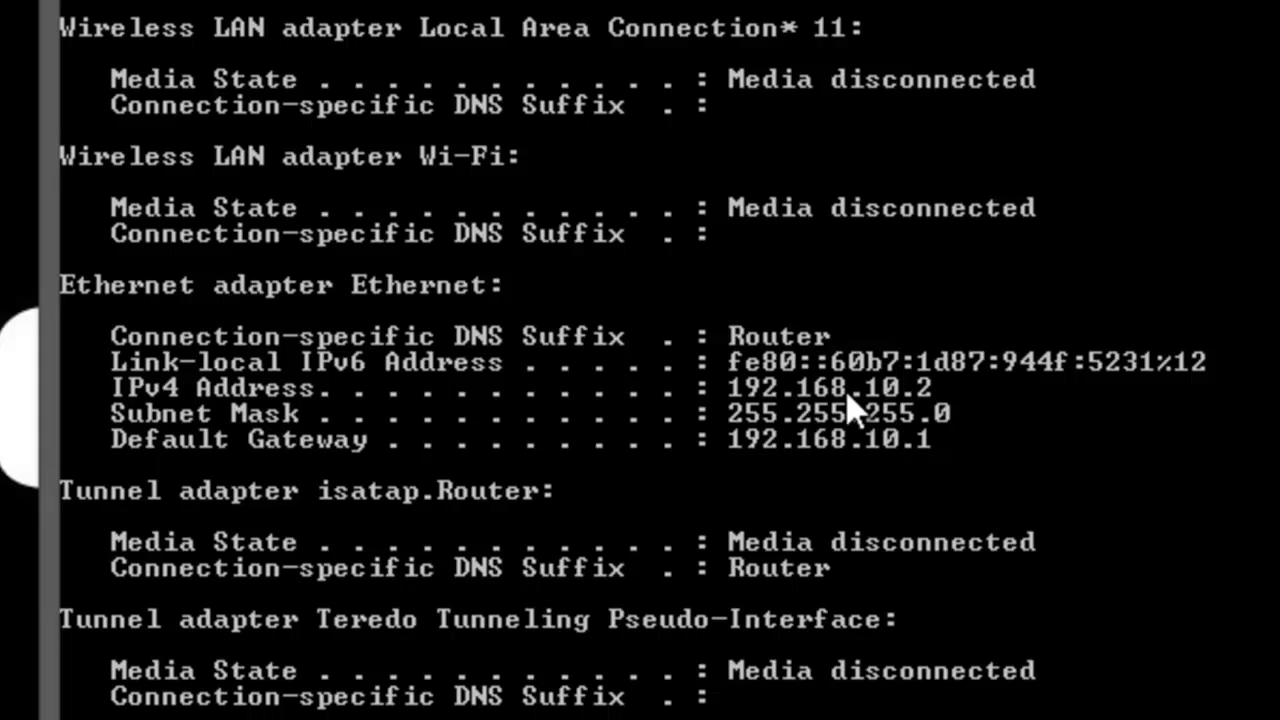
{"action": "mouse_move", "coordinate": [800, 400]}
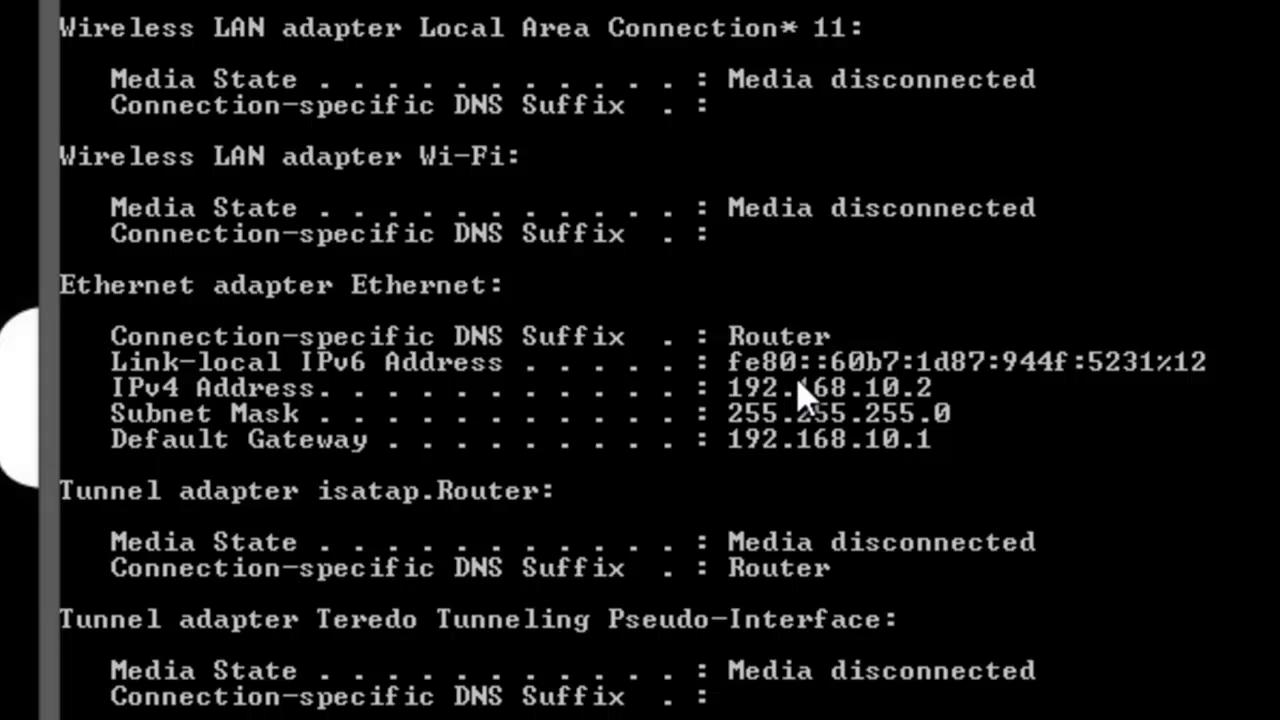
{"action": "mouse_move", "coordinate": [810, 490]}
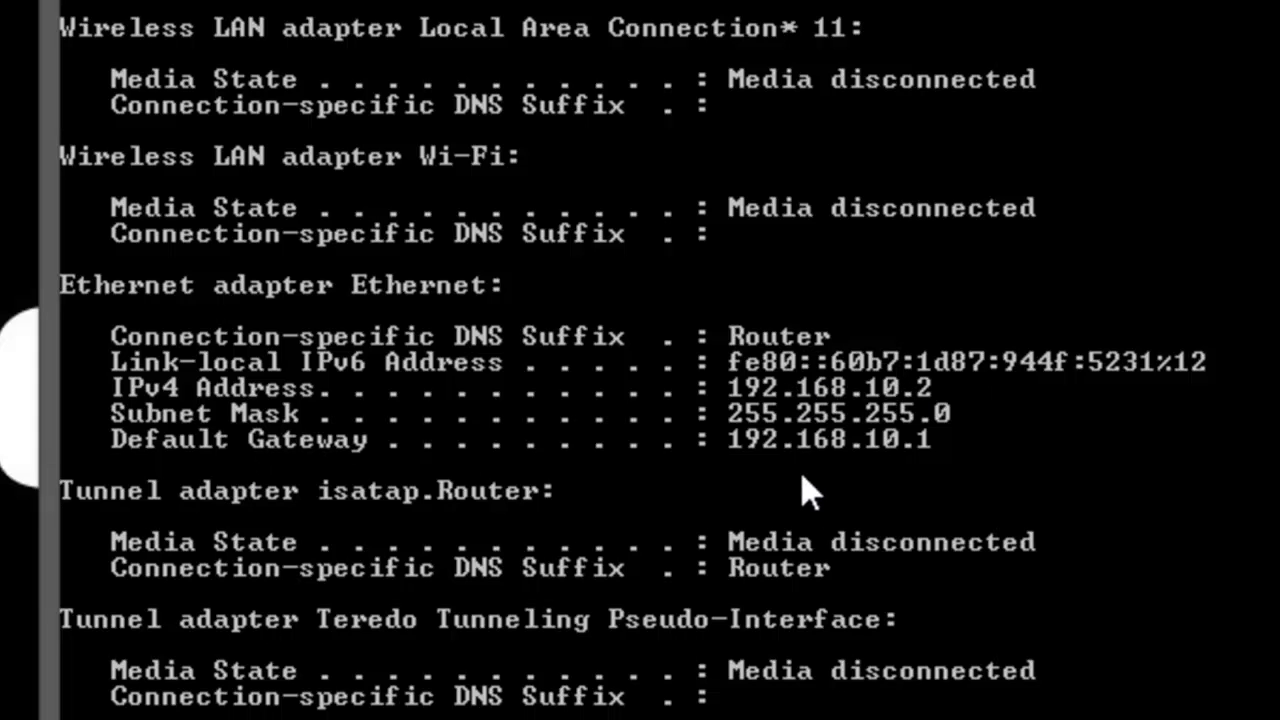
{"action": "mouse_move", "coordinate": [898, 482]}
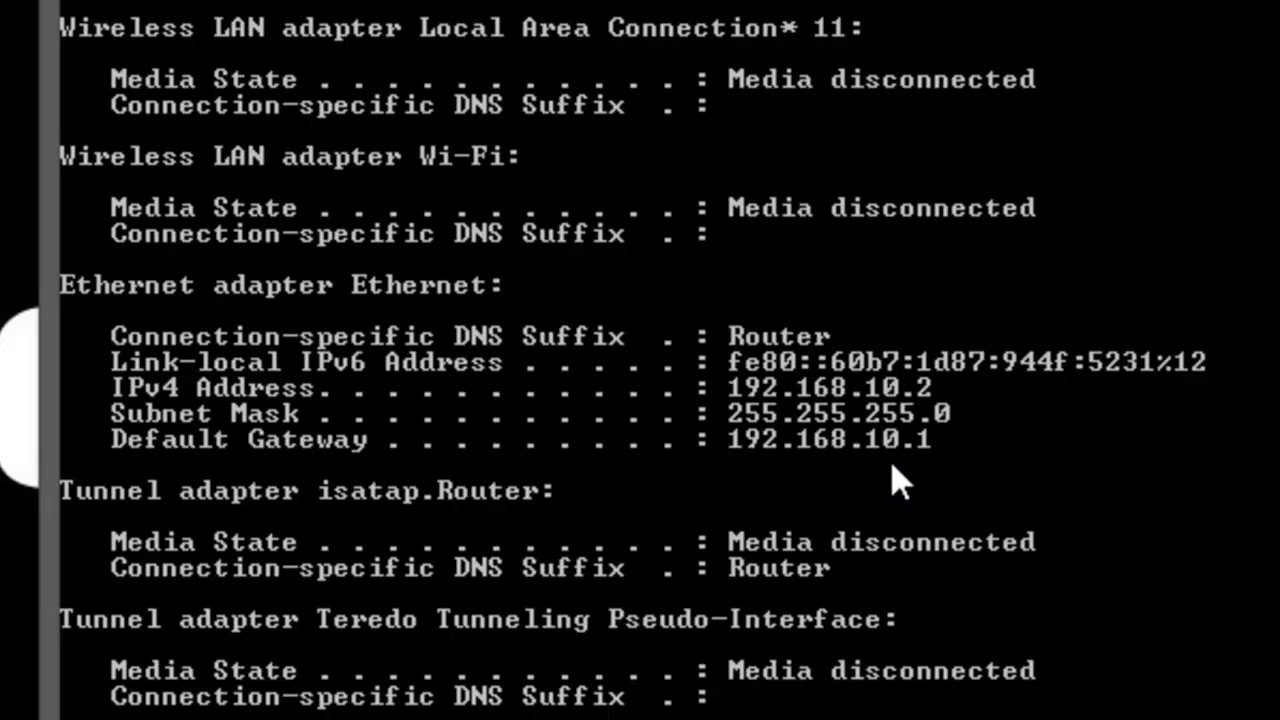
{"action": "mouse_move", "coordinate": [276, 680]}
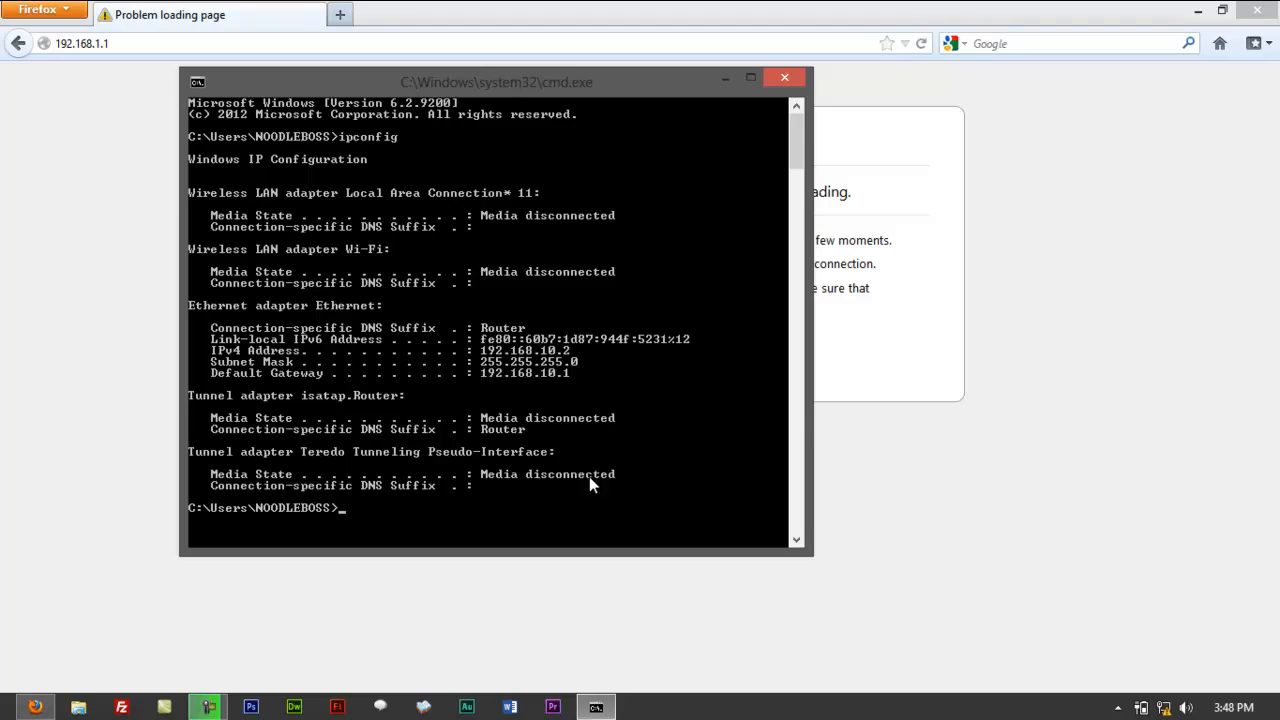
{"action": "mouse_move", "coordinate": [556, 388]}
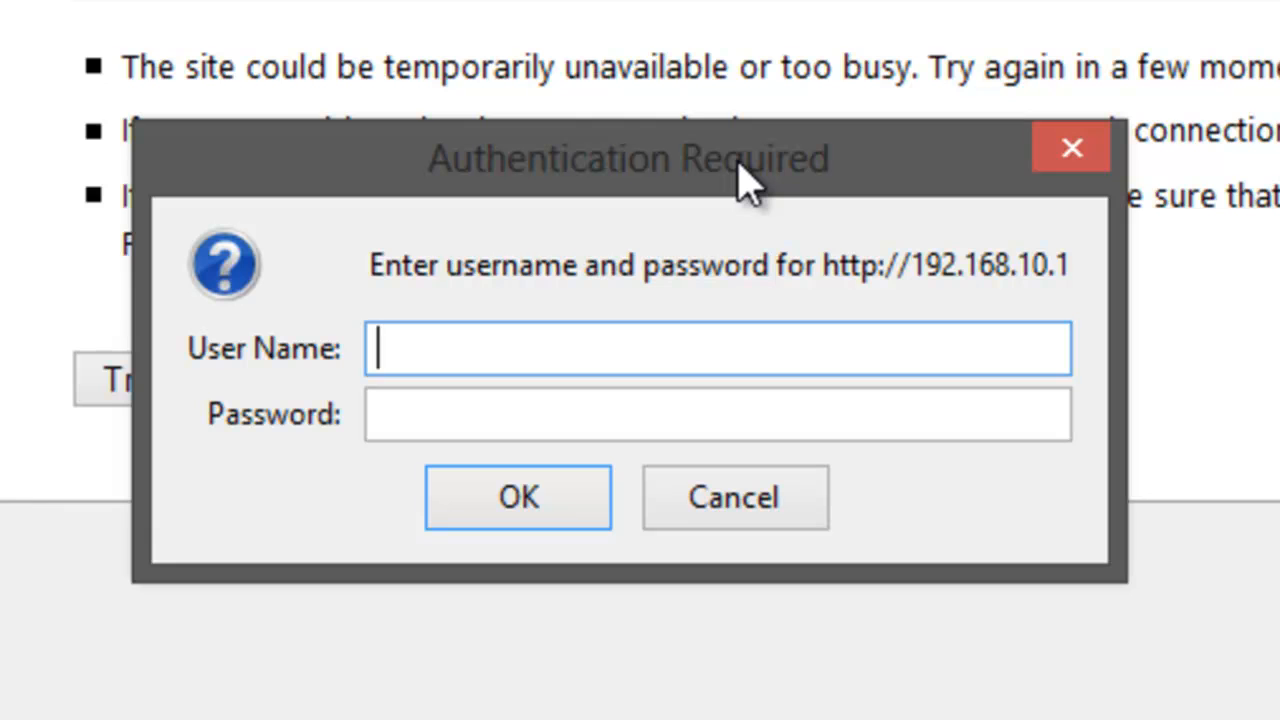
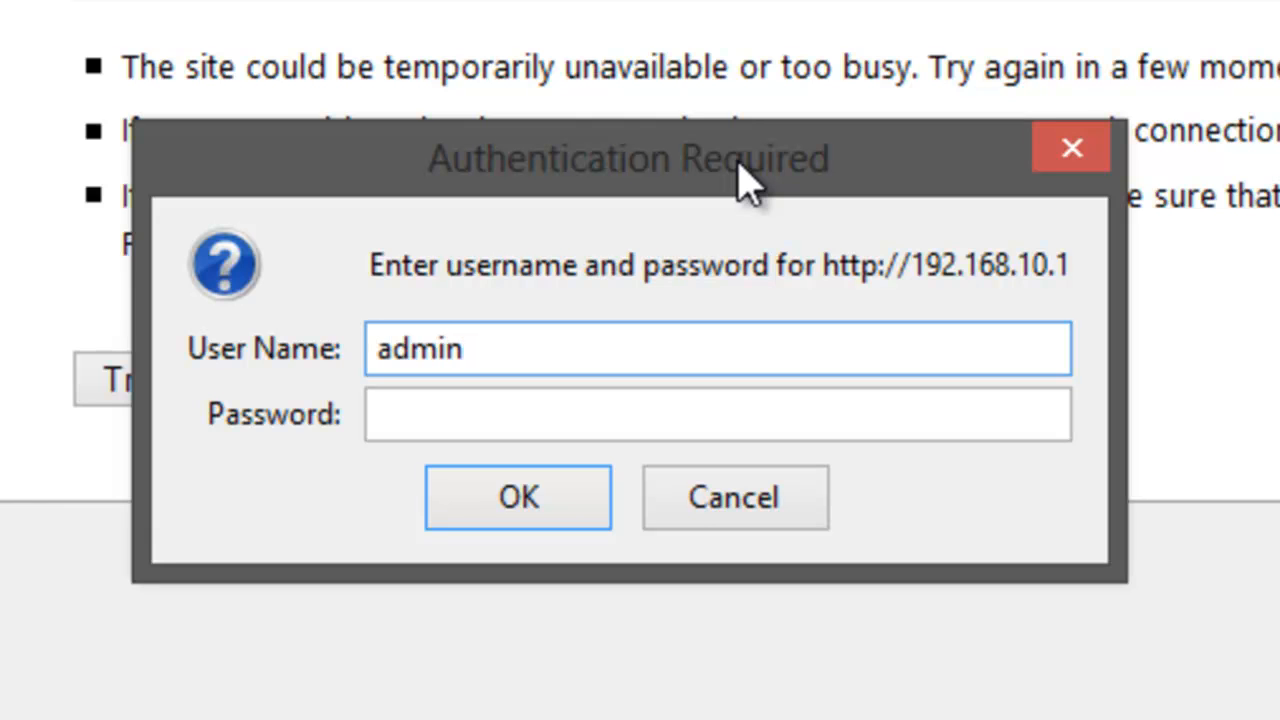
{"action": "left_click", "coordinate": [718, 414]}
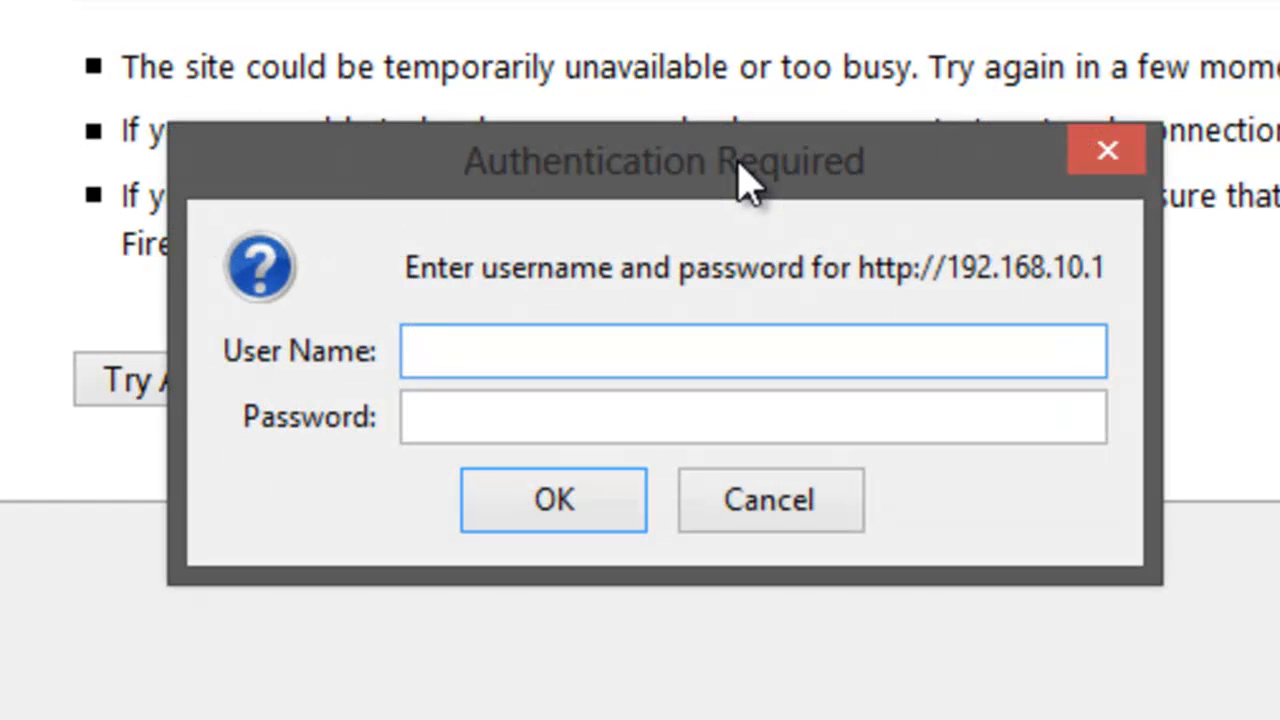
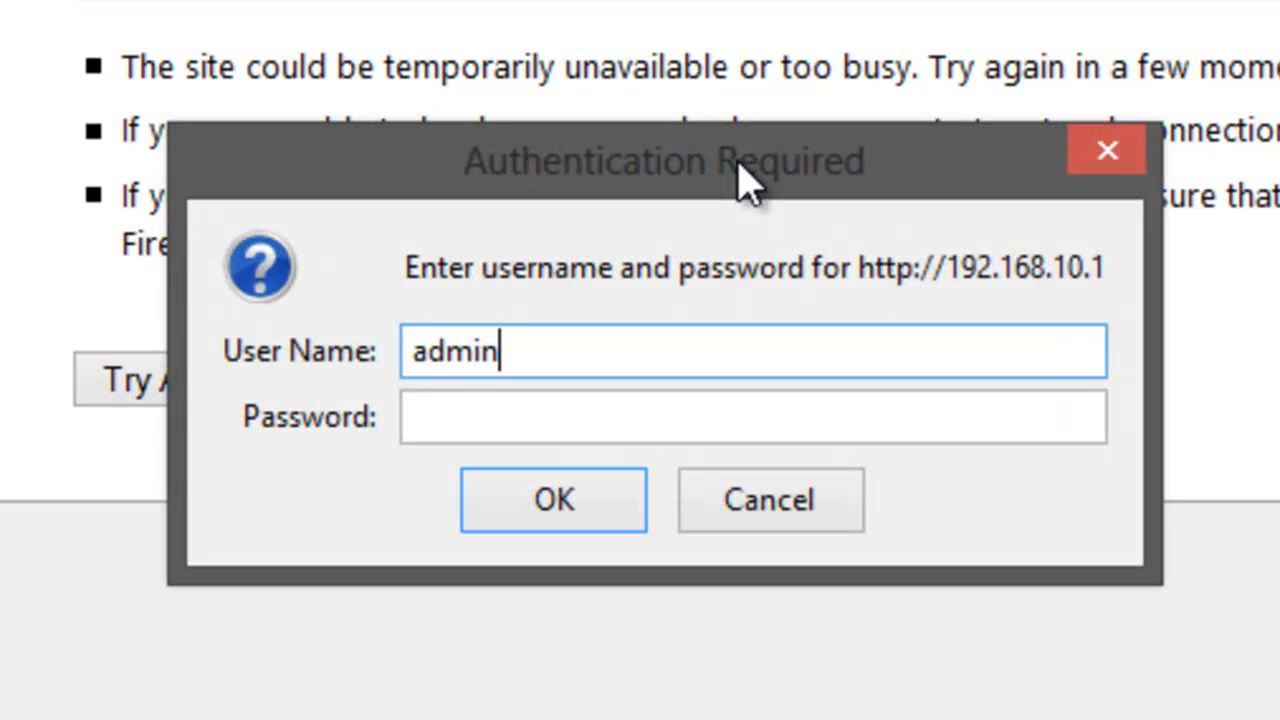
{"action": "left_click", "coordinate": [752, 418]}
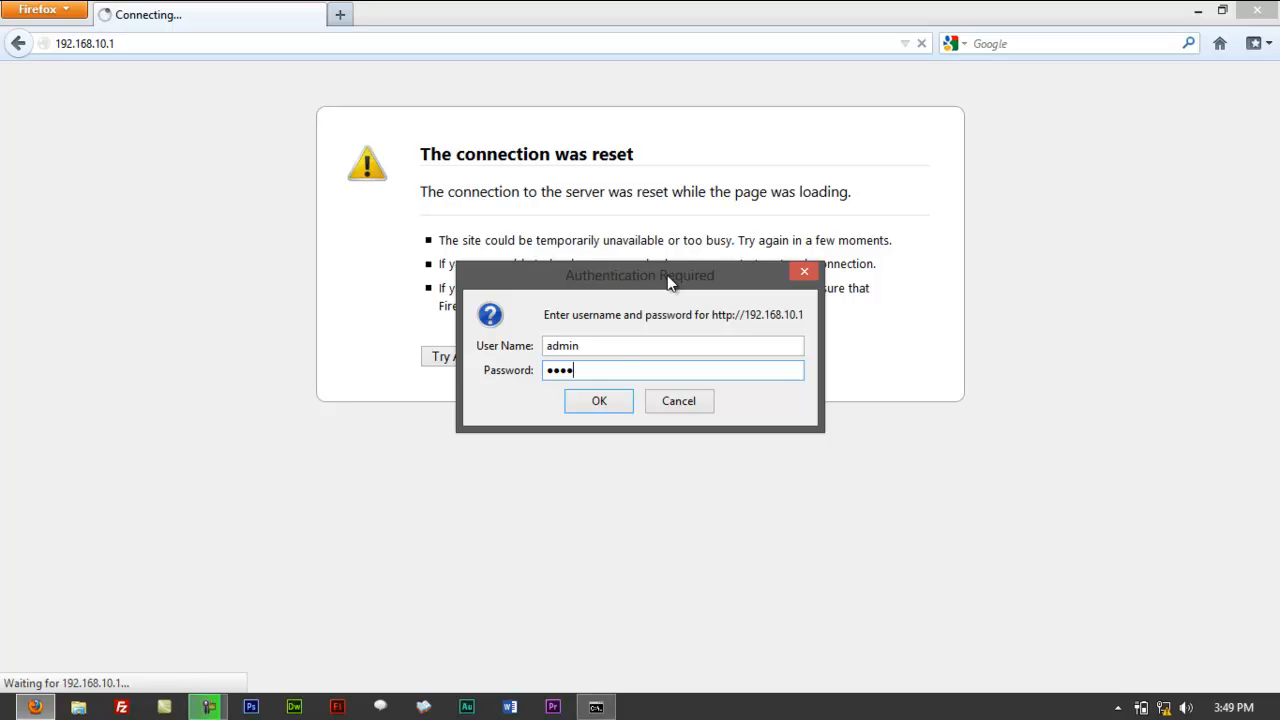
{"action": "left_click", "coordinate": [598, 400]}
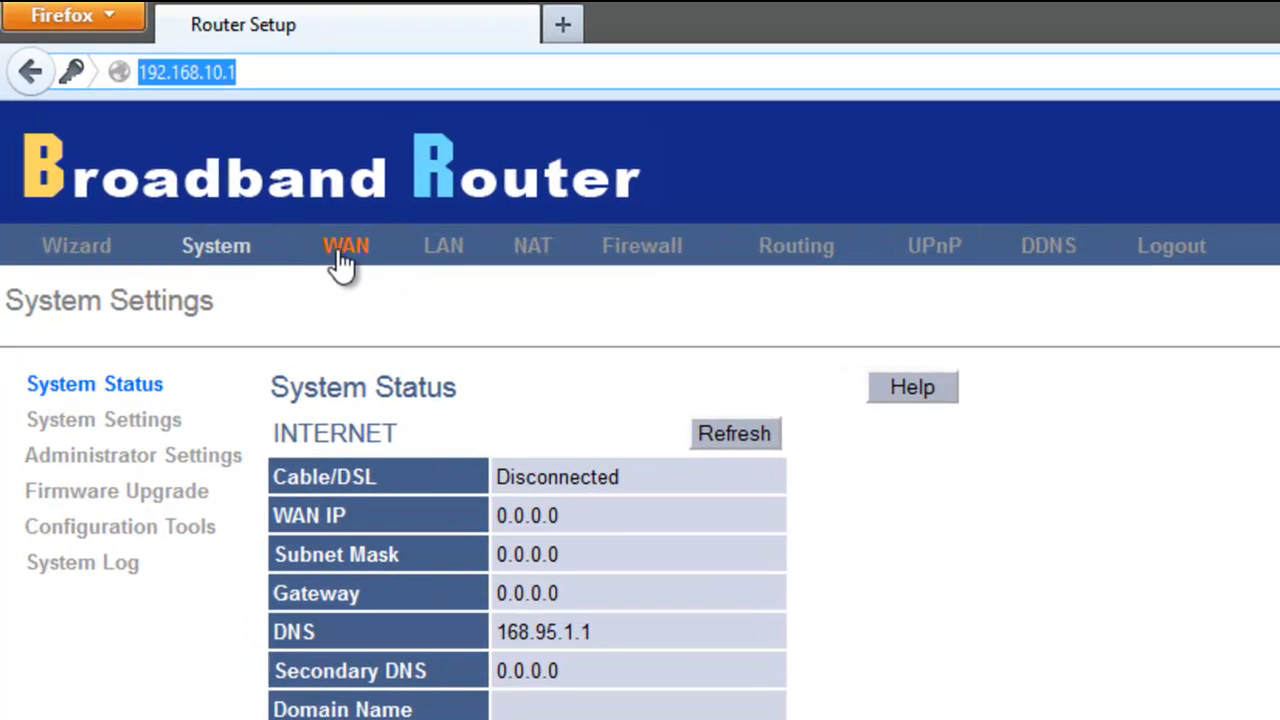
{"action": "mouse_move", "coordinate": [444, 246]}
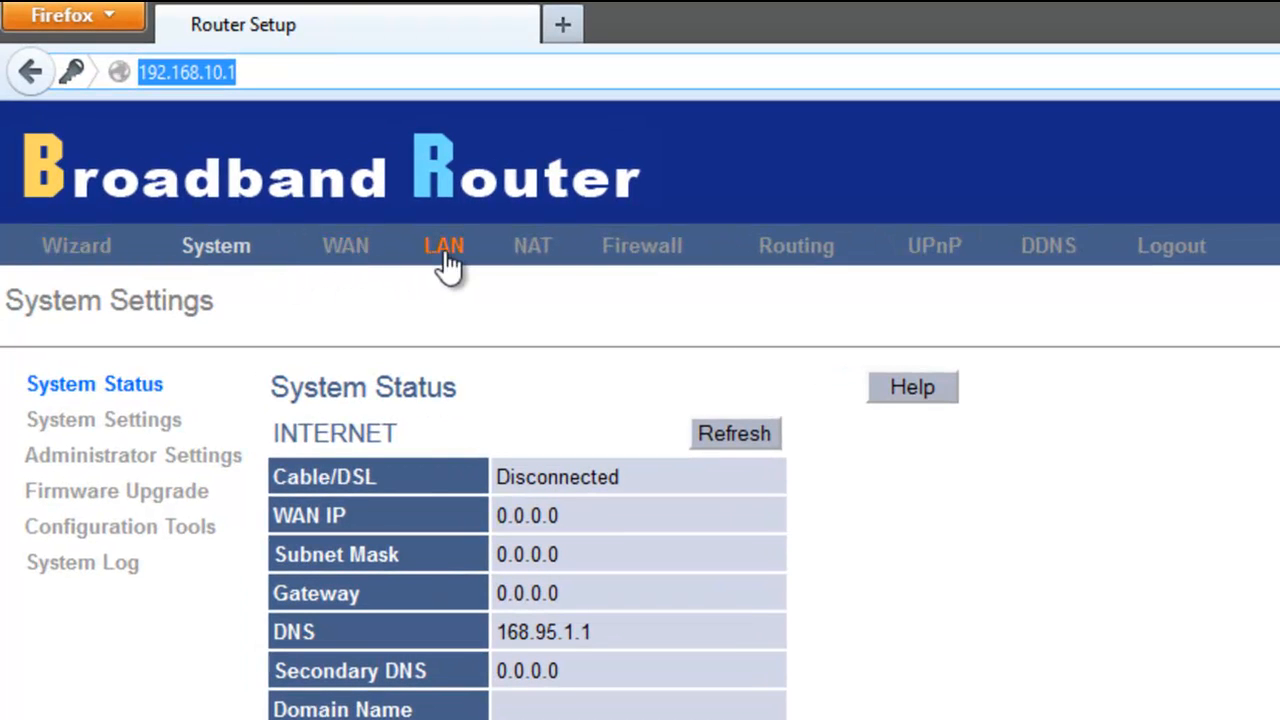
{"action": "mouse_move", "coordinate": [796, 246]}
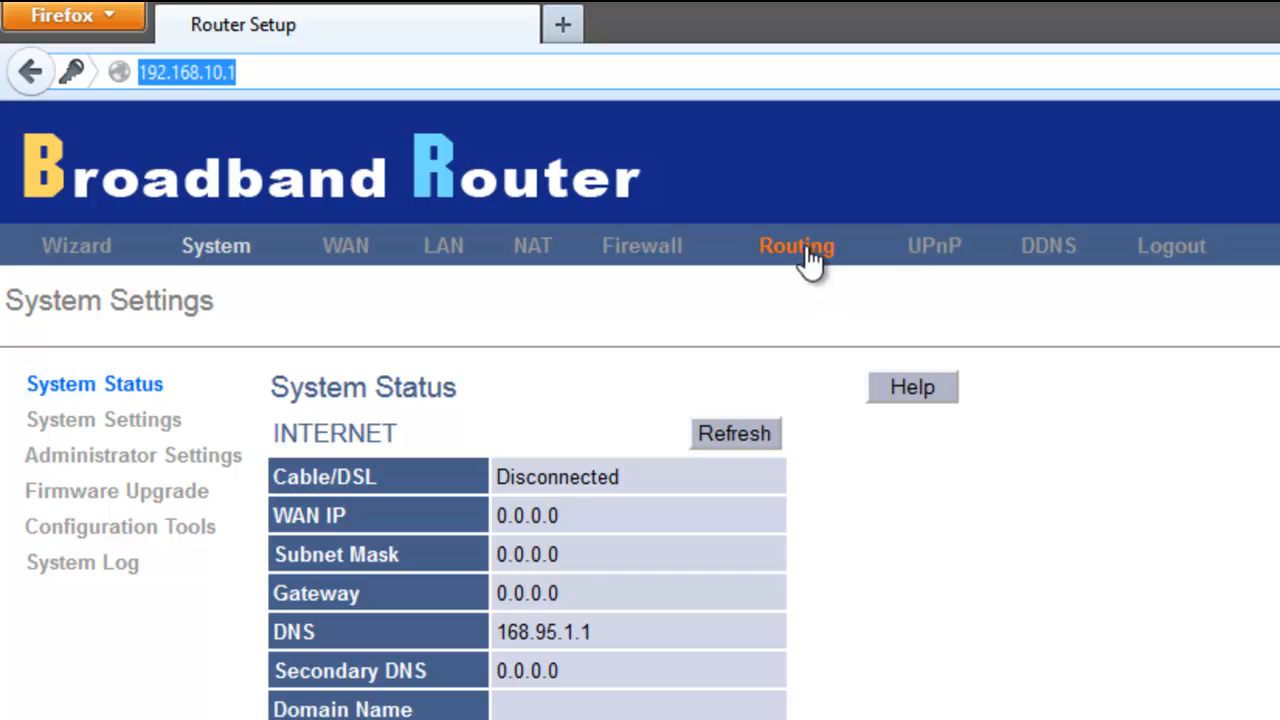
{"action": "mouse_move", "coordinate": [1172, 246]}
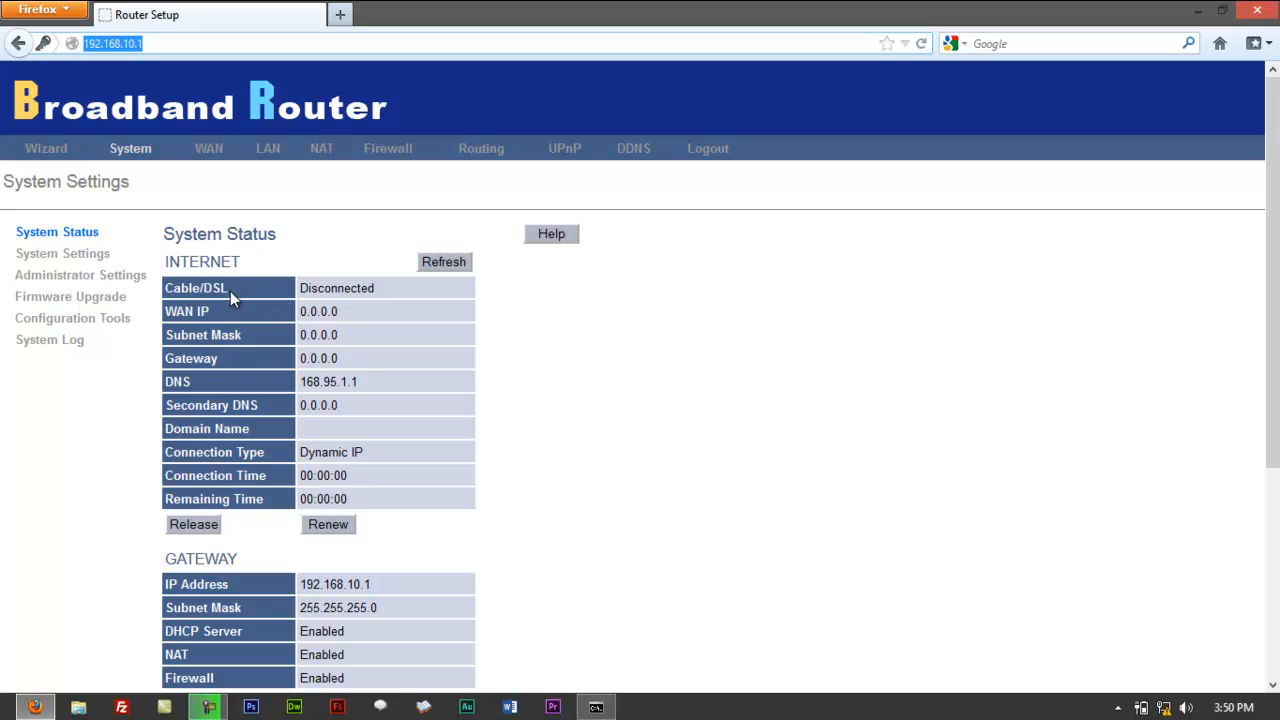
{"action": "scroll", "scroll_direction": "down", "scroll_amount": 3}
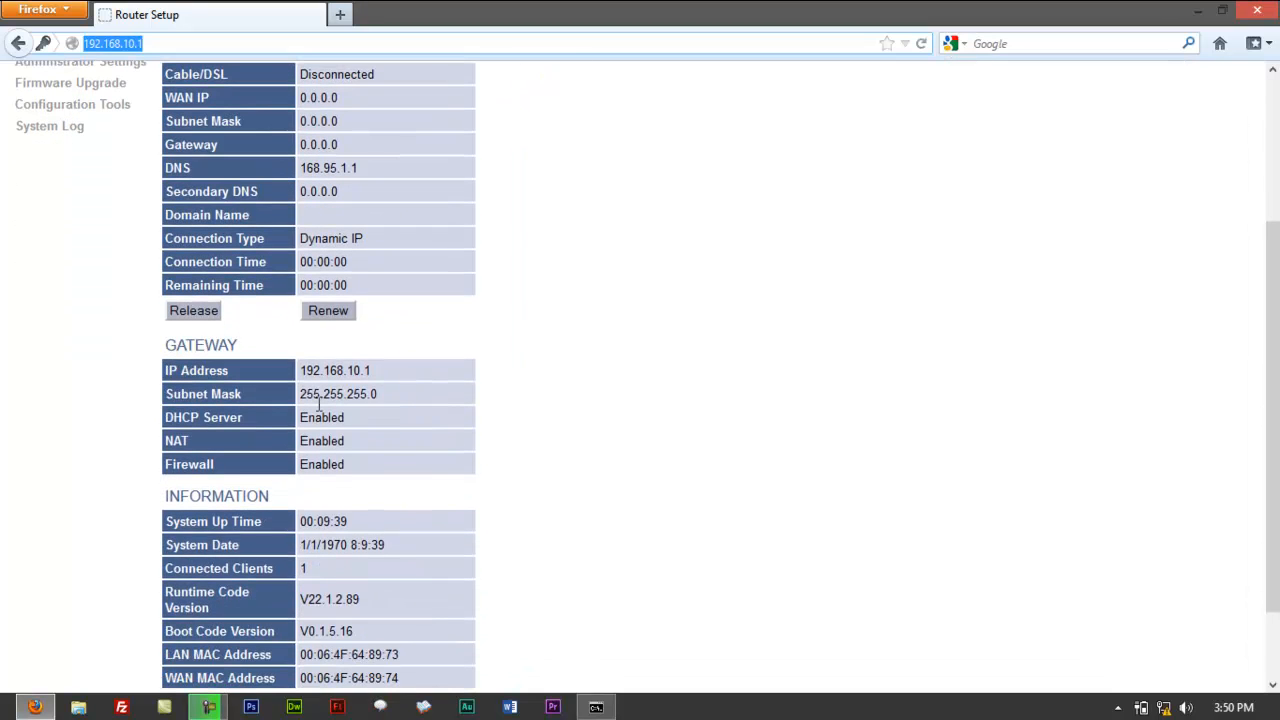
{"action": "double_click", "coordinate": [336, 370]}
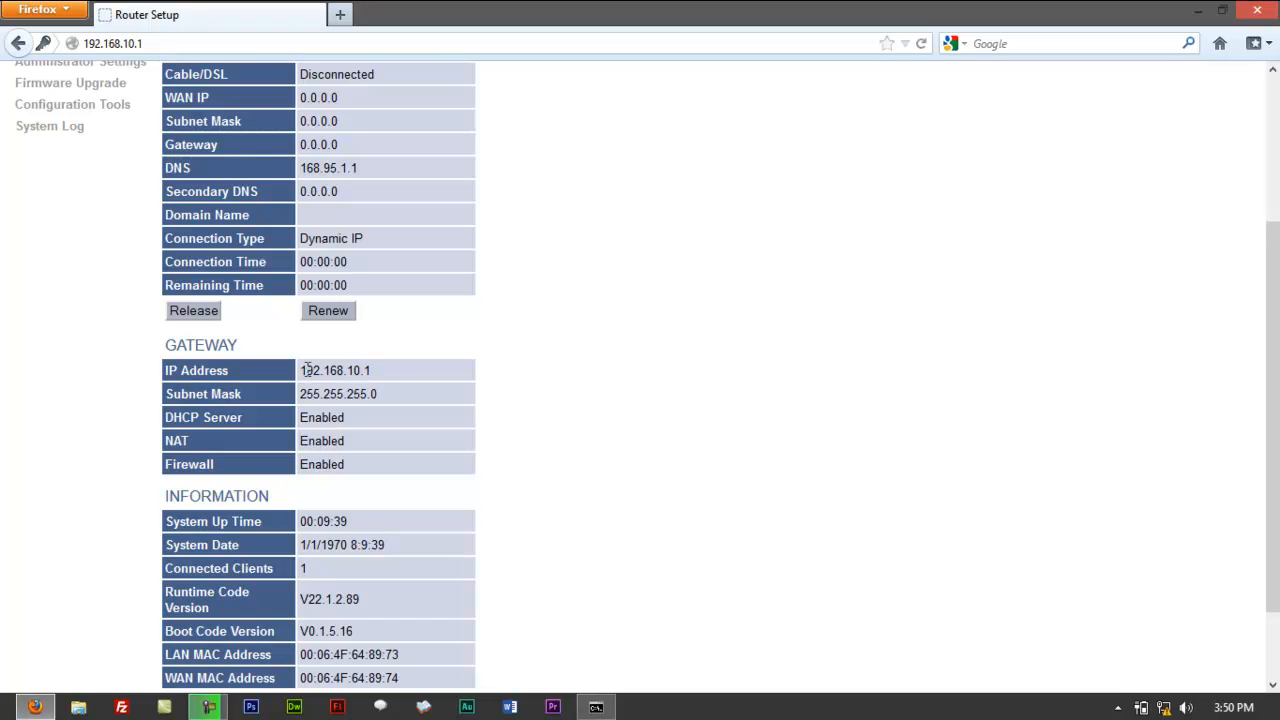
{"action": "scroll", "scroll_direction": "down", "scroll_amount": 3}
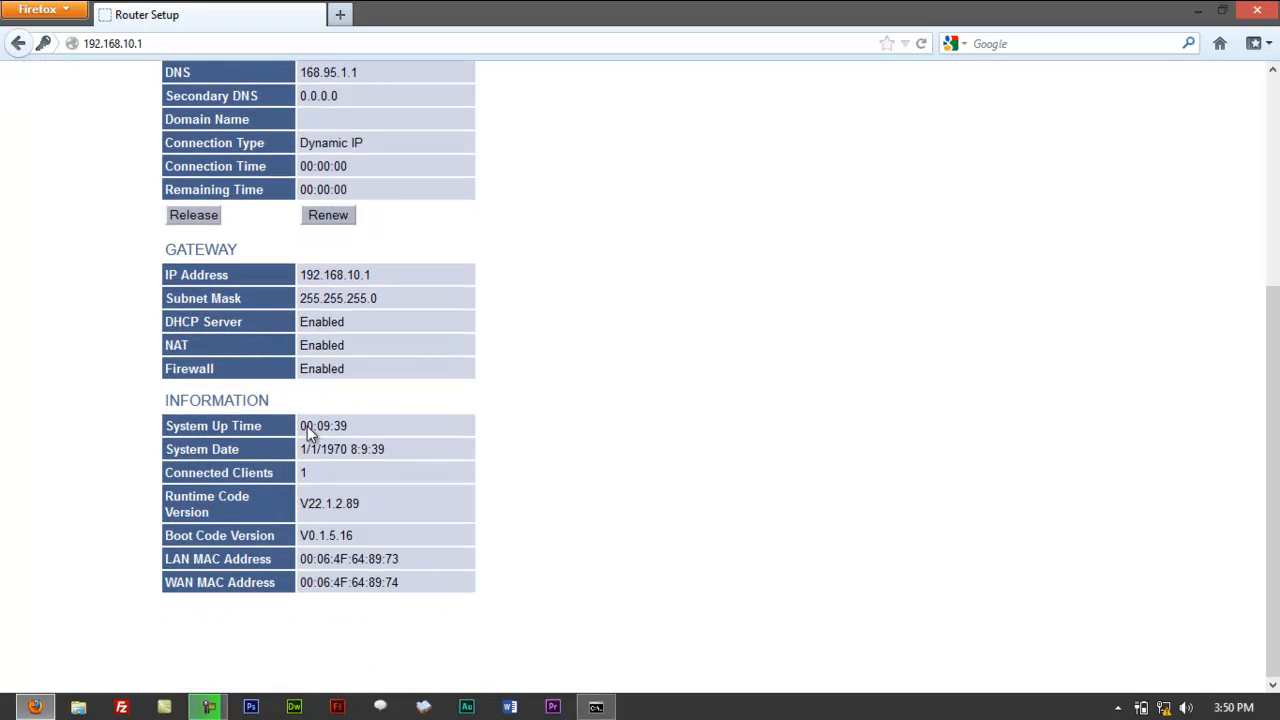
{"action": "mouse_move", "coordinate": [316, 552]}
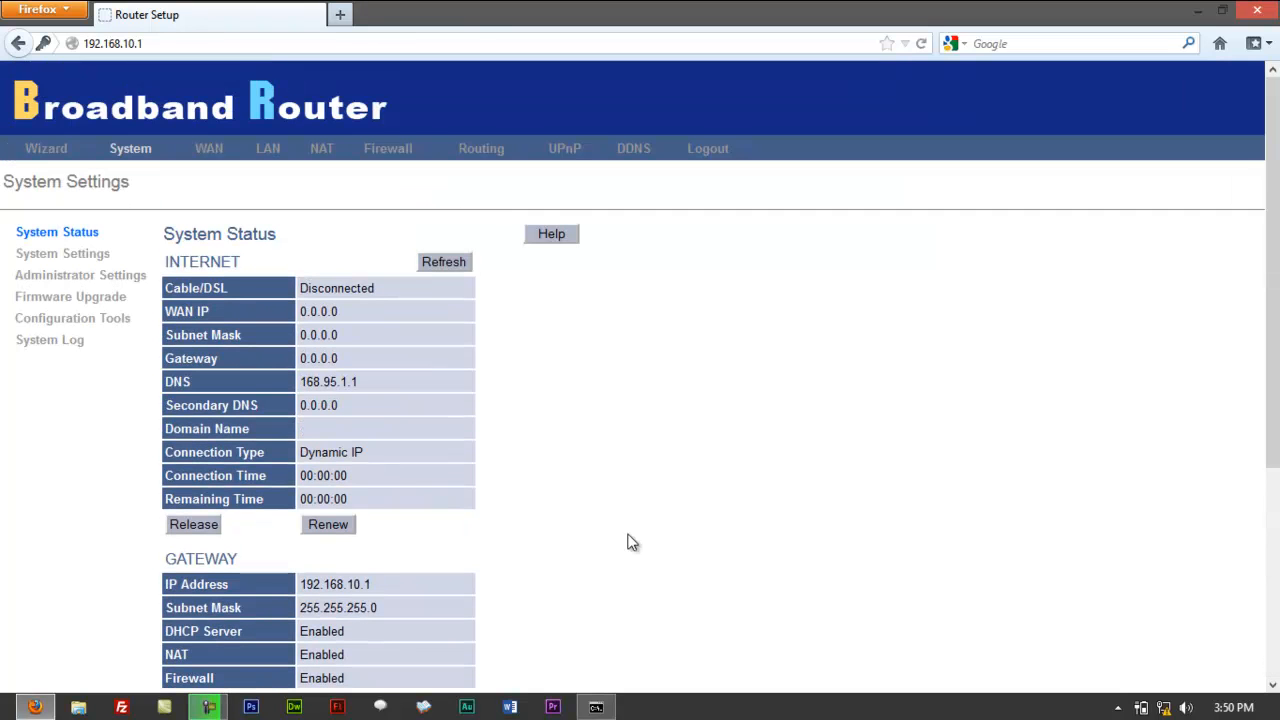
{"action": "mouse_move", "coordinate": [156, 168]}
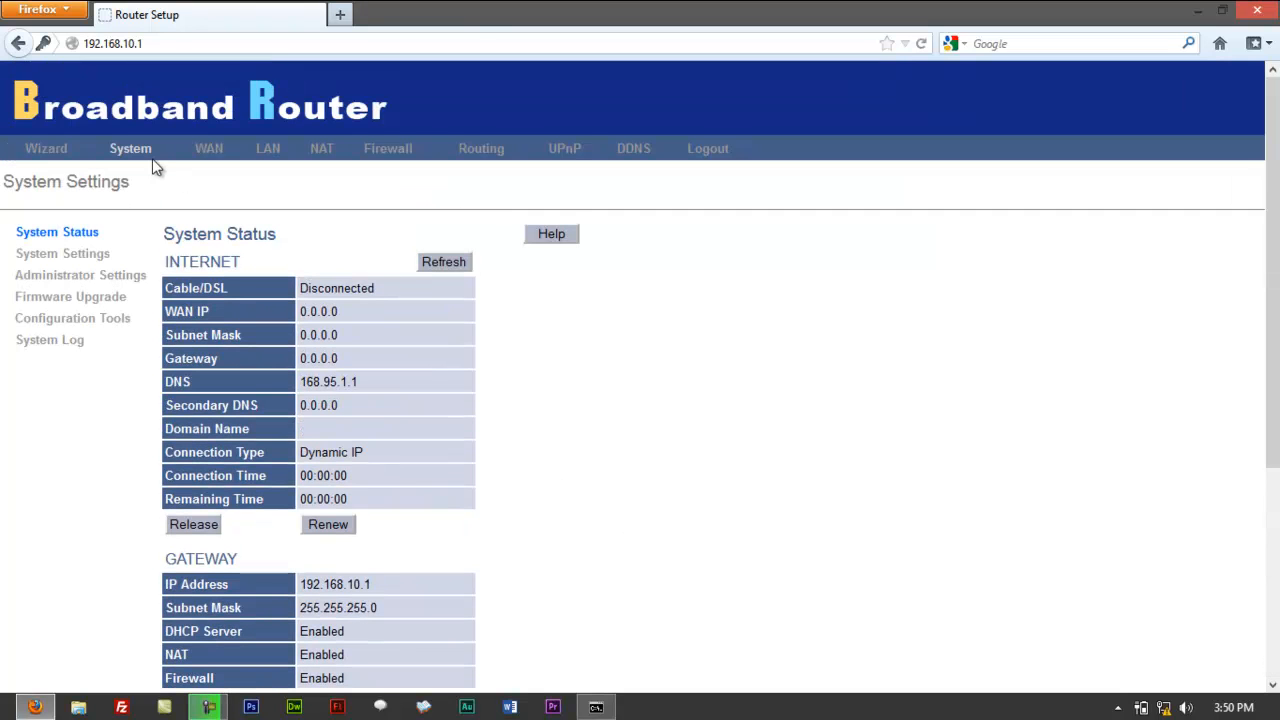
{"action": "mouse_move", "coordinate": [364, 218]}
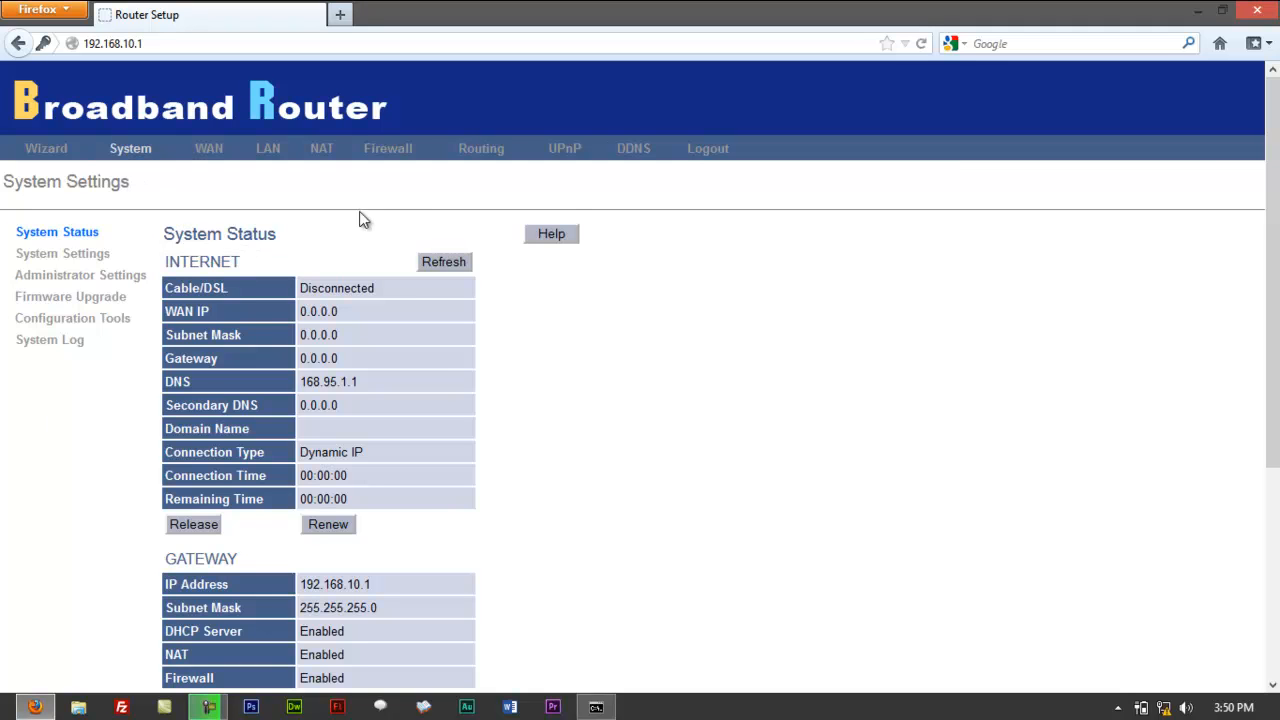
{"action": "mouse_move", "coordinate": [400, 218]}
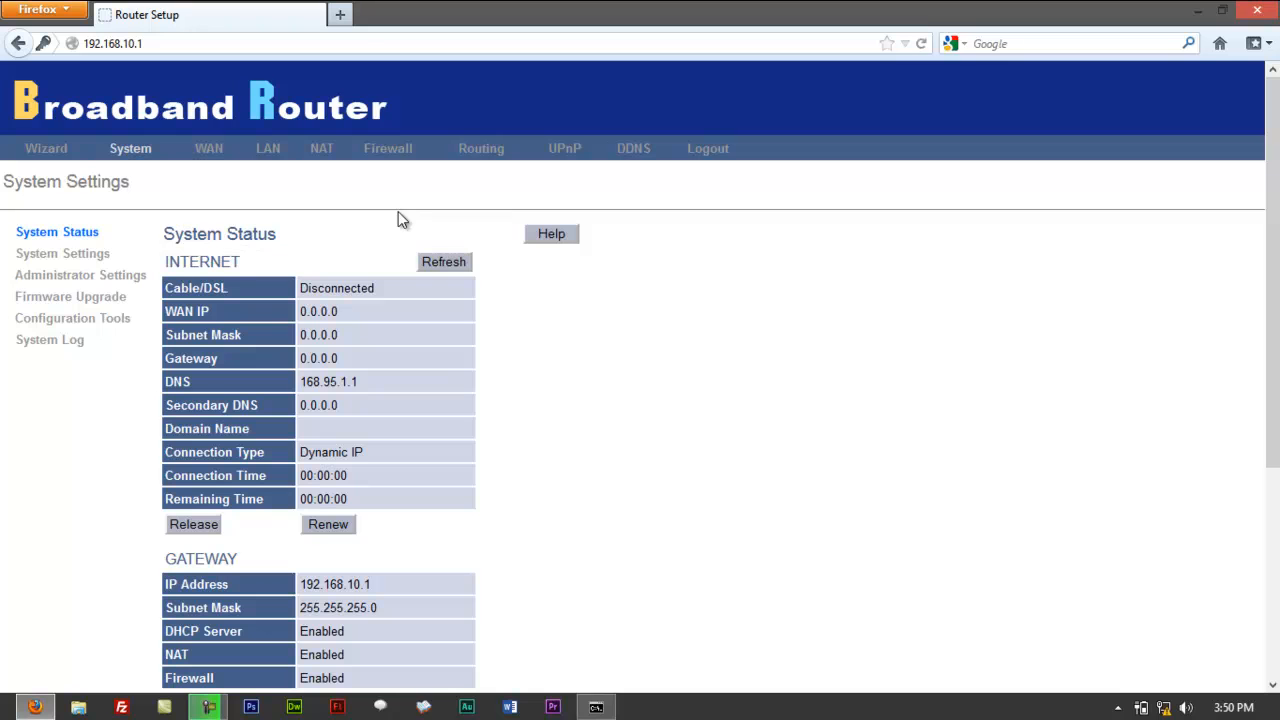
{"action": "mouse_move", "coordinate": [162, 144]}
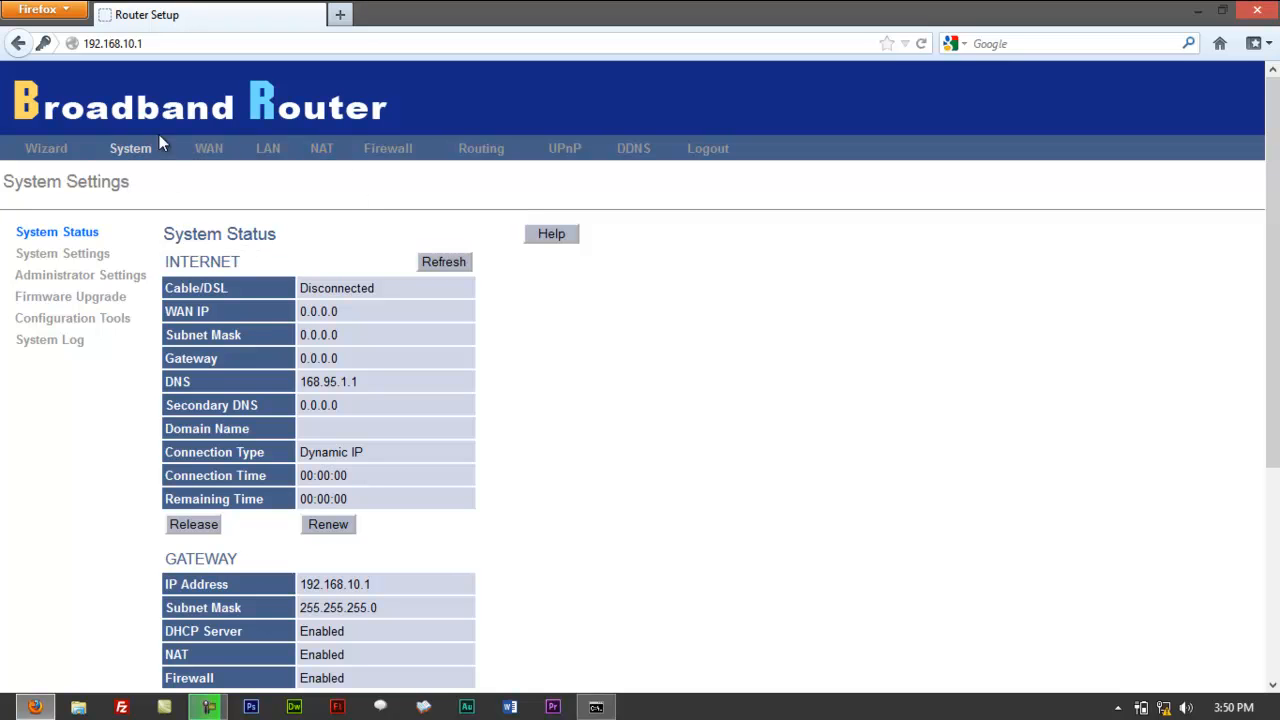
{"action": "mouse_move", "coordinate": [46, 148]}
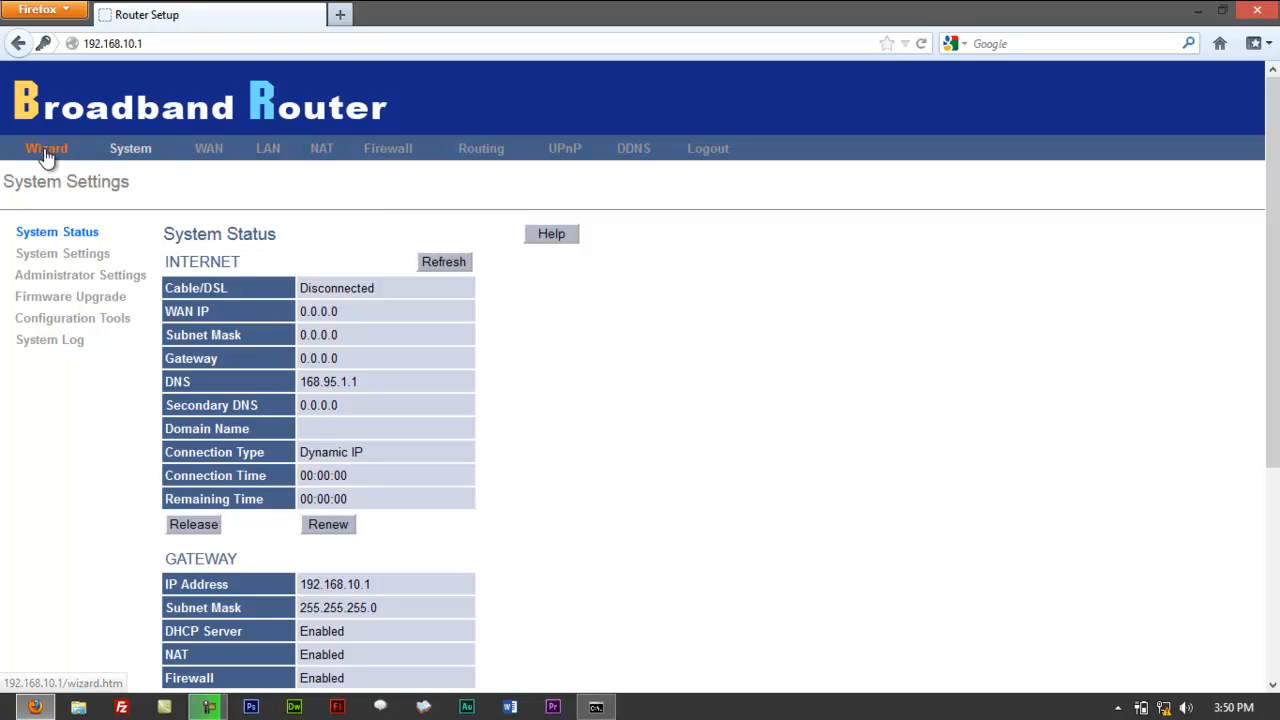
- Visit the setup wizard, then switch to the WAN Settings page
{"action": "left_click", "coordinate": [46, 148]}
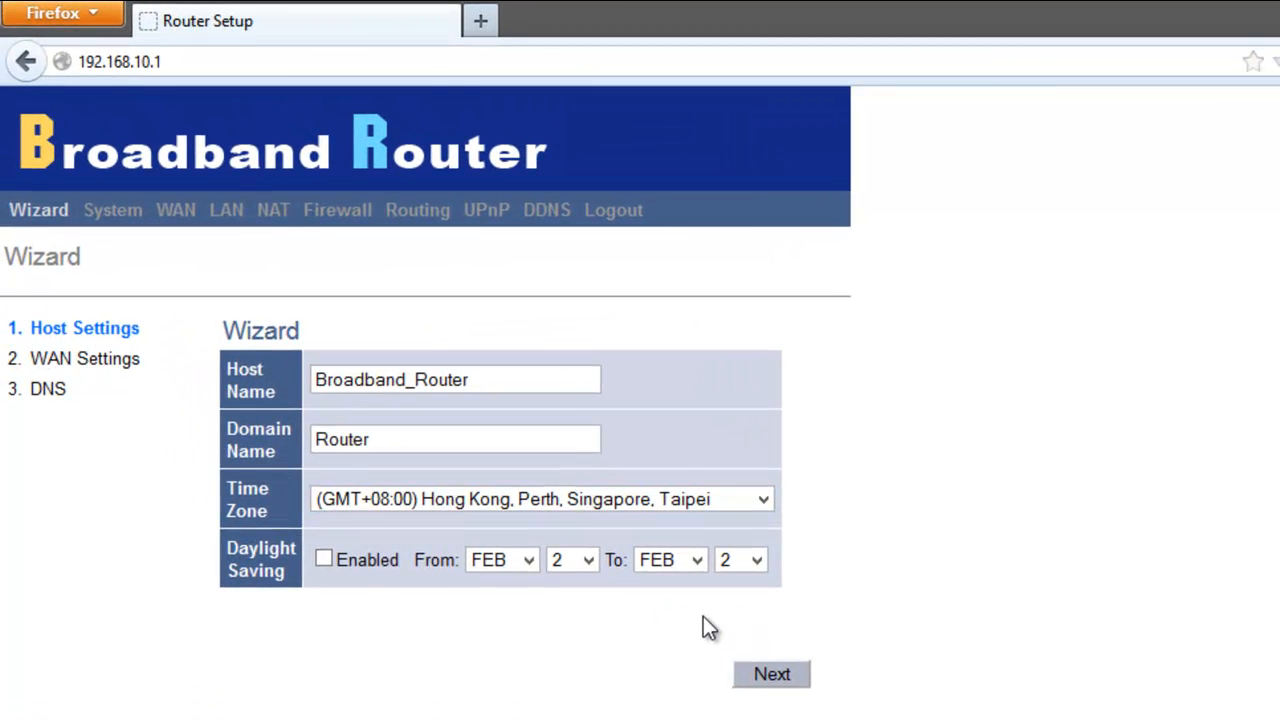
{"action": "mouse_move", "coordinate": [240, 20]}
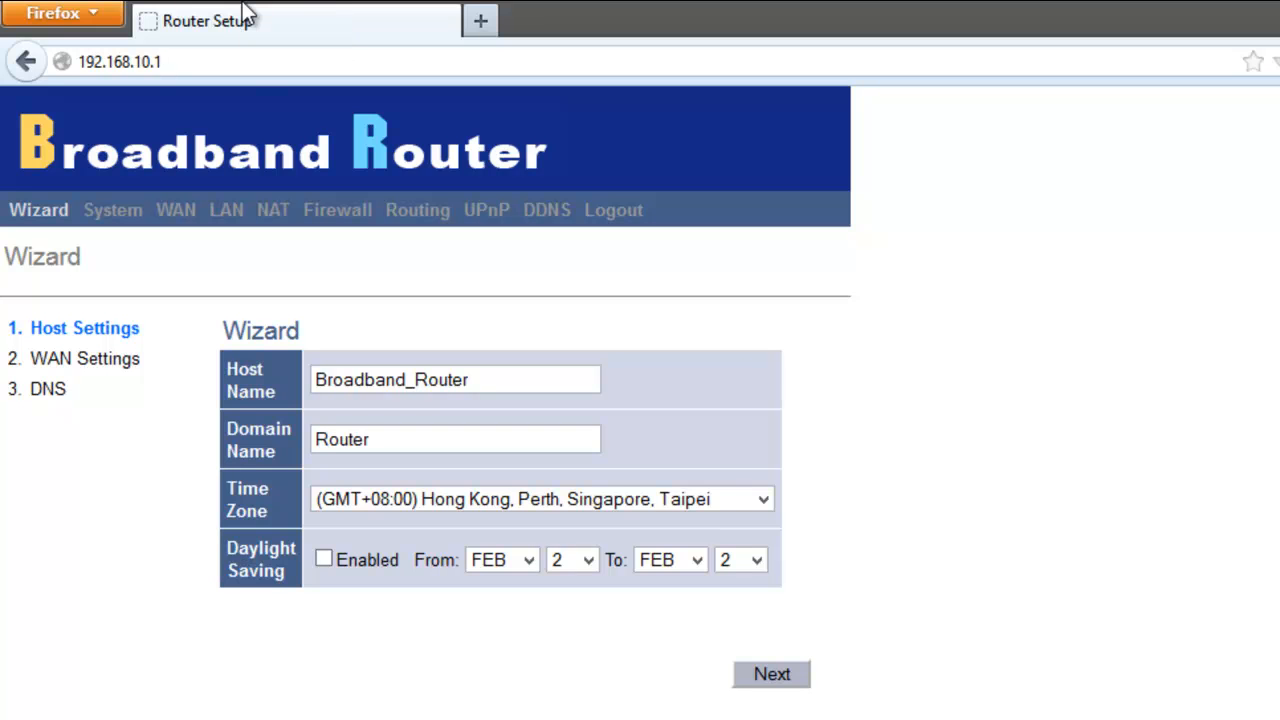
{"action": "mouse_move", "coordinate": [176, 210]}
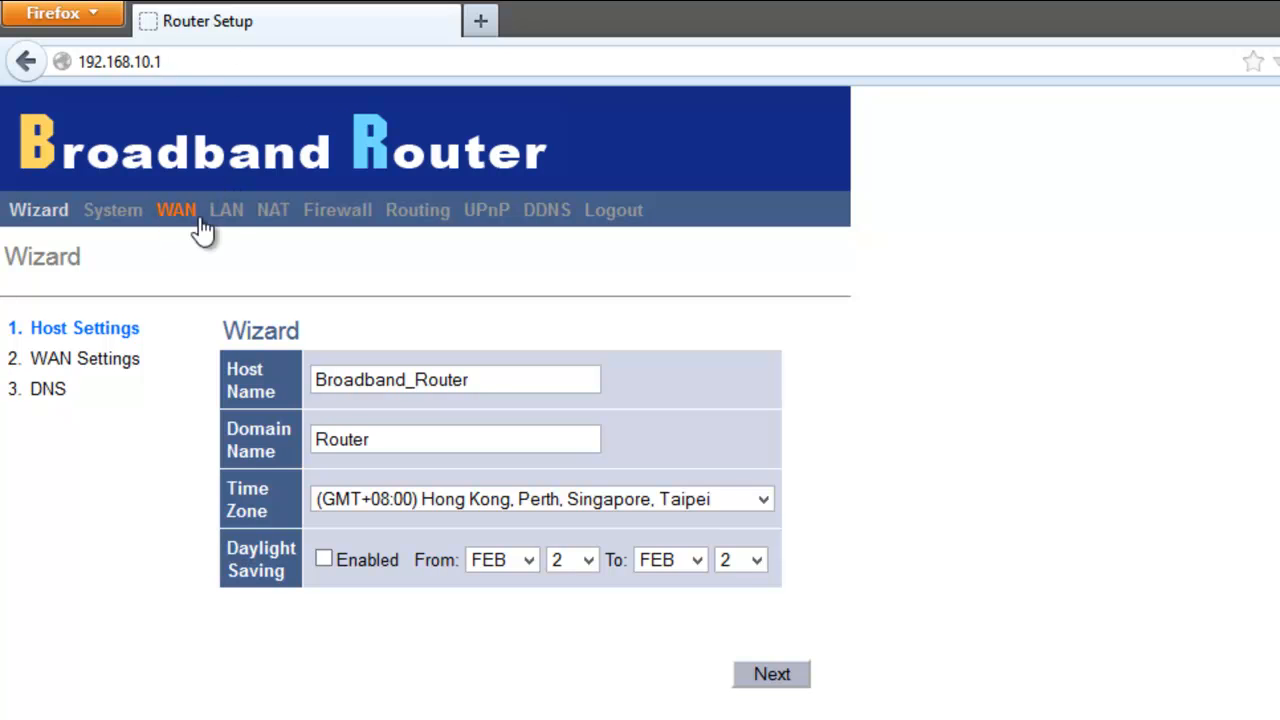
{"action": "mouse_move", "coordinate": [184, 218]}
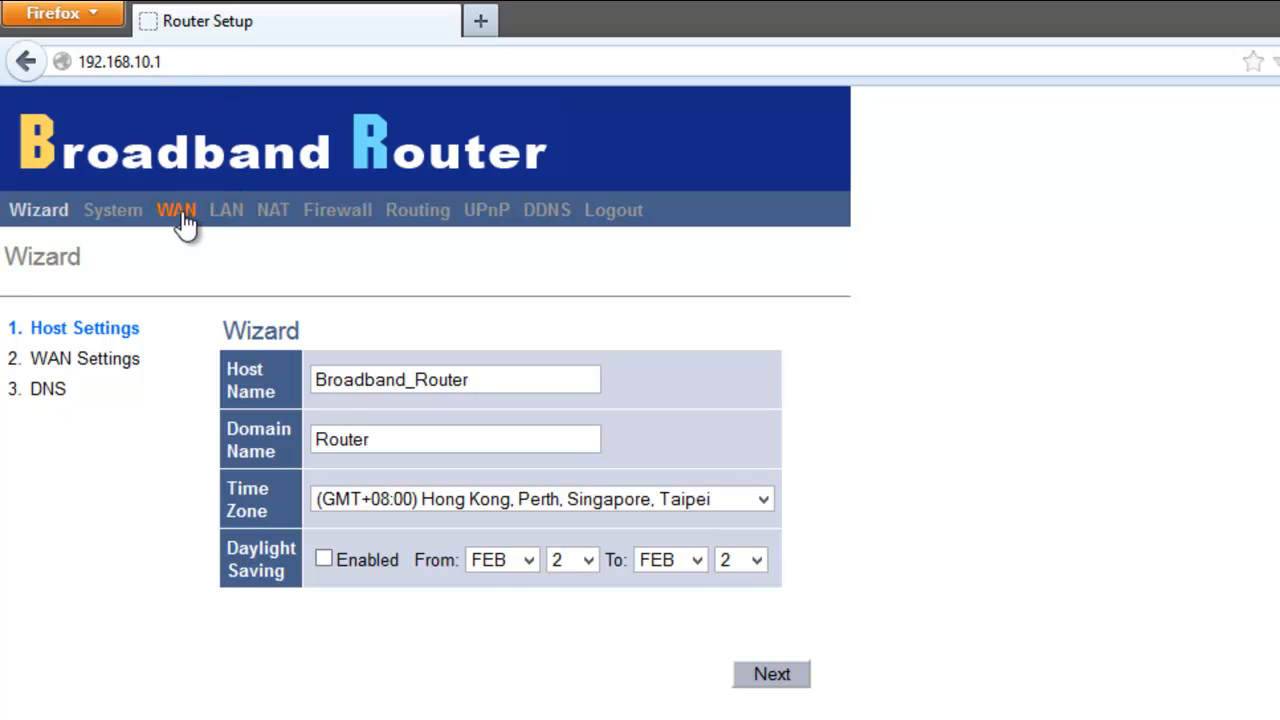
{"action": "left_click", "coordinate": [176, 210]}
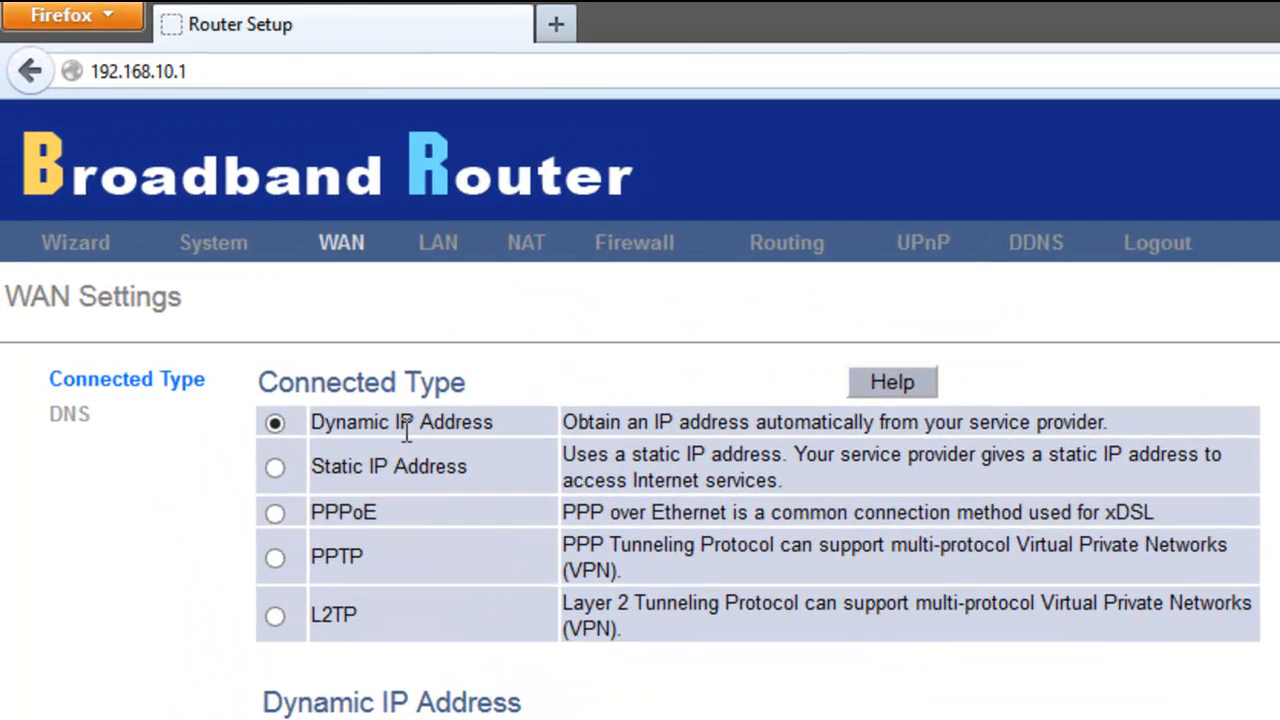
{"action": "mouse_move", "coordinate": [444, 470]}
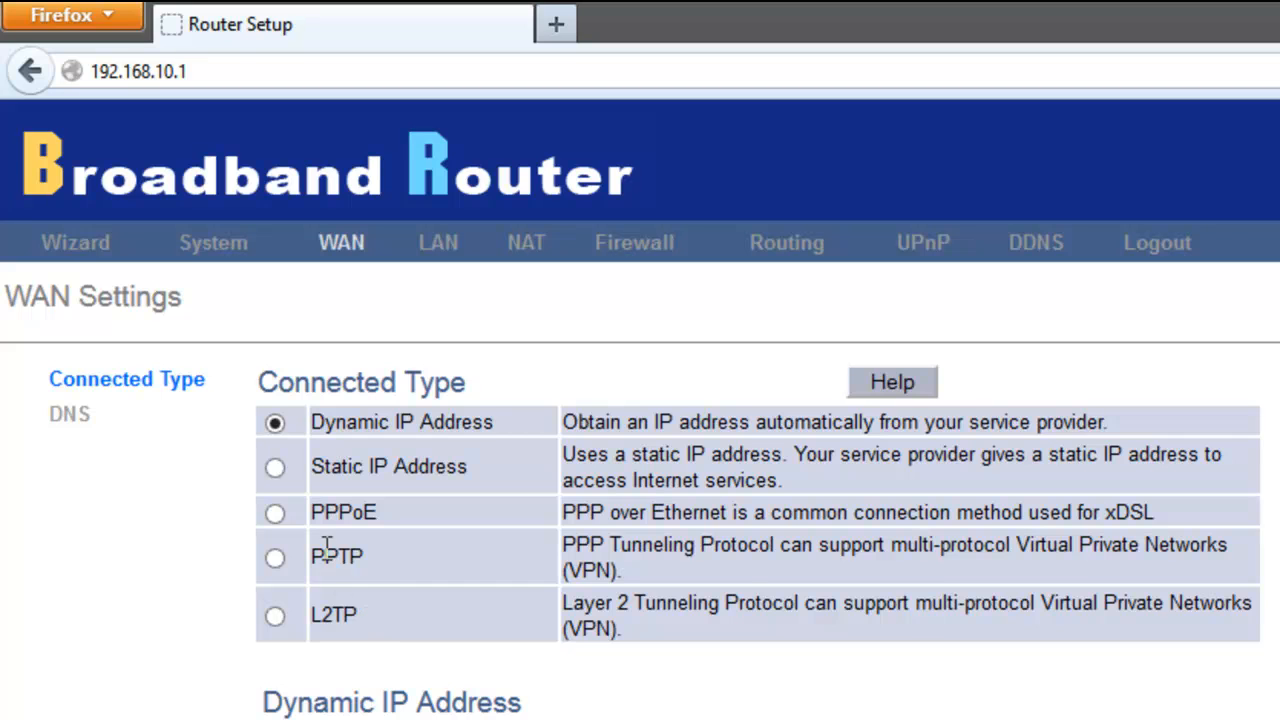
{"action": "mouse_move", "coordinate": [184, 612]}
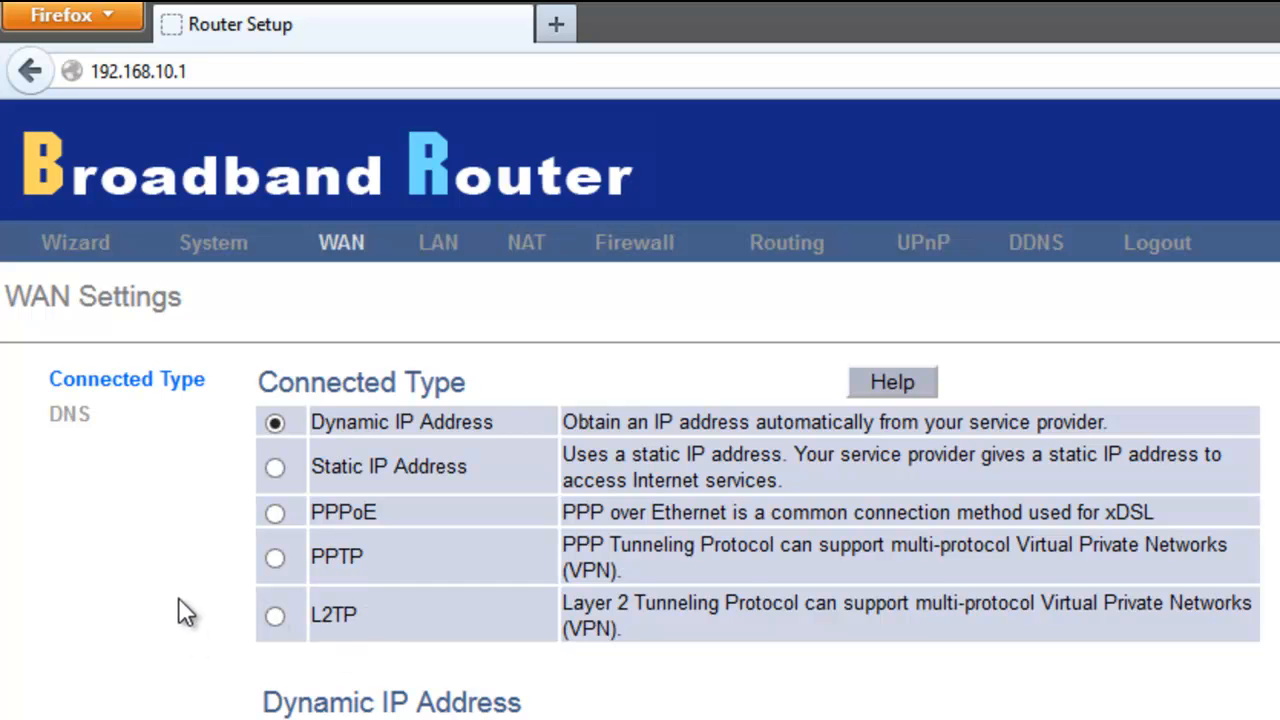
{"action": "mouse_move", "coordinate": [364, 430]}
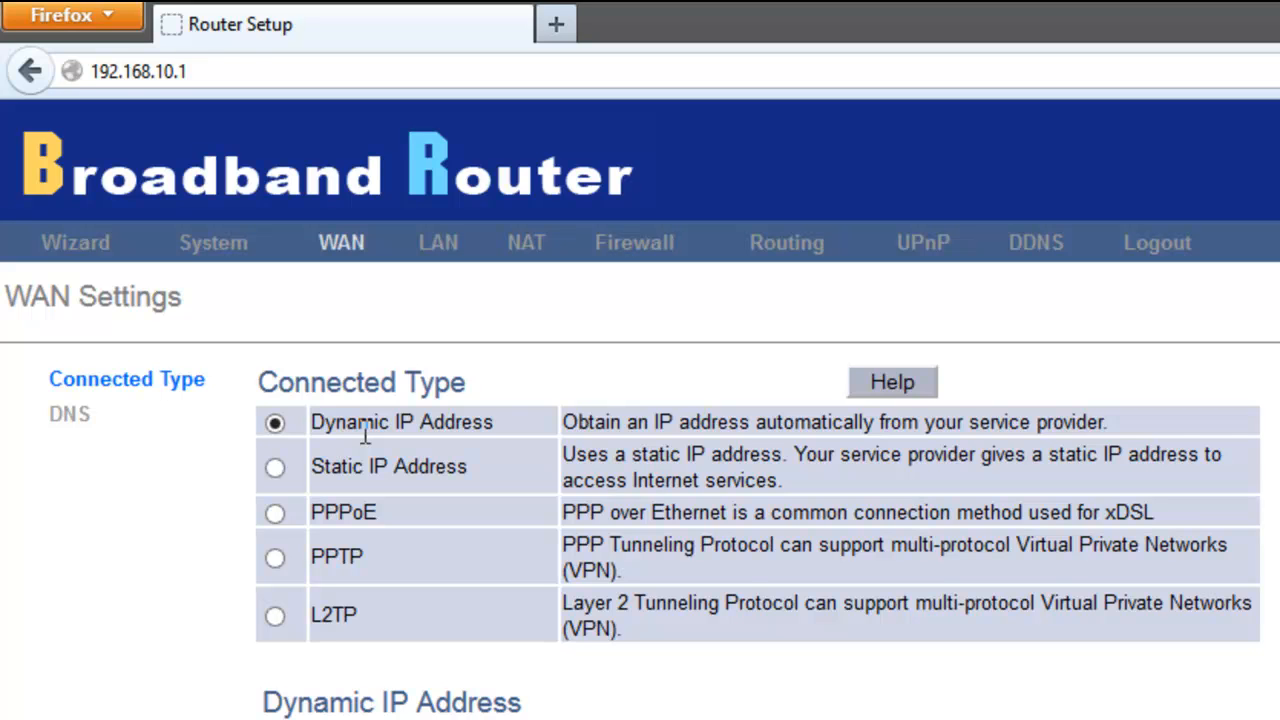
{"action": "mouse_move", "coordinate": [488, 430]}
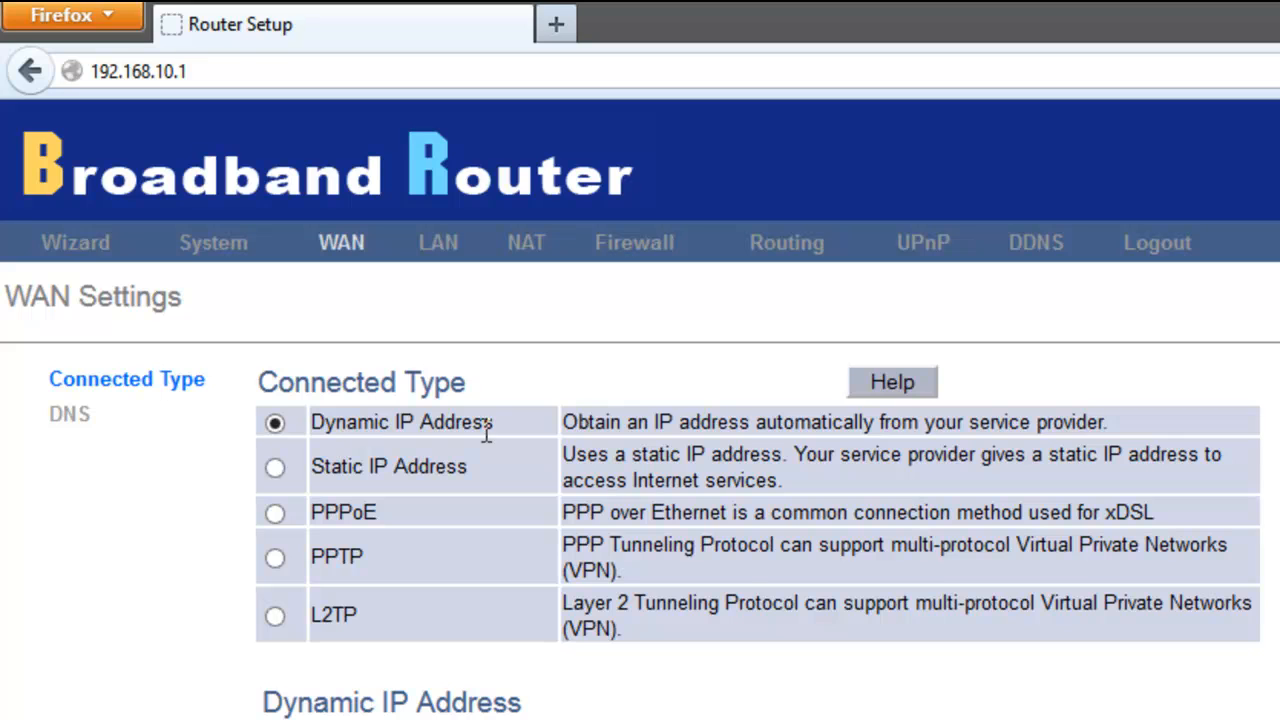
{"action": "mouse_move", "coordinate": [656, 426]}
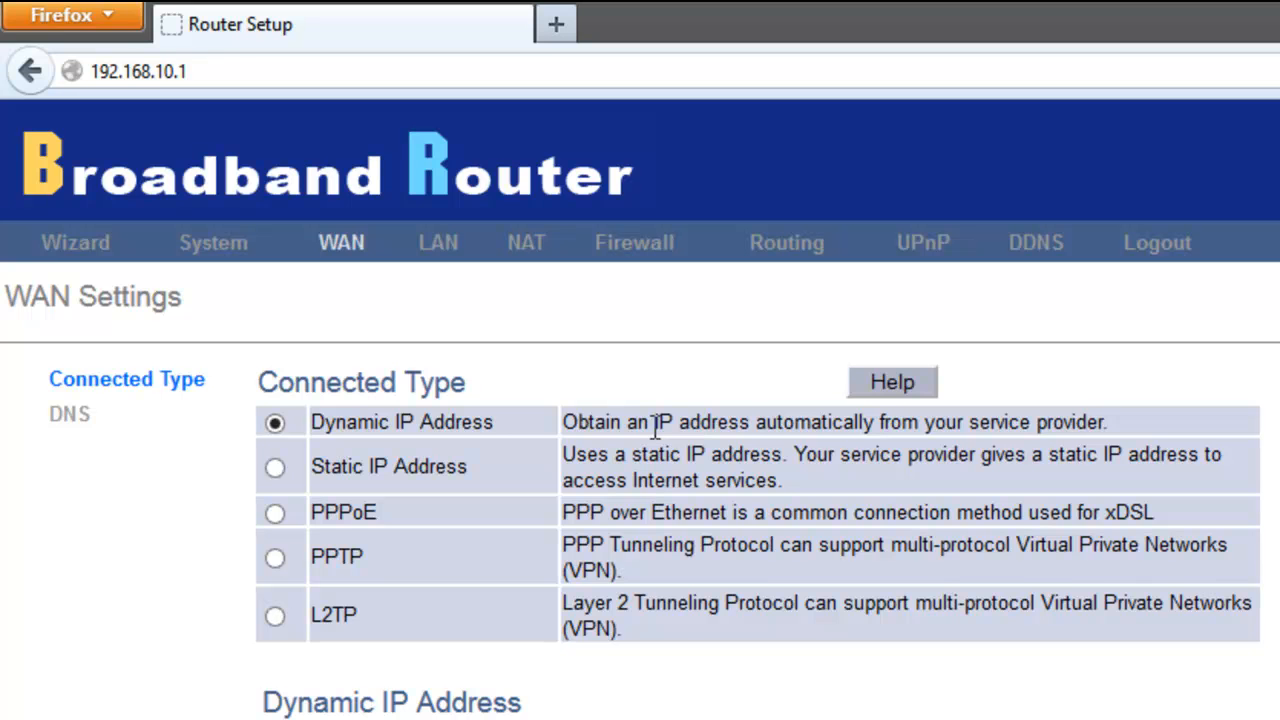
{"action": "scroll", "scroll_direction": "down", "scroll_amount": 3}
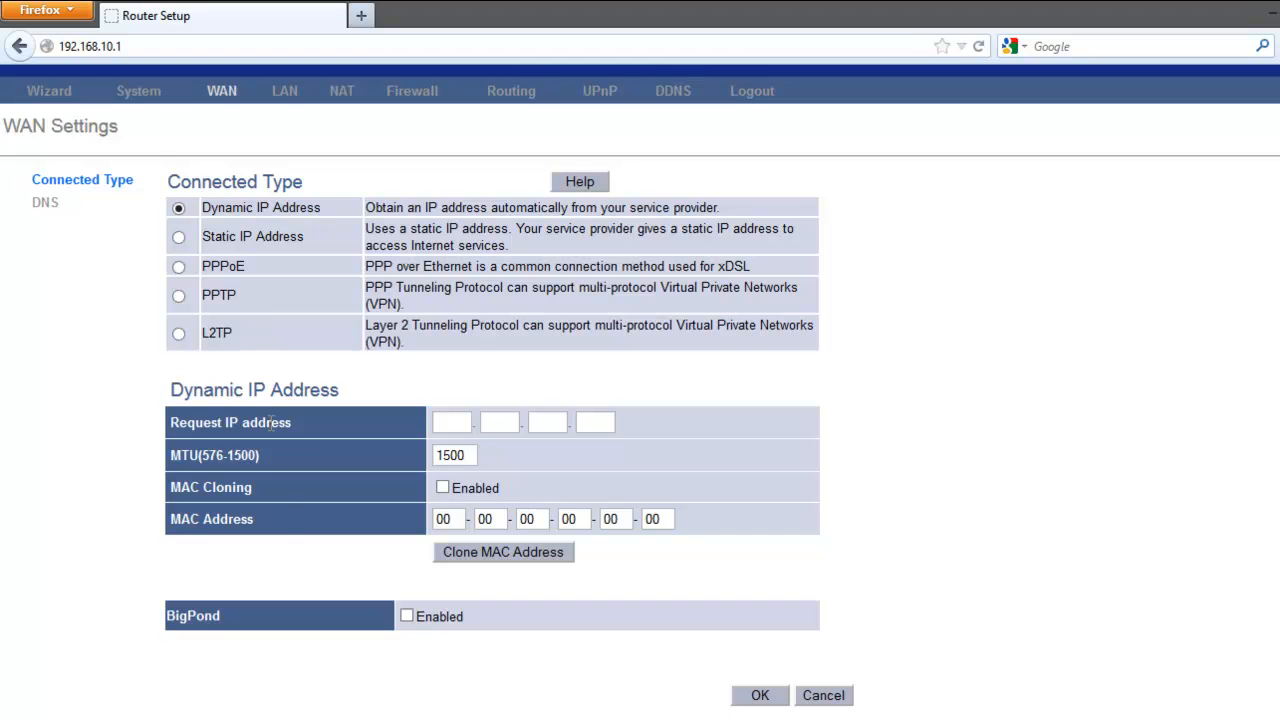
{"action": "mouse_move", "coordinate": [308, 560]}
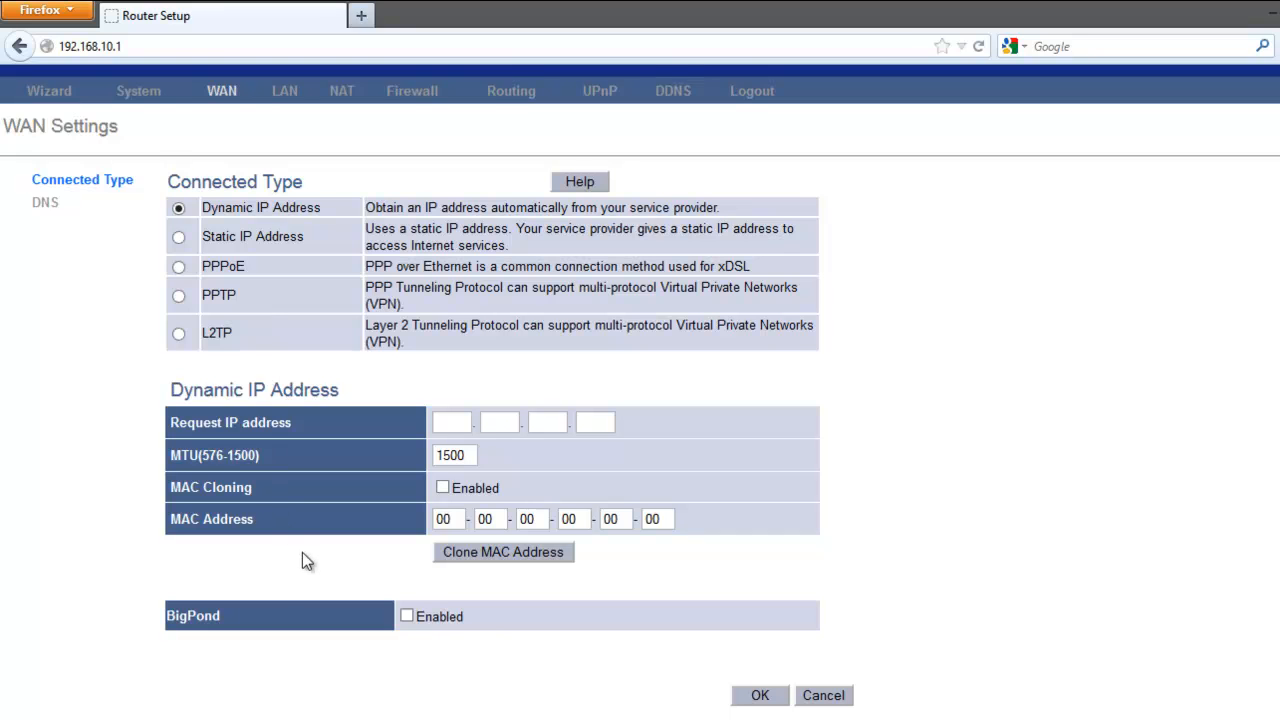
{"action": "mouse_move", "coordinate": [768, 704]}
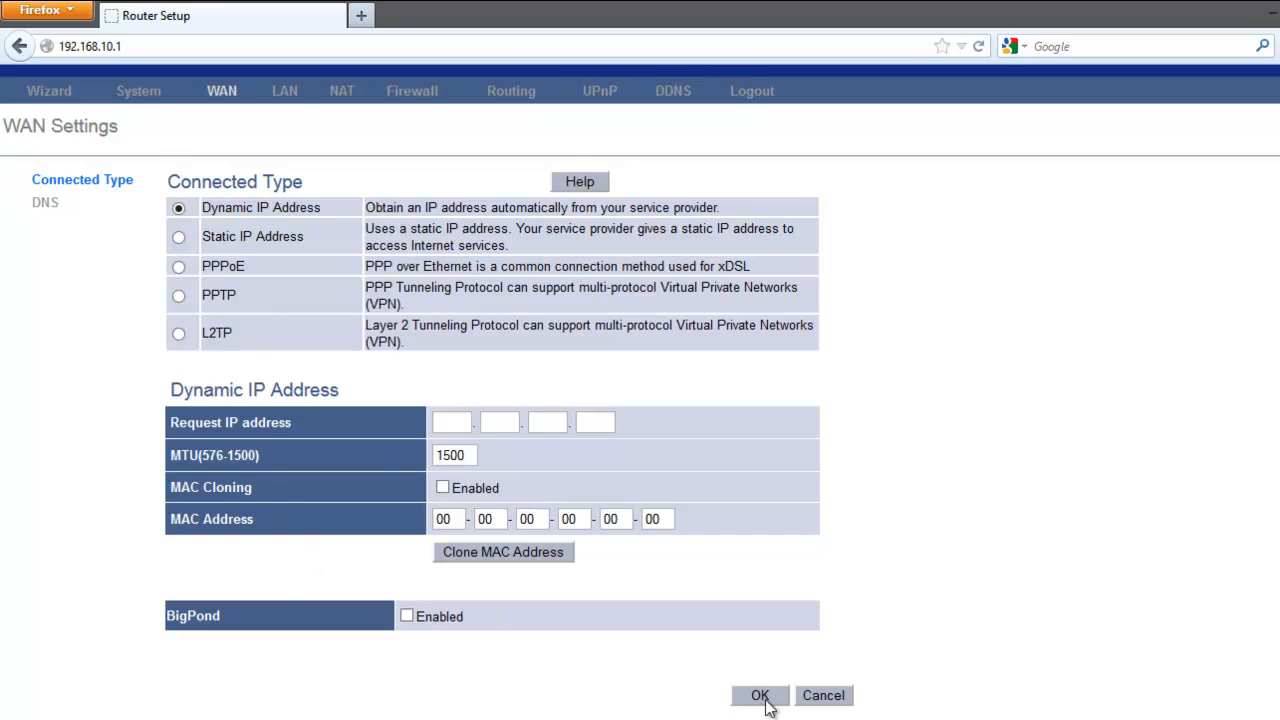
{"action": "mouse_move", "coordinate": [360, 206]}
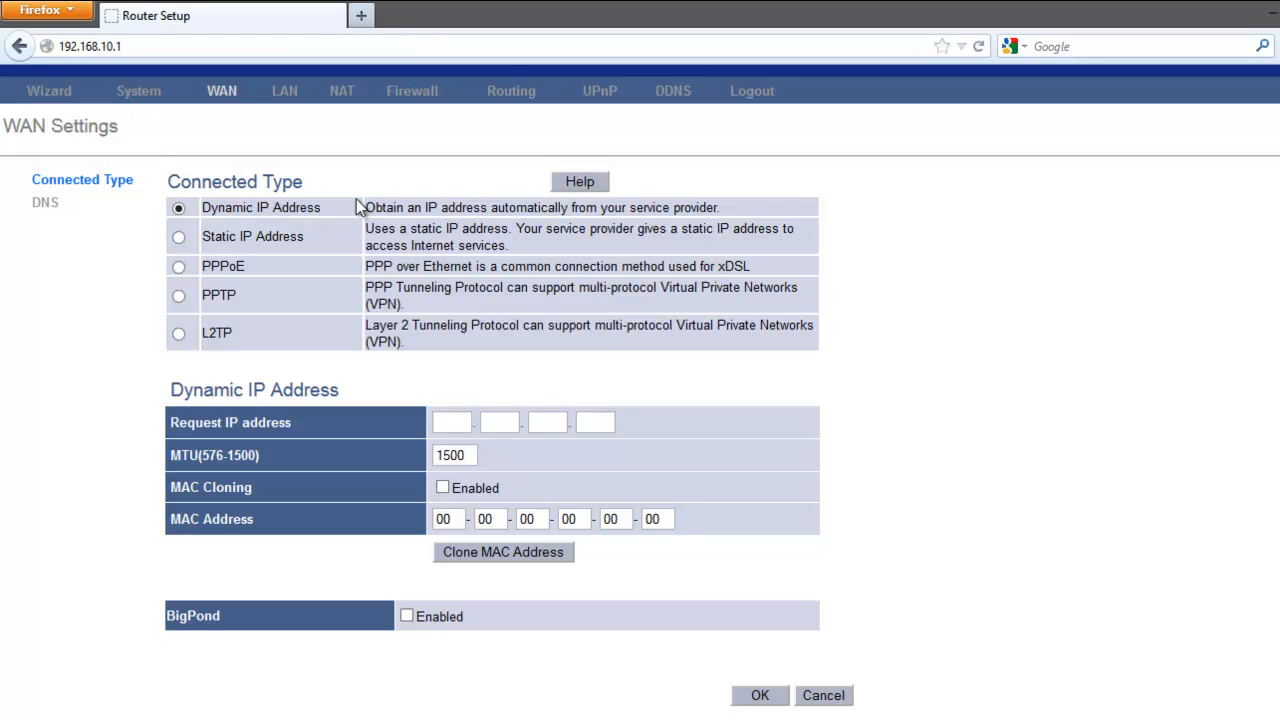
{"action": "mouse_move", "coordinate": [212, 206]}
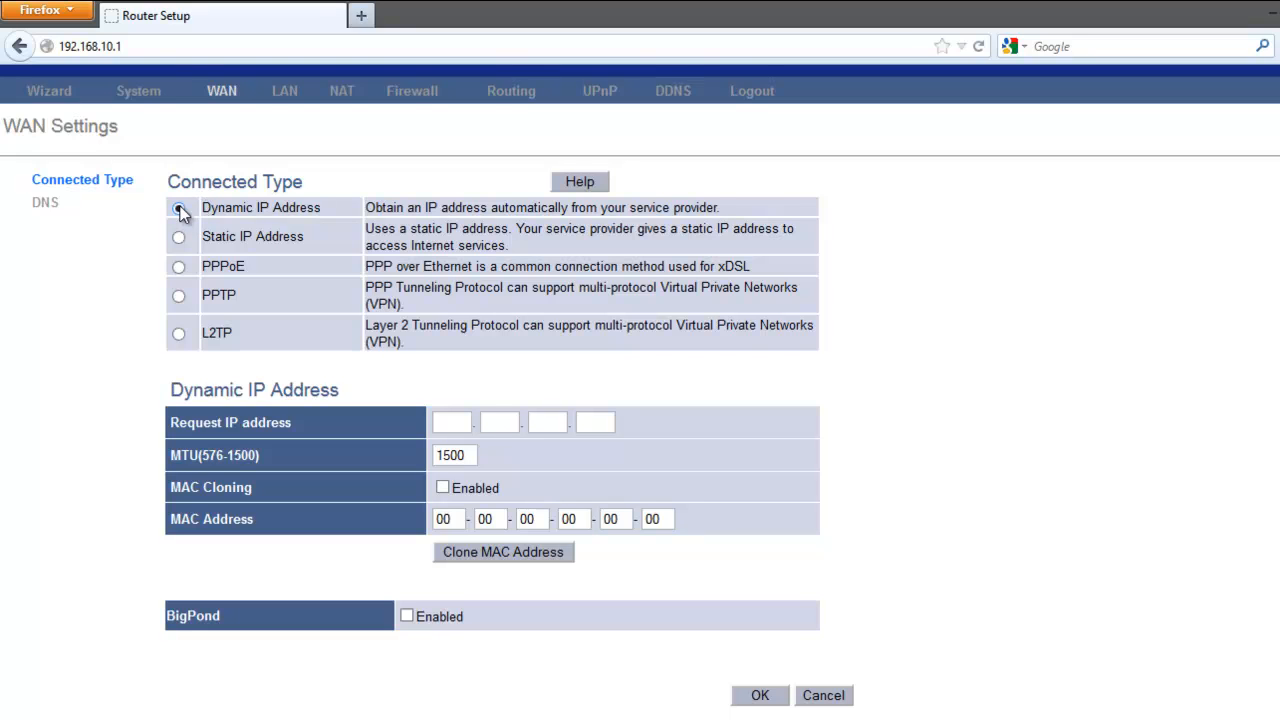
{"action": "left_click", "coordinate": [178, 206]}
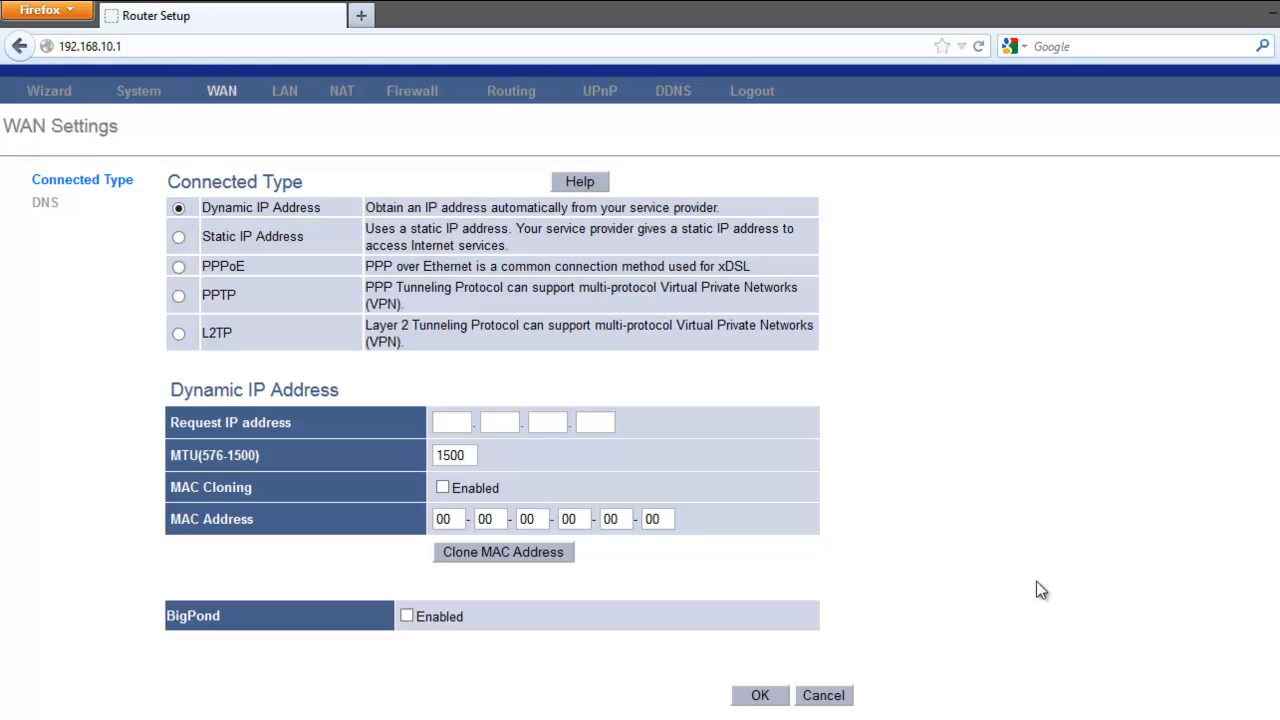
{"action": "mouse_move", "coordinate": [898, 598]}
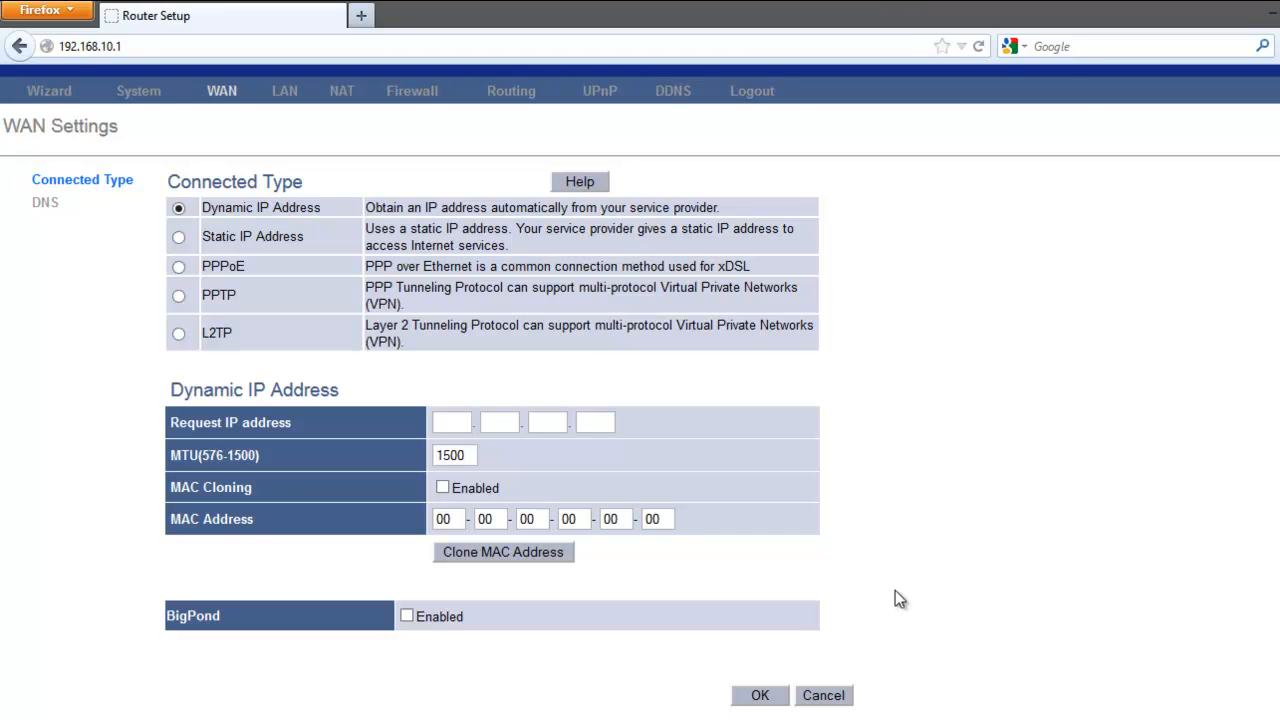
{"action": "mouse_move", "coordinate": [1200, 540]}
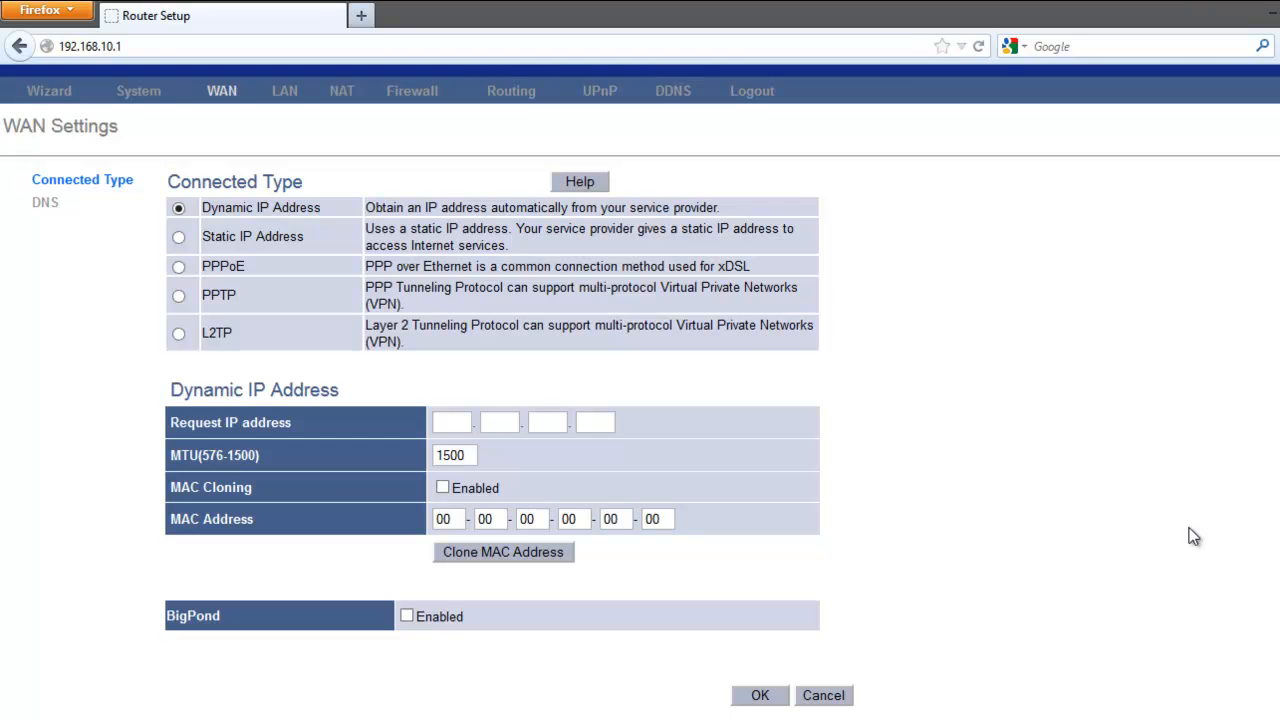
{"action": "mouse_move", "coordinate": [1152, 548]}
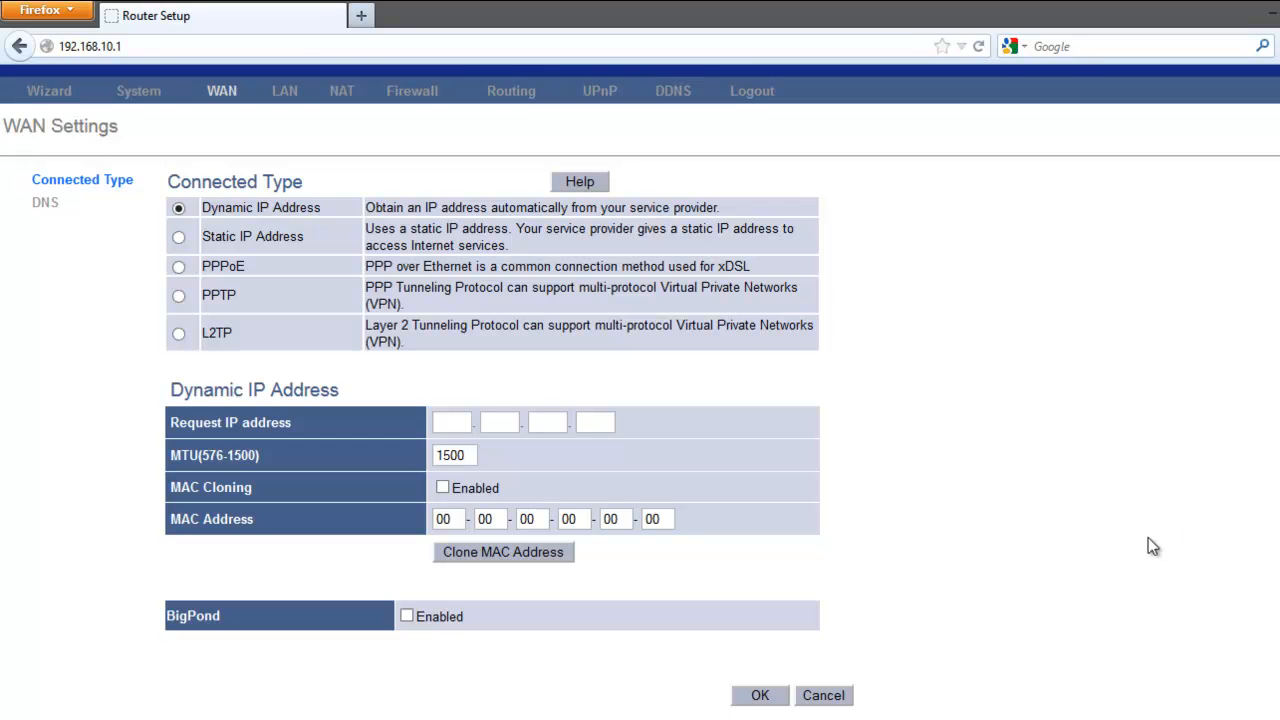
{"action": "mouse_move", "coordinate": [1144, 544]}
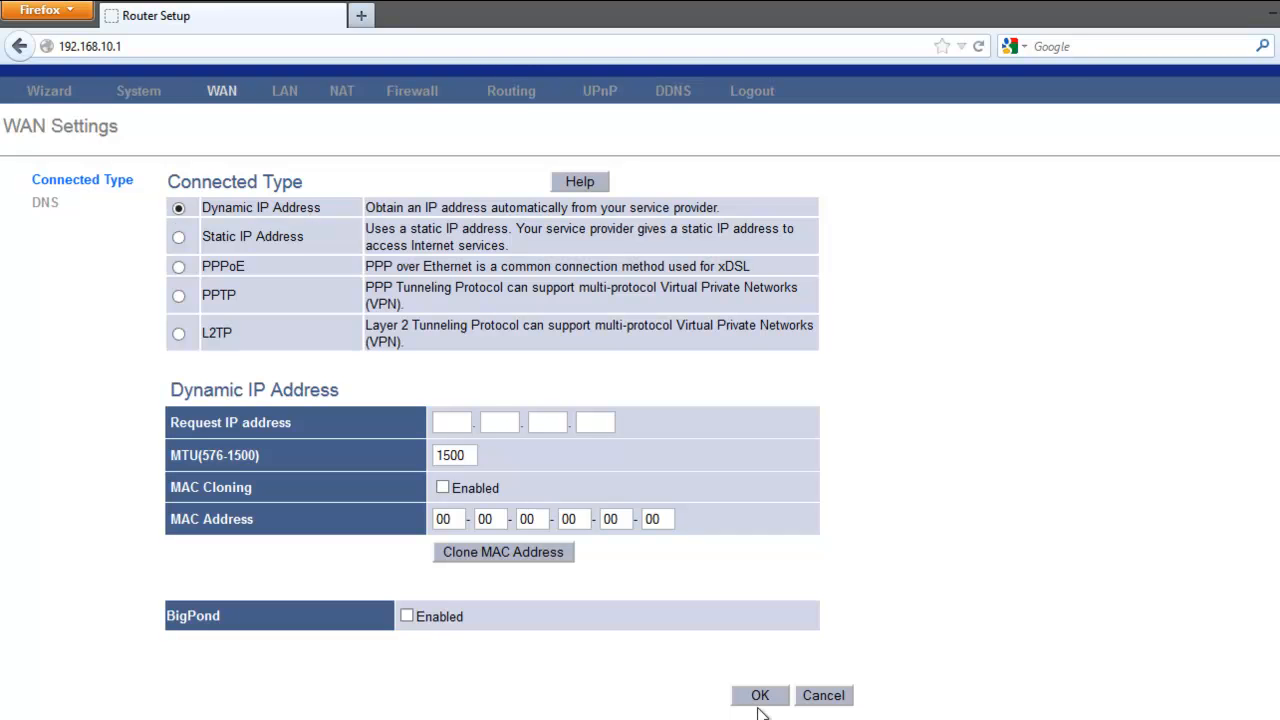
{"action": "mouse_move", "coordinate": [1018, 444]}
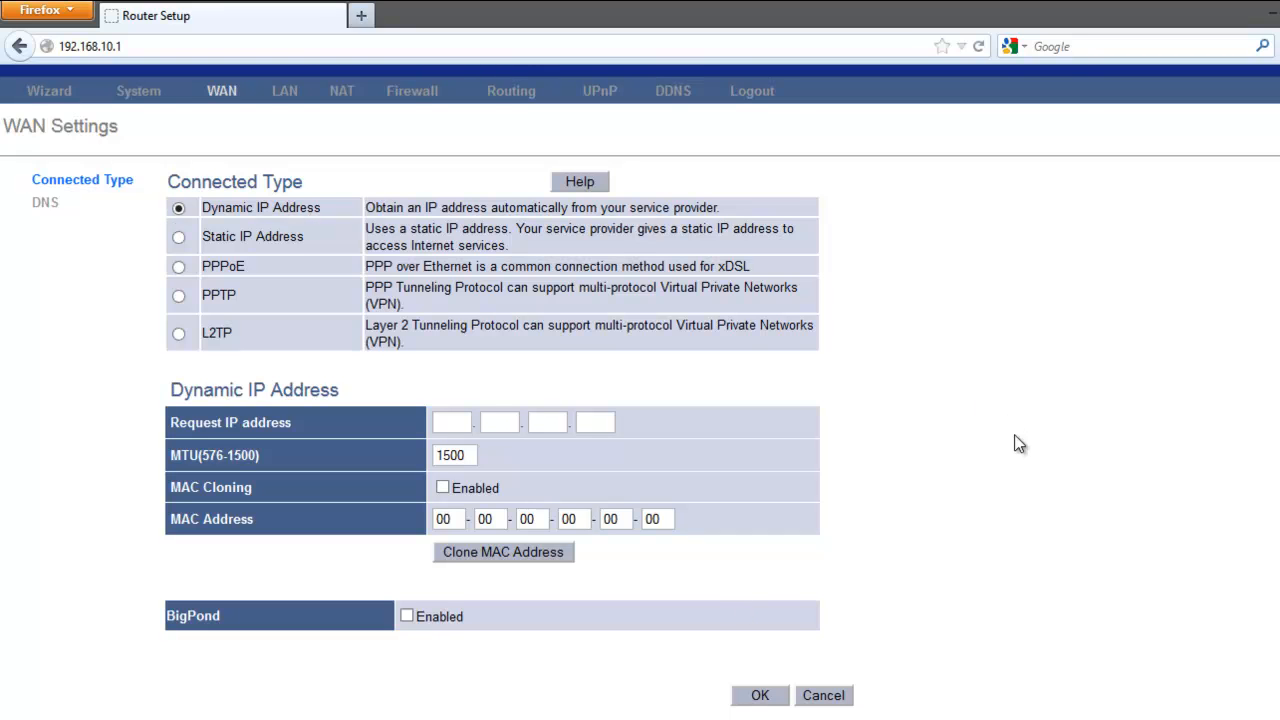
{"action": "mouse_move", "coordinate": [994, 476]}
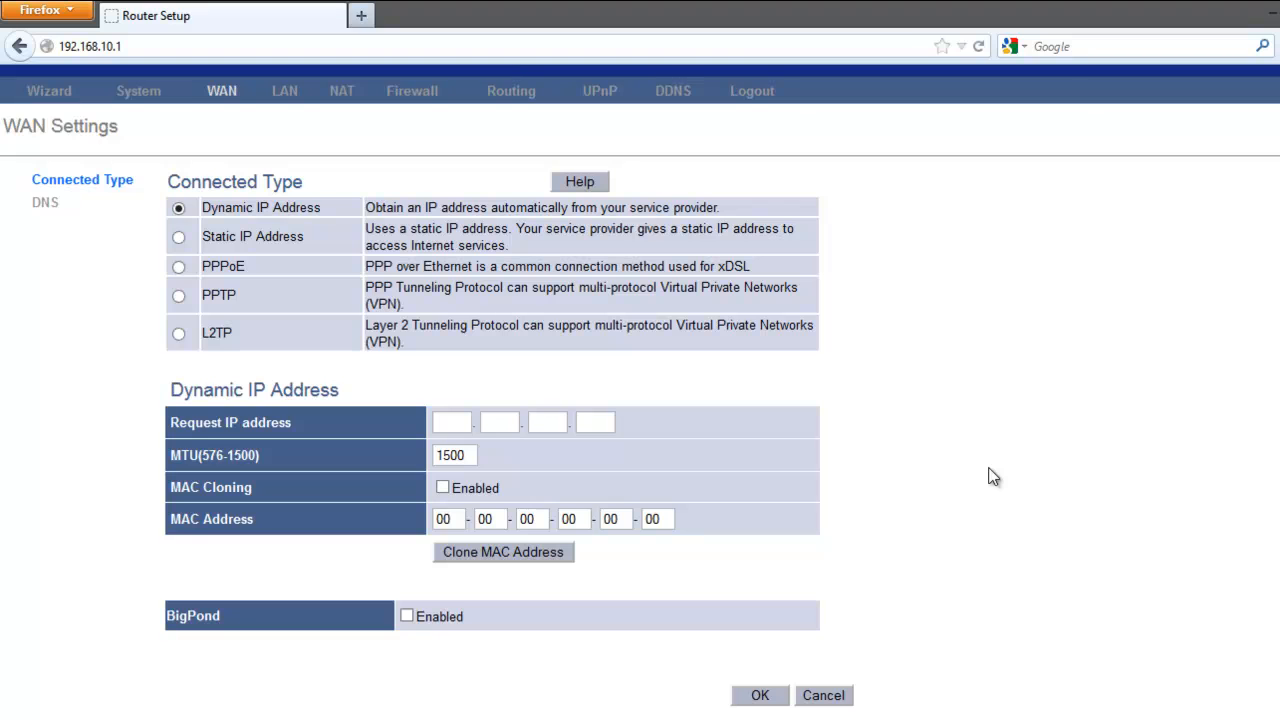
{"action": "mouse_move", "coordinate": [1000, 480]}
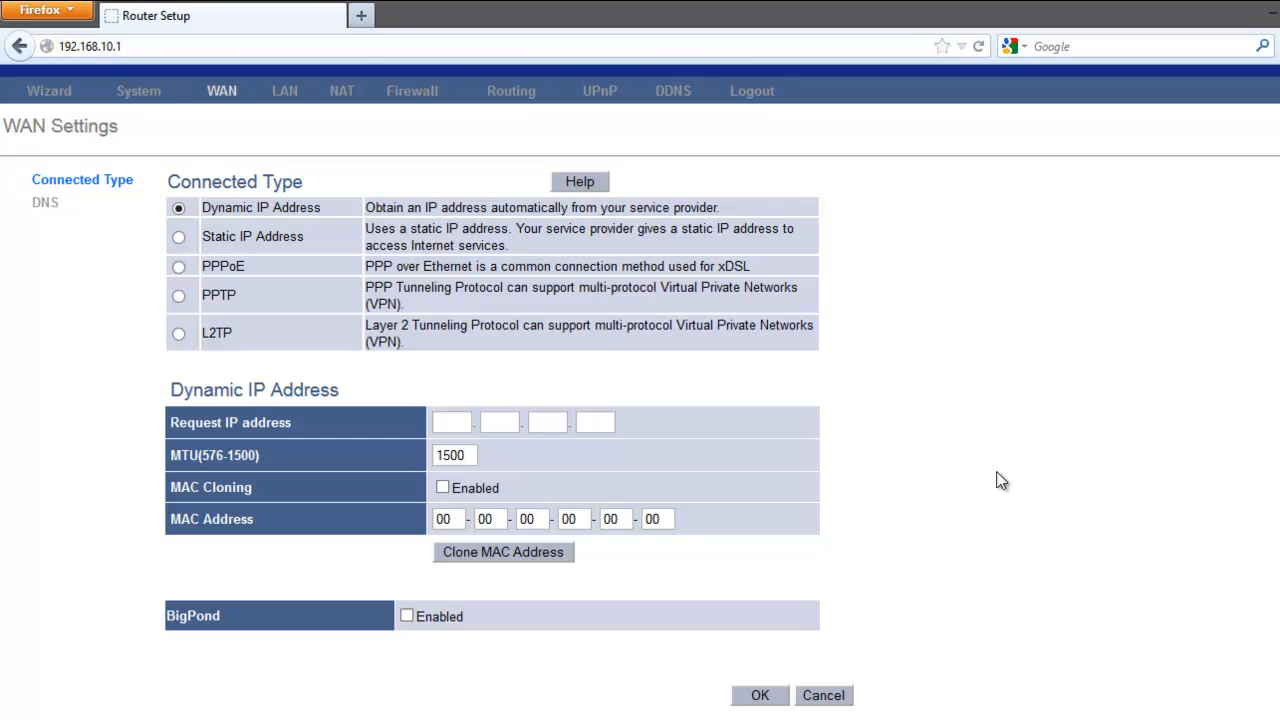
{"action": "mouse_move", "coordinate": [1006, 462]}
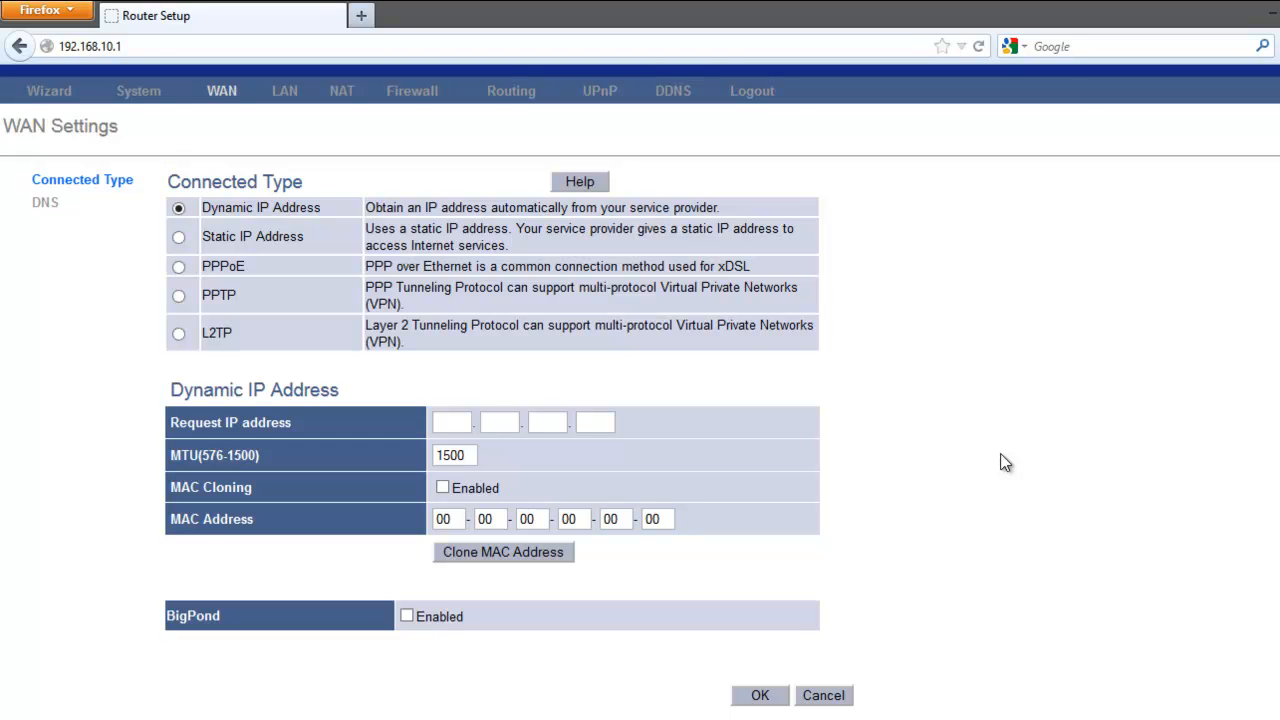
{"action": "mouse_move", "coordinate": [1000, 456]}
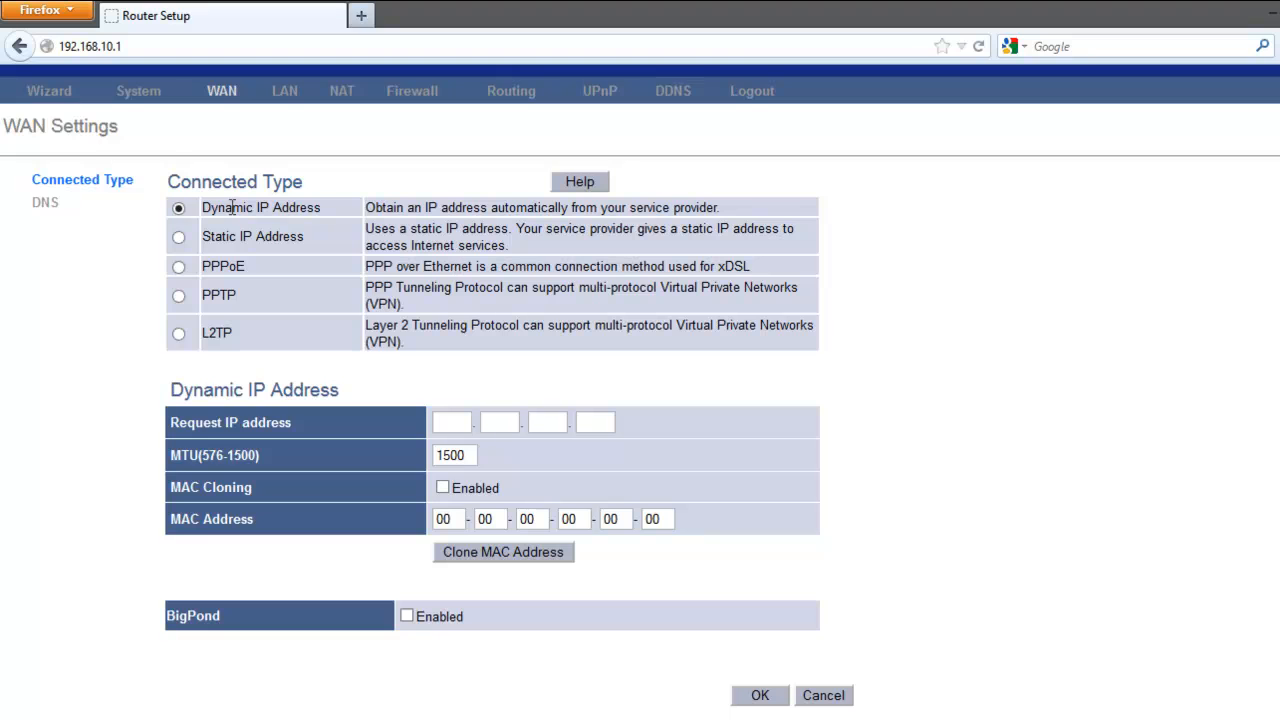
{"action": "mouse_move", "coordinate": [644, 390]}
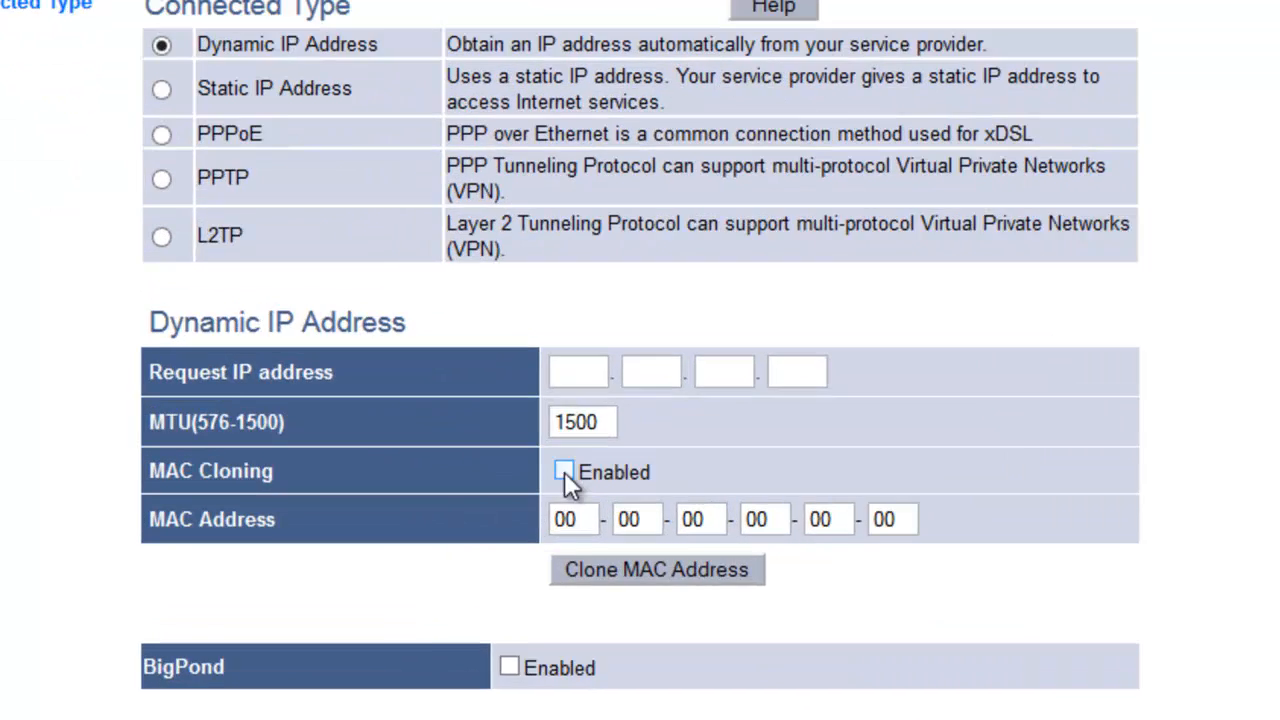
{"action": "left_click", "coordinate": [564, 472]}
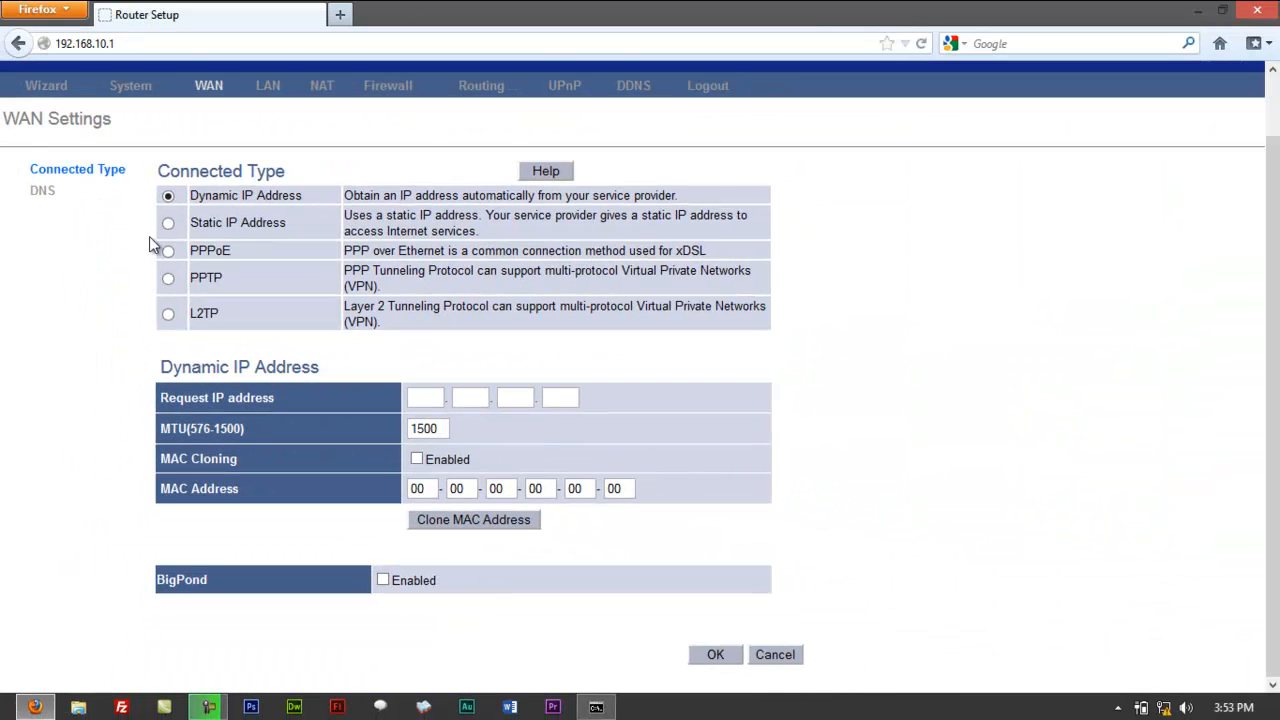
- Return to WAN Settings via System Status and choose Static IP Address as the connection type
{"action": "left_click", "coordinate": [168, 222]}
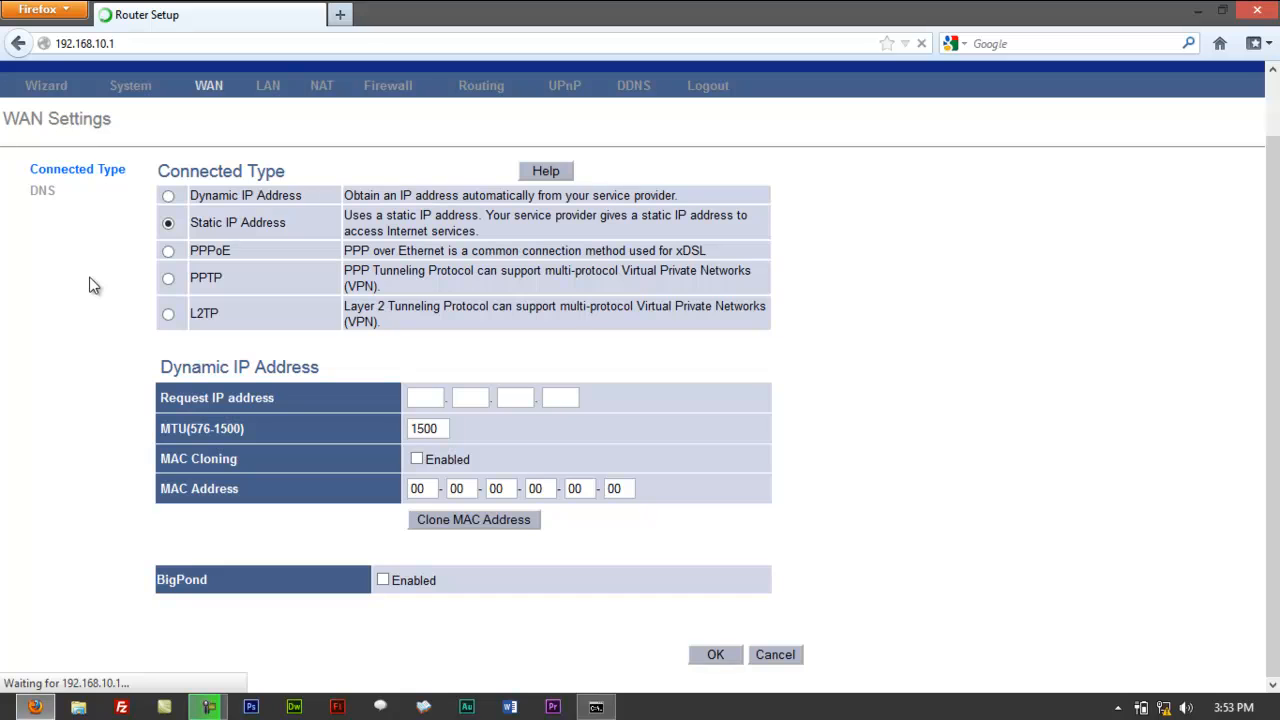
{"action": "mouse_move", "coordinate": [190, 170]}
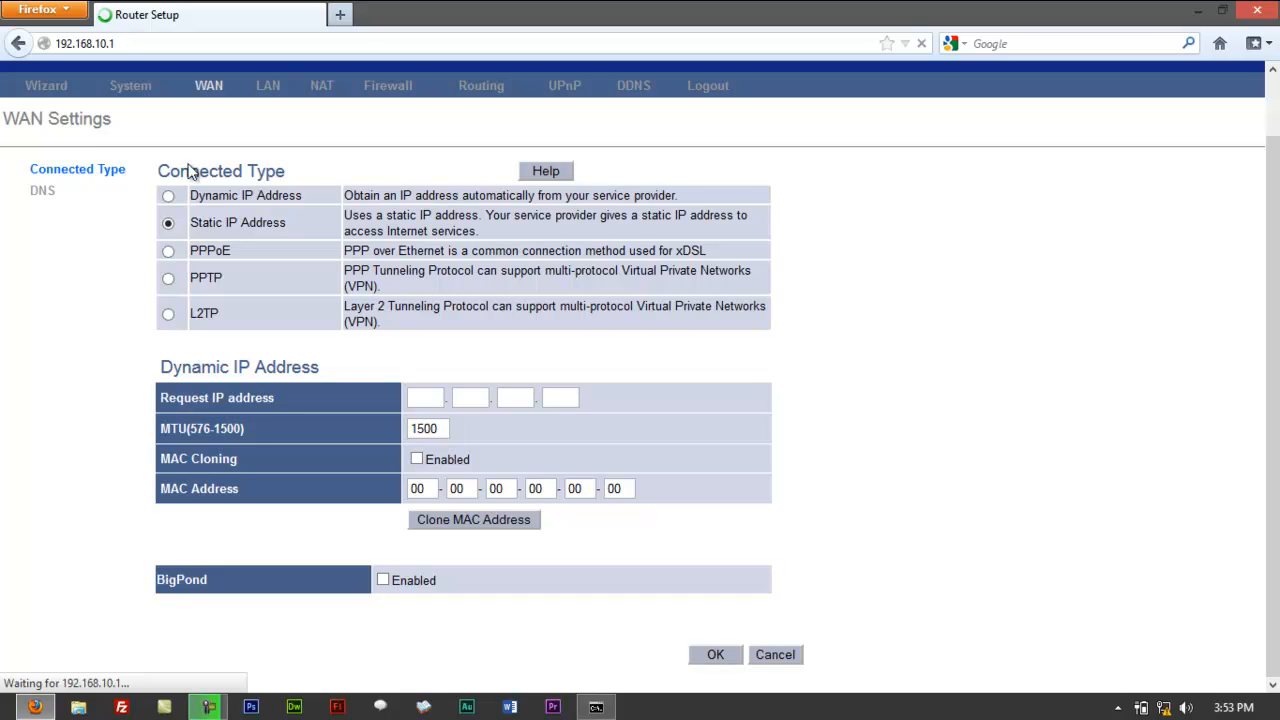
{"action": "mouse_move", "coordinate": [844, 338]}
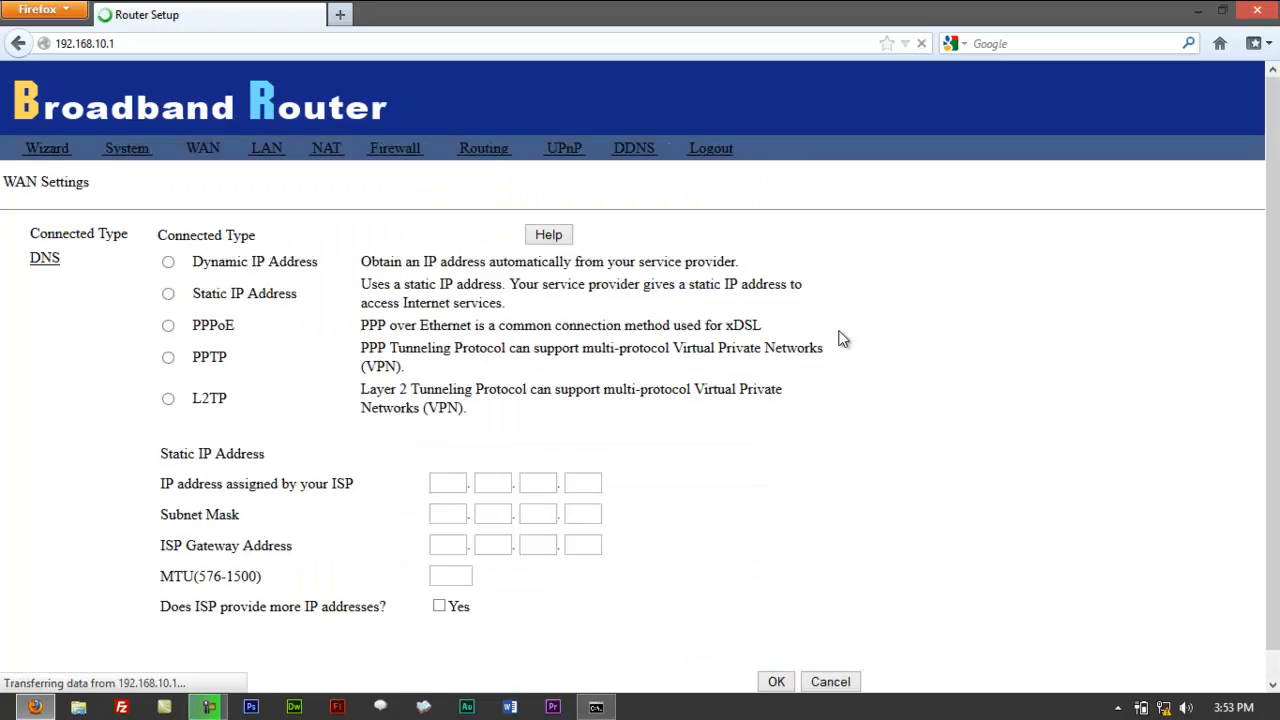
{"action": "left_click", "coordinate": [126, 148]}
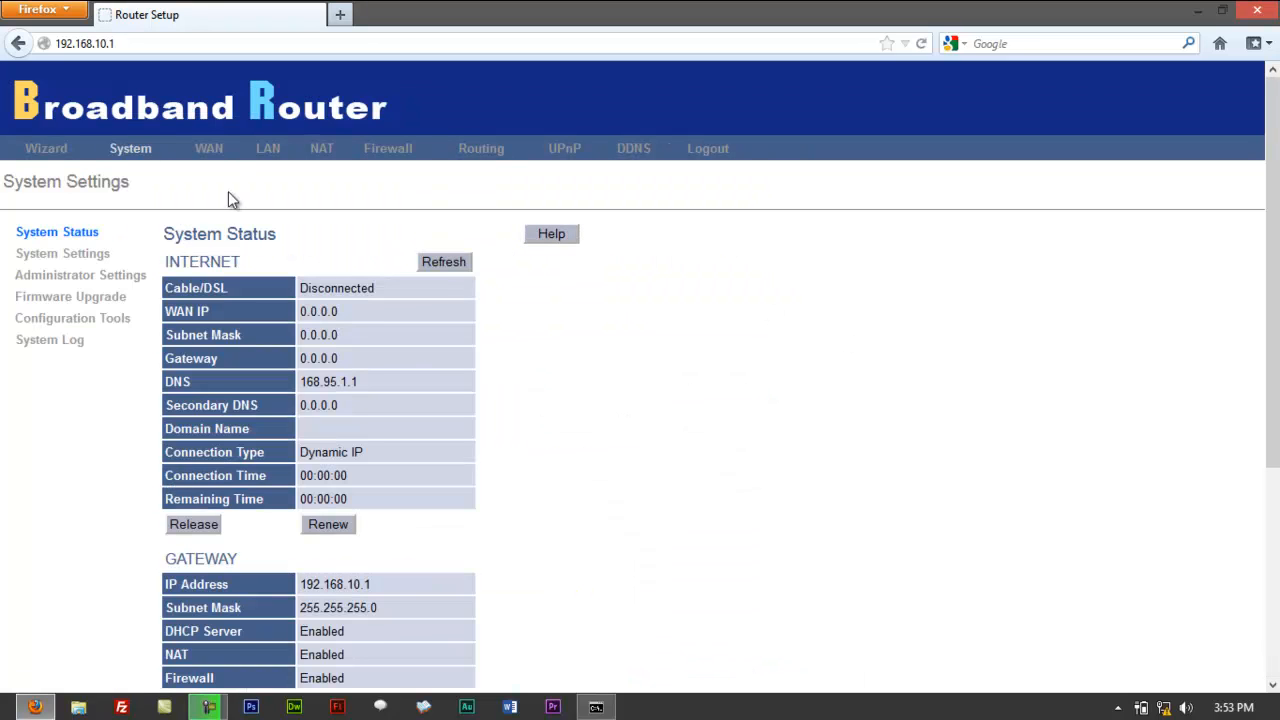
{"action": "left_click", "coordinate": [208, 148]}
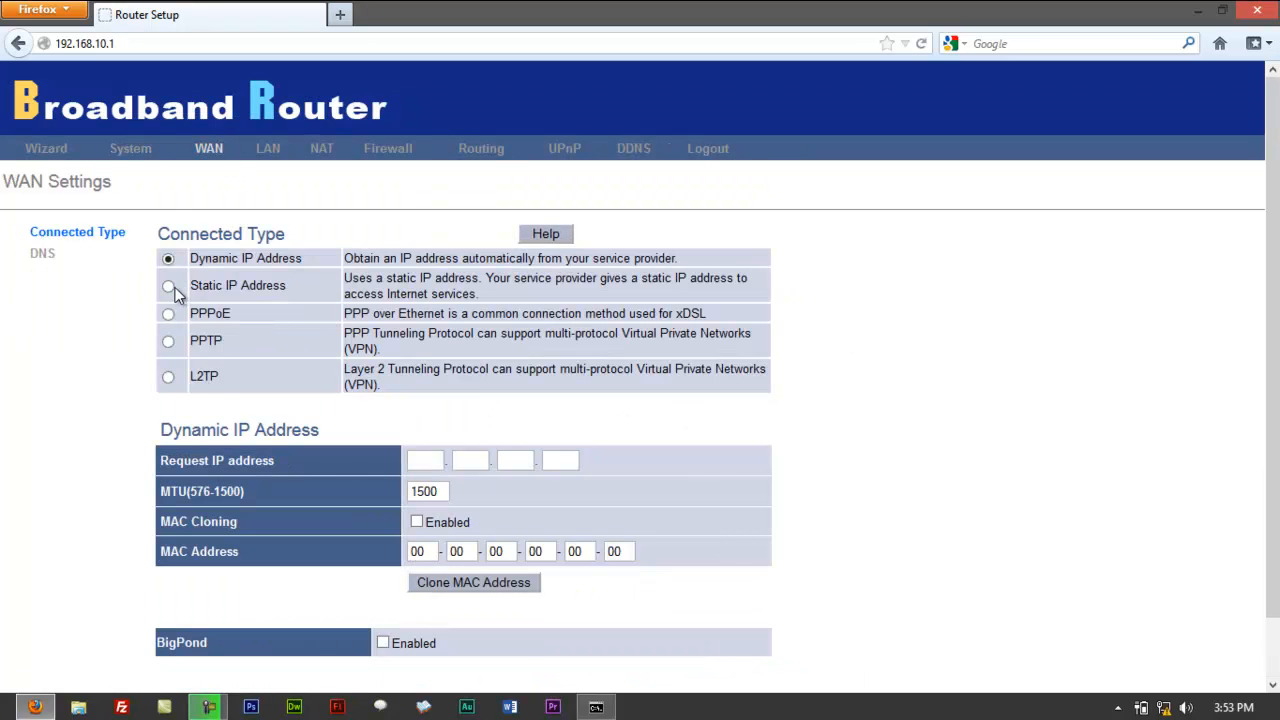
{"action": "left_click", "coordinate": [168, 284]}
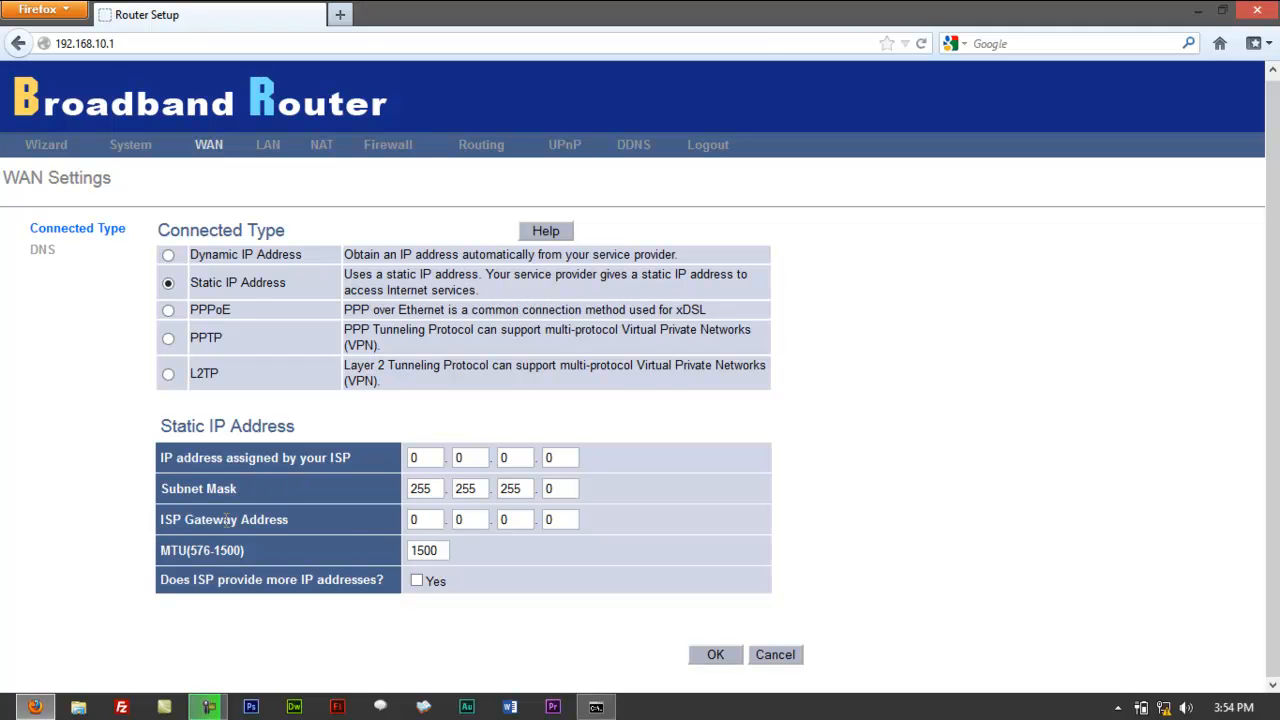
{"action": "mouse_move", "coordinate": [616, 476]}
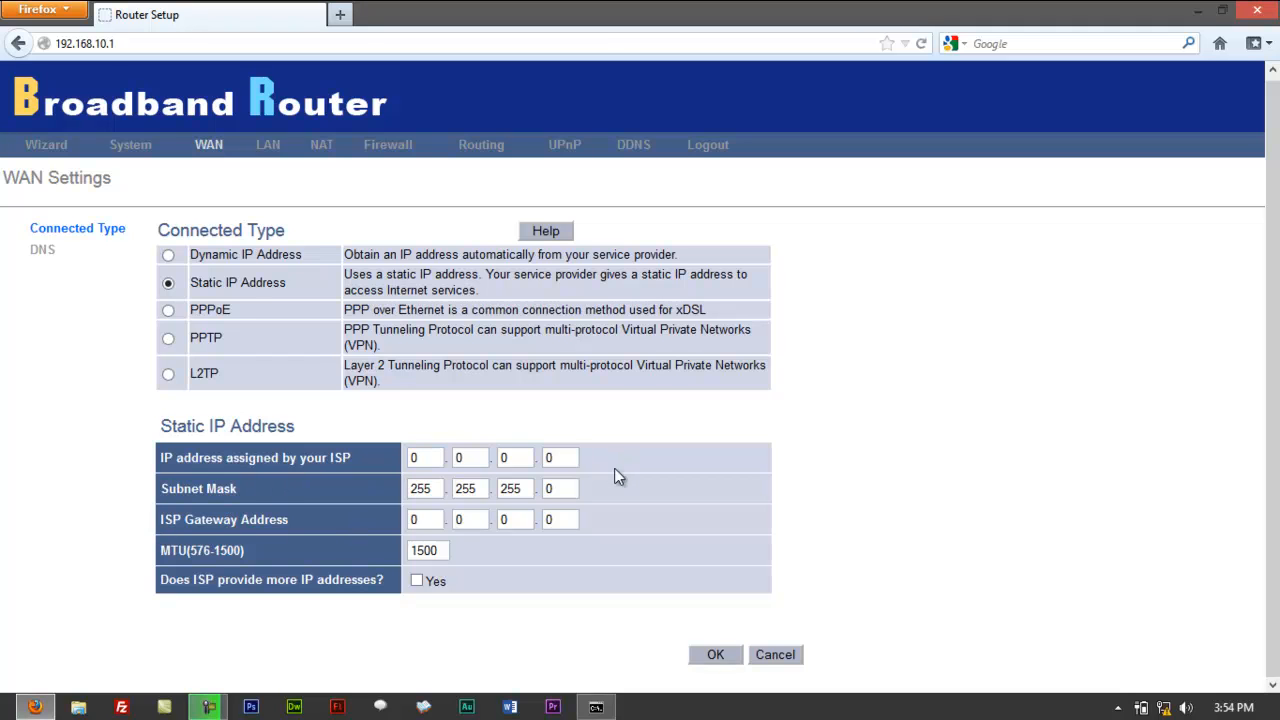
- Review the Static IP address fields, then switch the connection type to PPPoE
{"action": "left_click", "coordinate": [424, 456]}
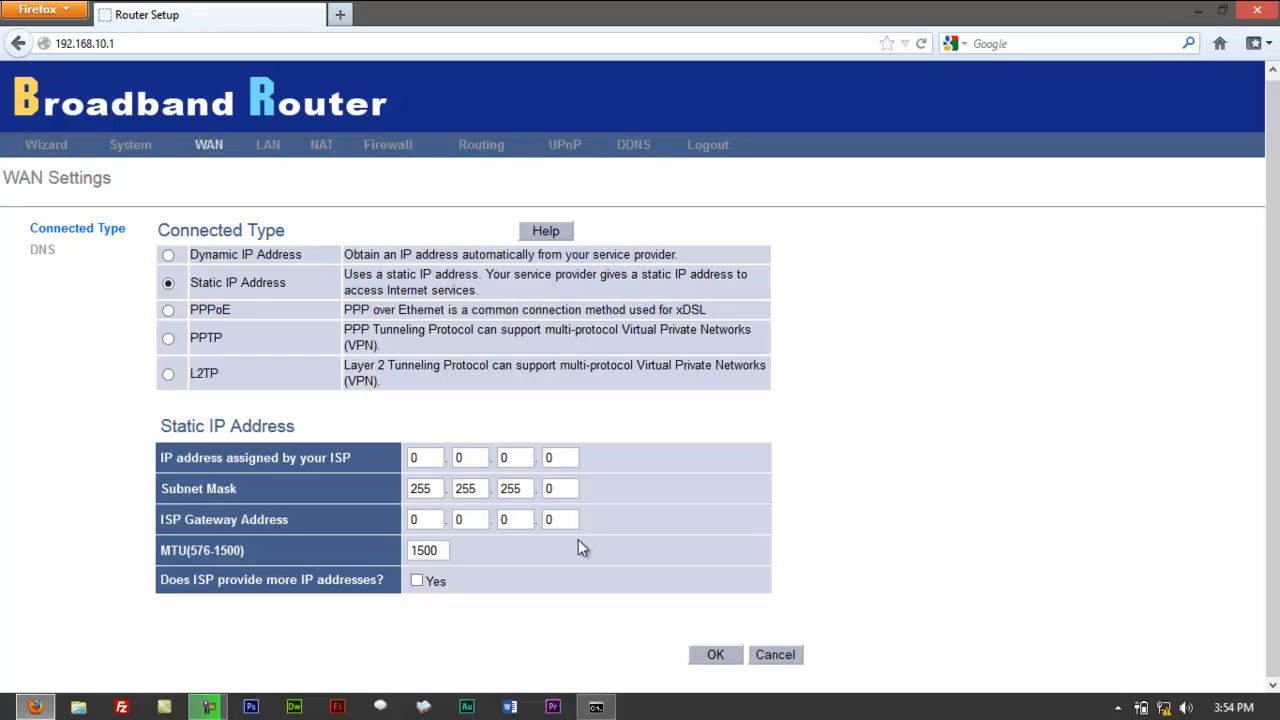
{"action": "mouse_move", "coordinate": [584, 544]}
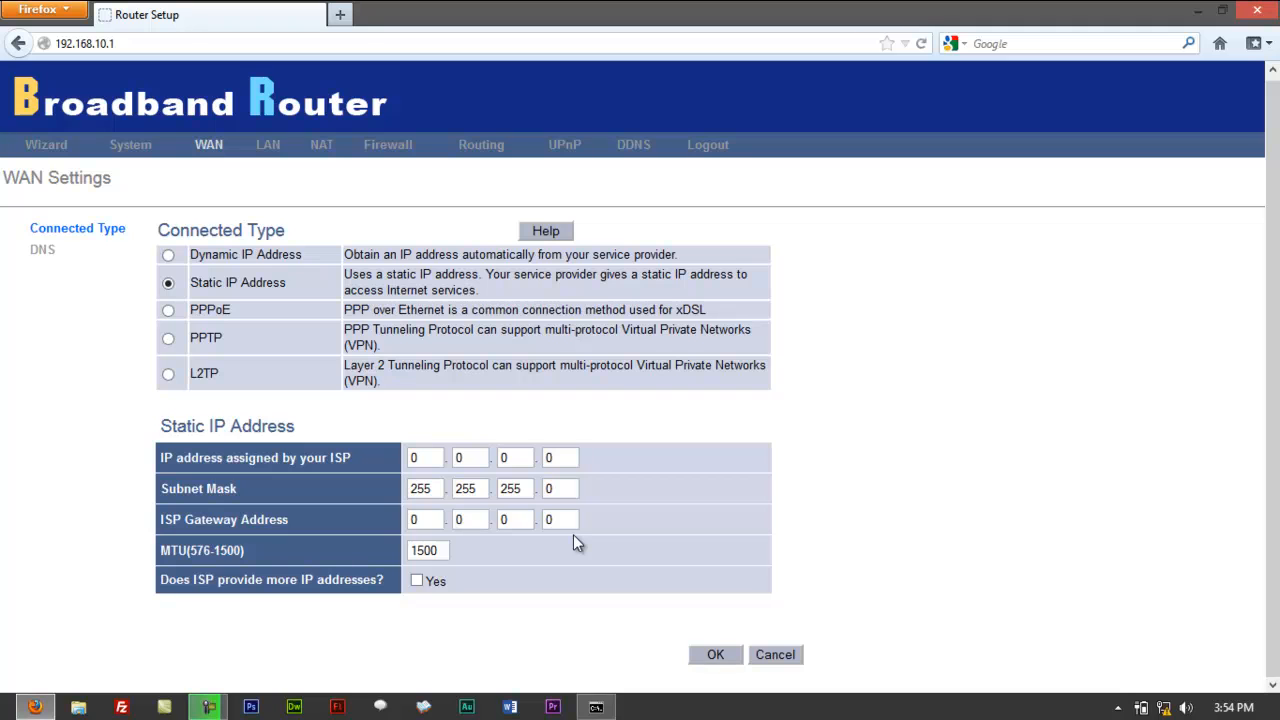
{"action": "mouse_move", "coordinate": [258, 300]}
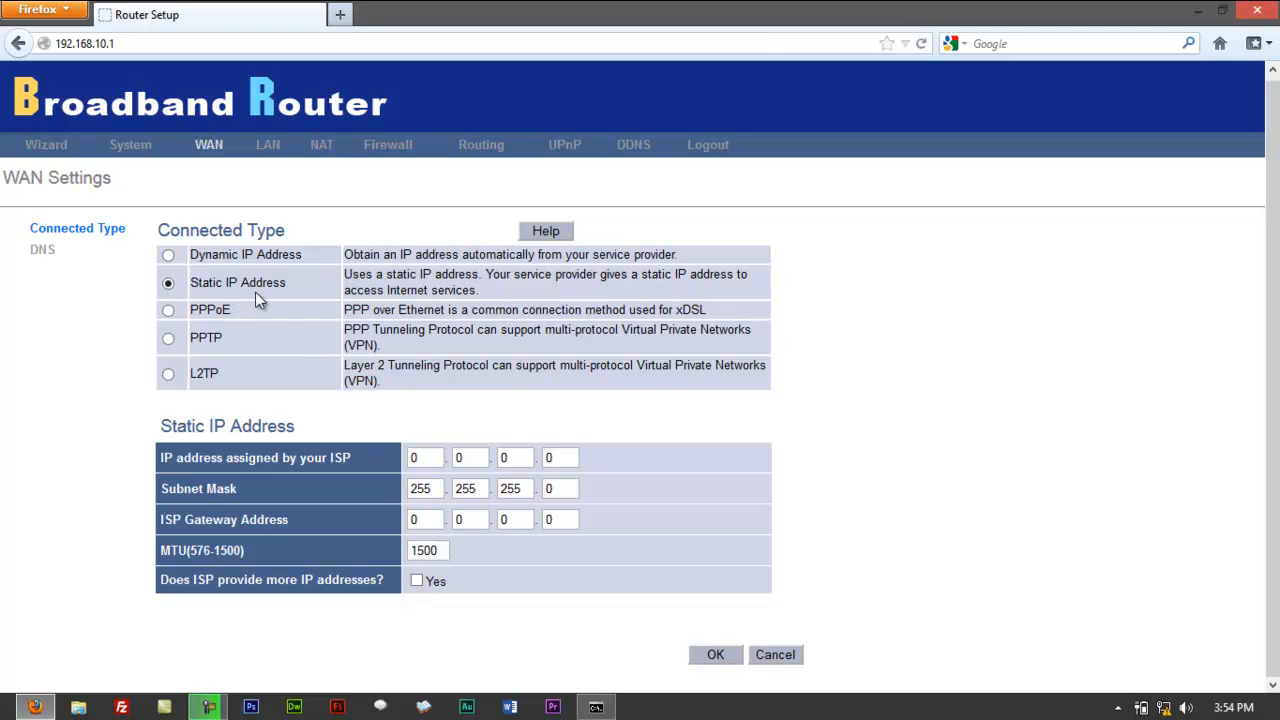
{"action": "mouse_move", "coordinate": [728, 668]}
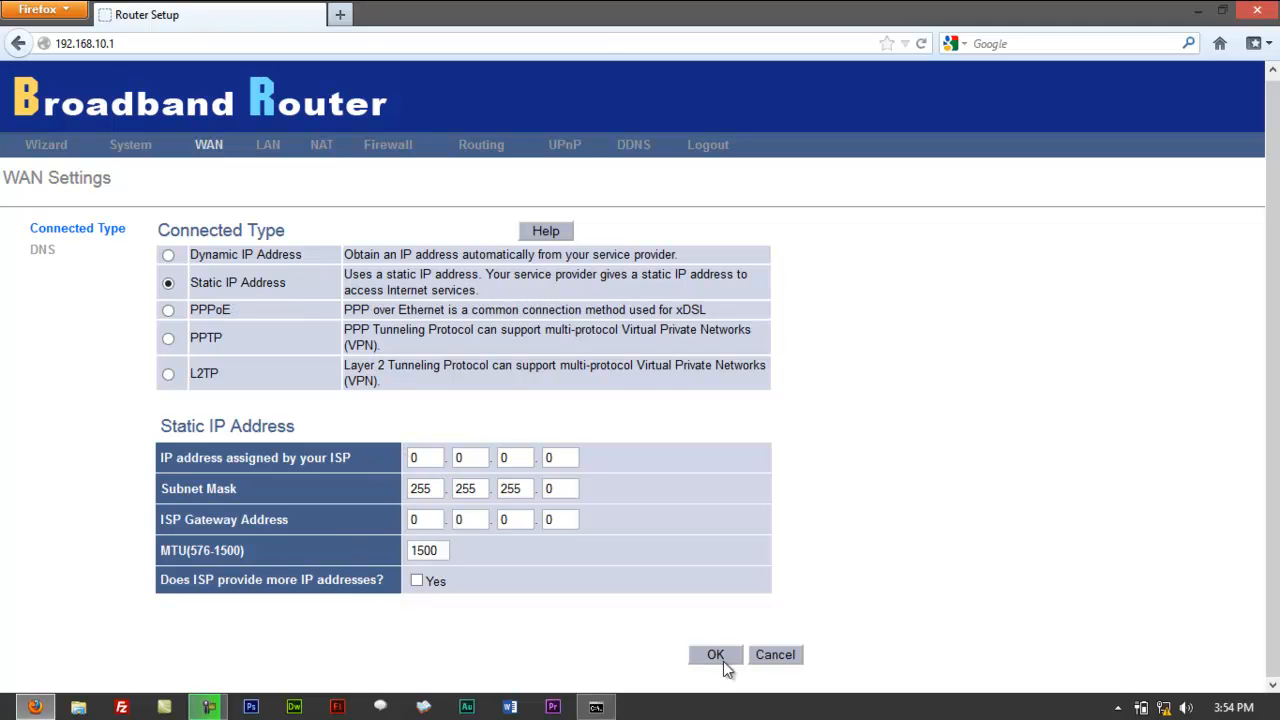
{"action": "mouse_move", "coordinate": [716, 668]}
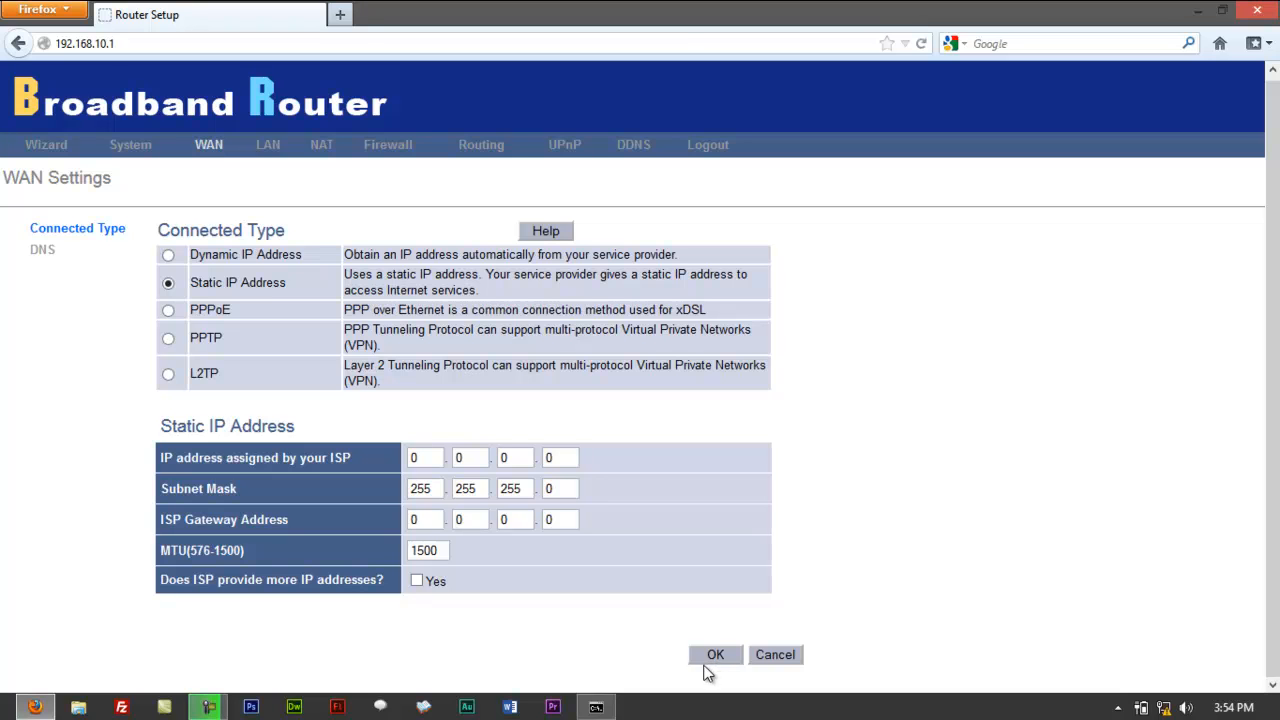
{"action": "mouse_move", "coordinate": [284, 330]}
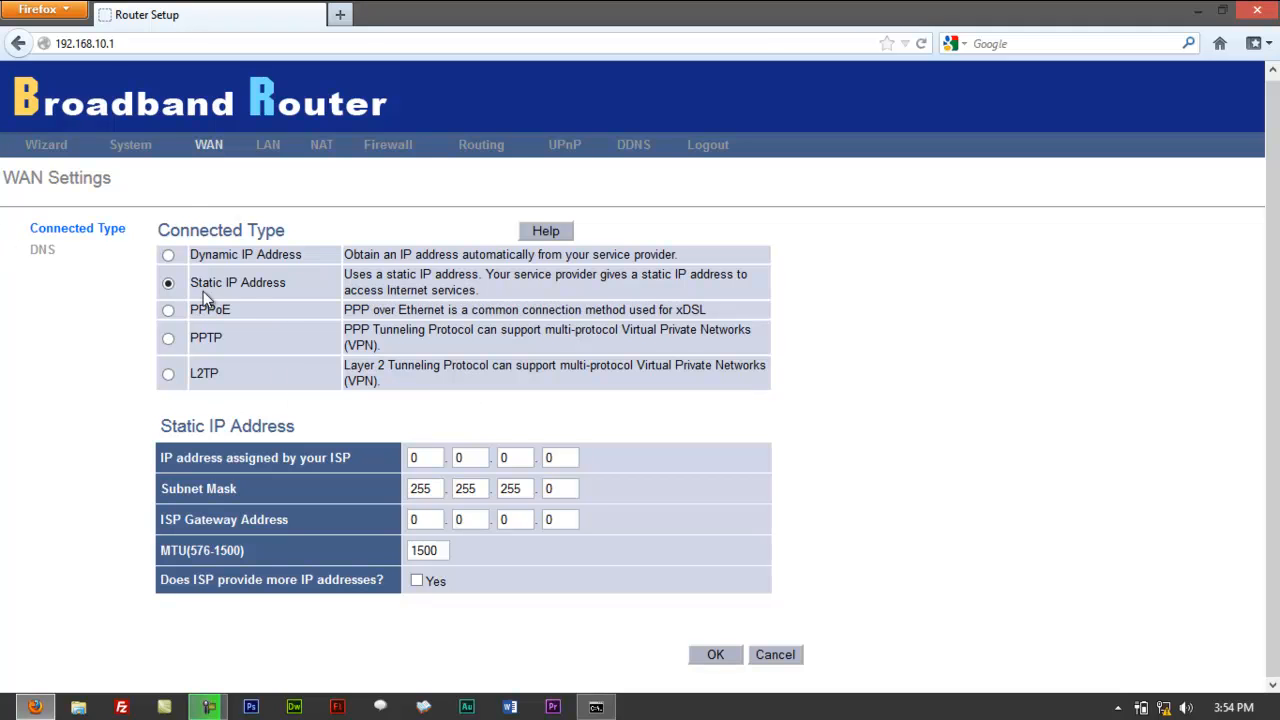
{"action": "mouse_move", "coordinate": [184, 328]}
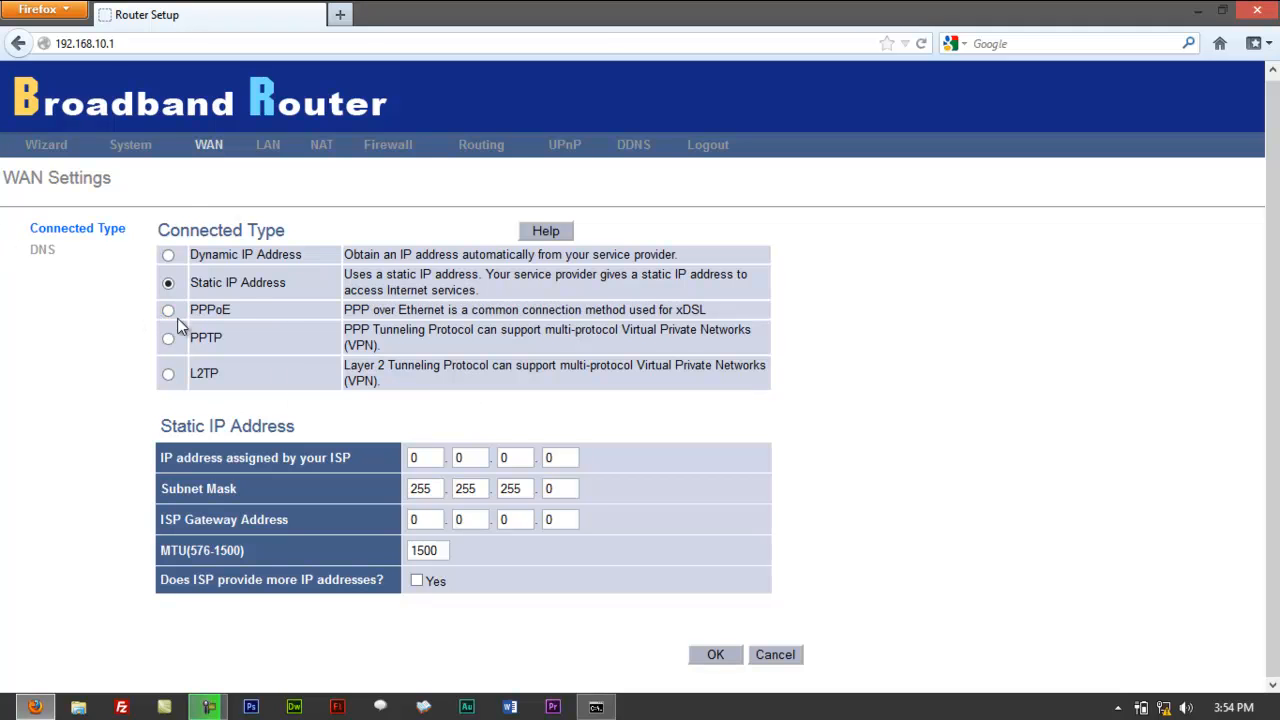
{"action": "mouse_move", "coordinate": [222, 240]}
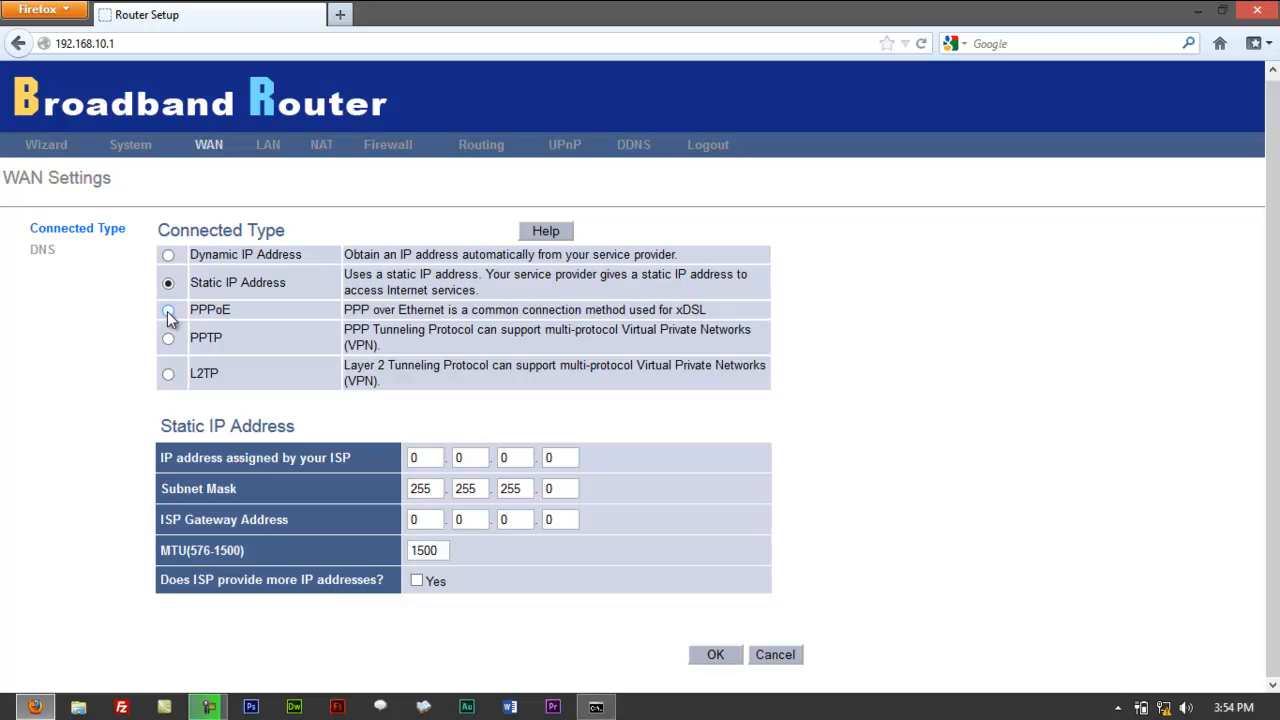
{"action": "left_click", "coordinate": [168, 310]}
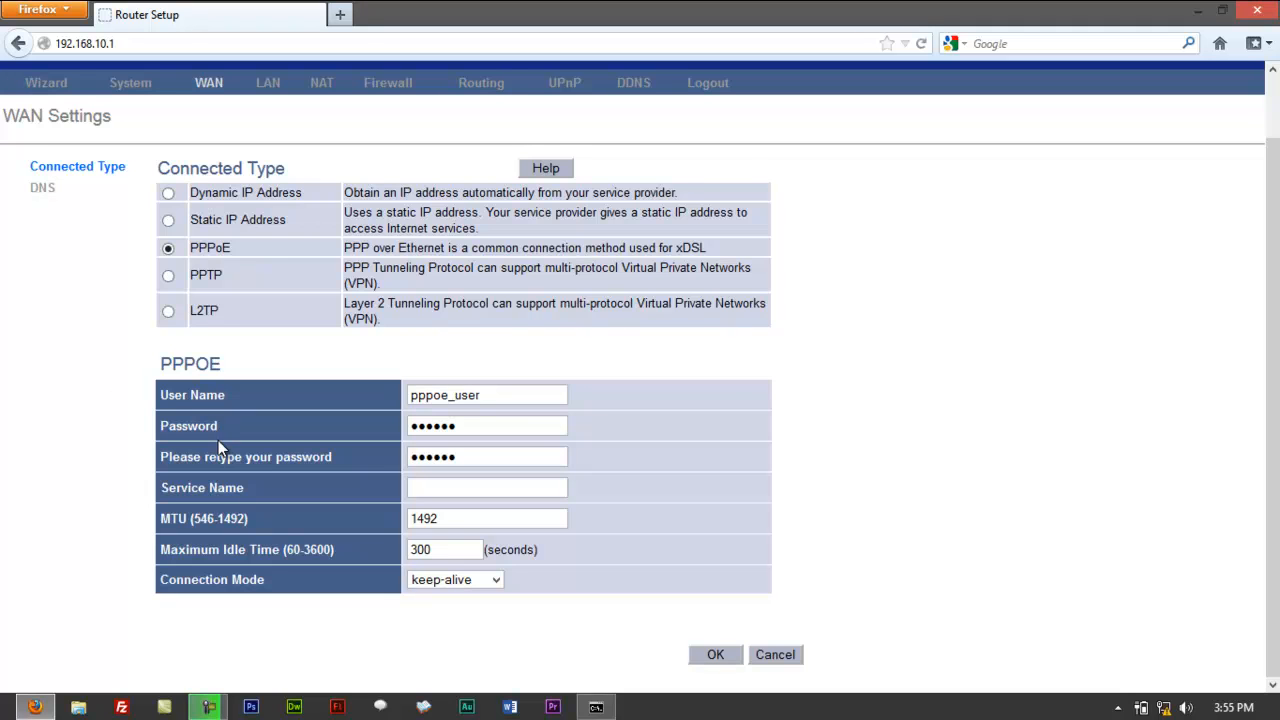
{"action": "mouse_move", "coordinate": [212, 414]}
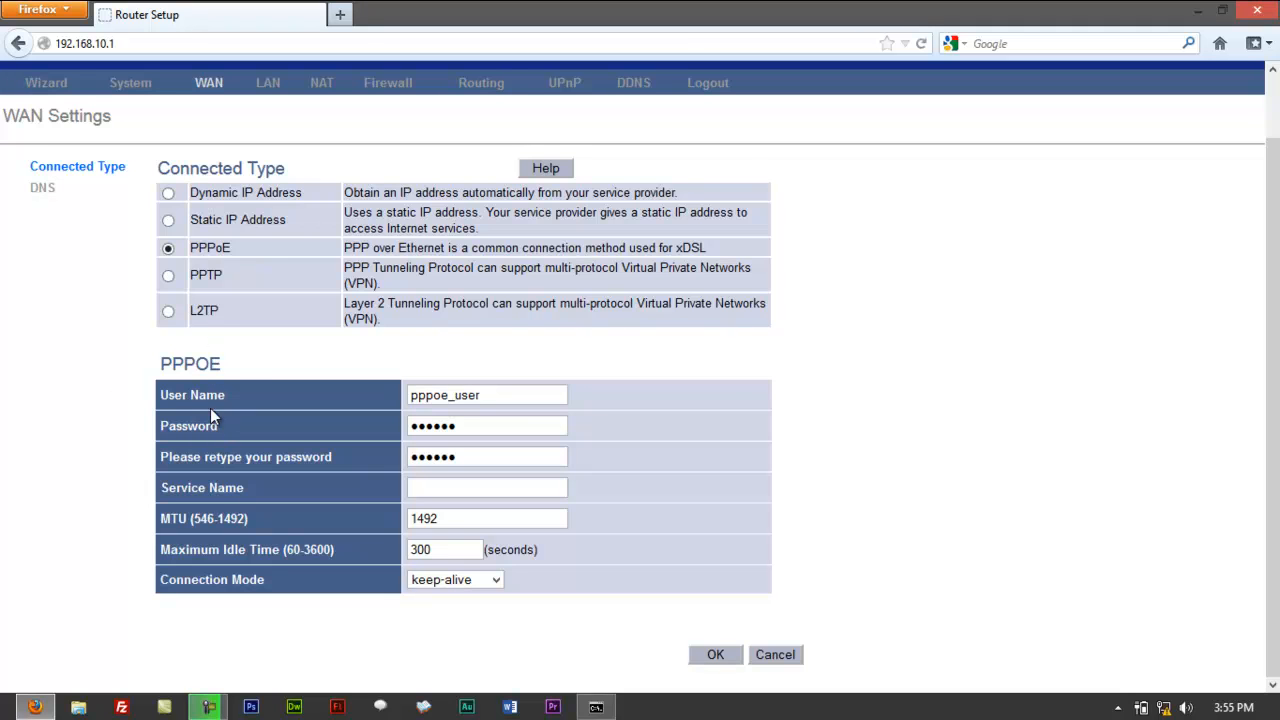
{"action": "mouse_move", "coordinate": [230, 420]}
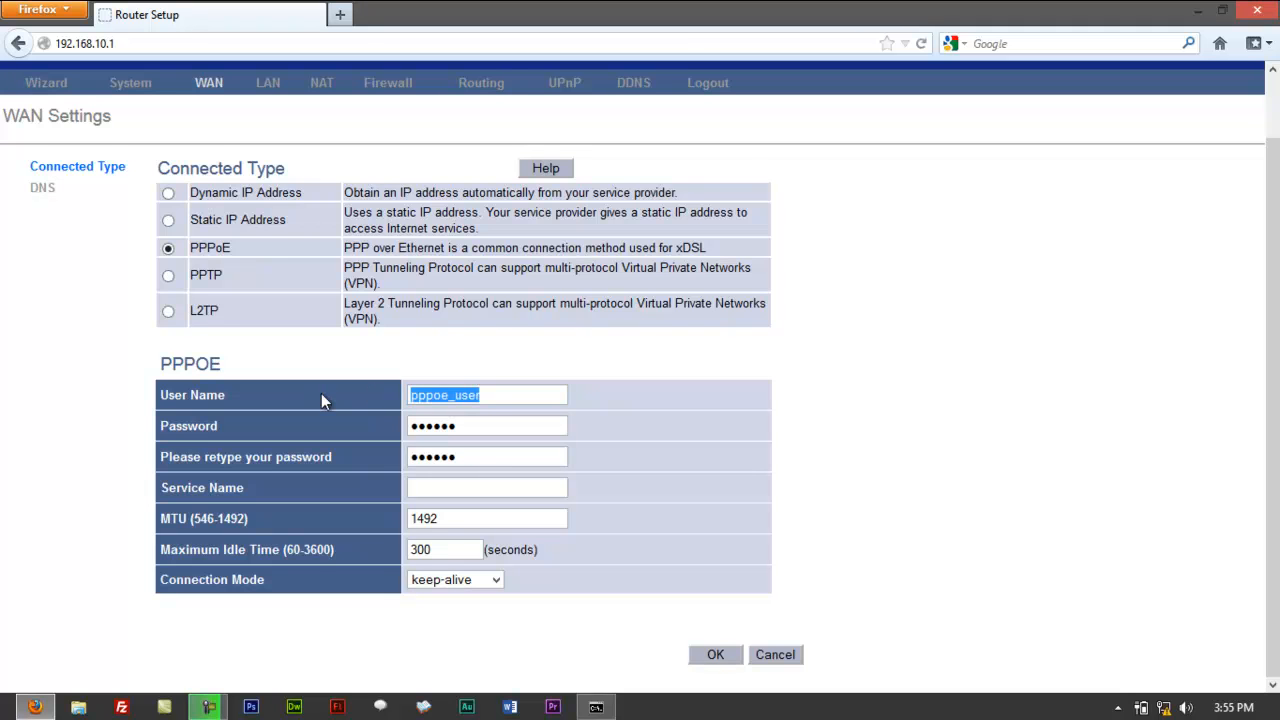
{"action": "type", "text": "johnu"}
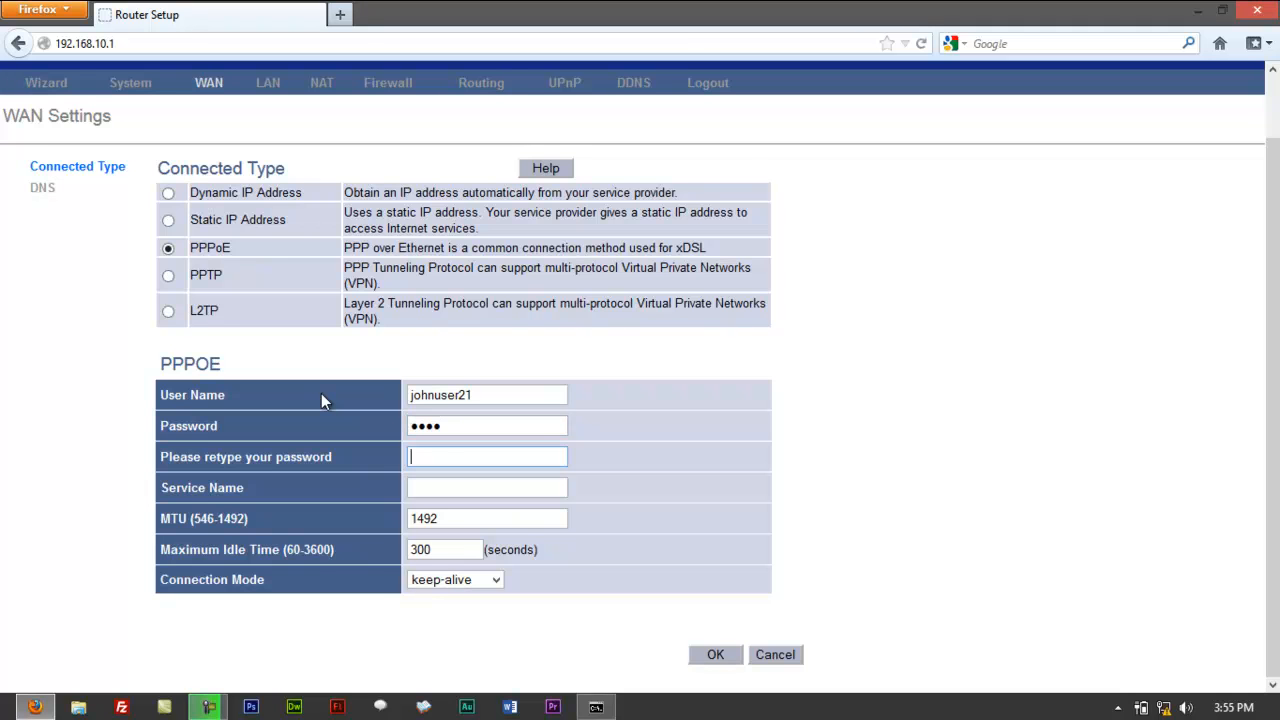
{"action": "type", "text": "••••"}
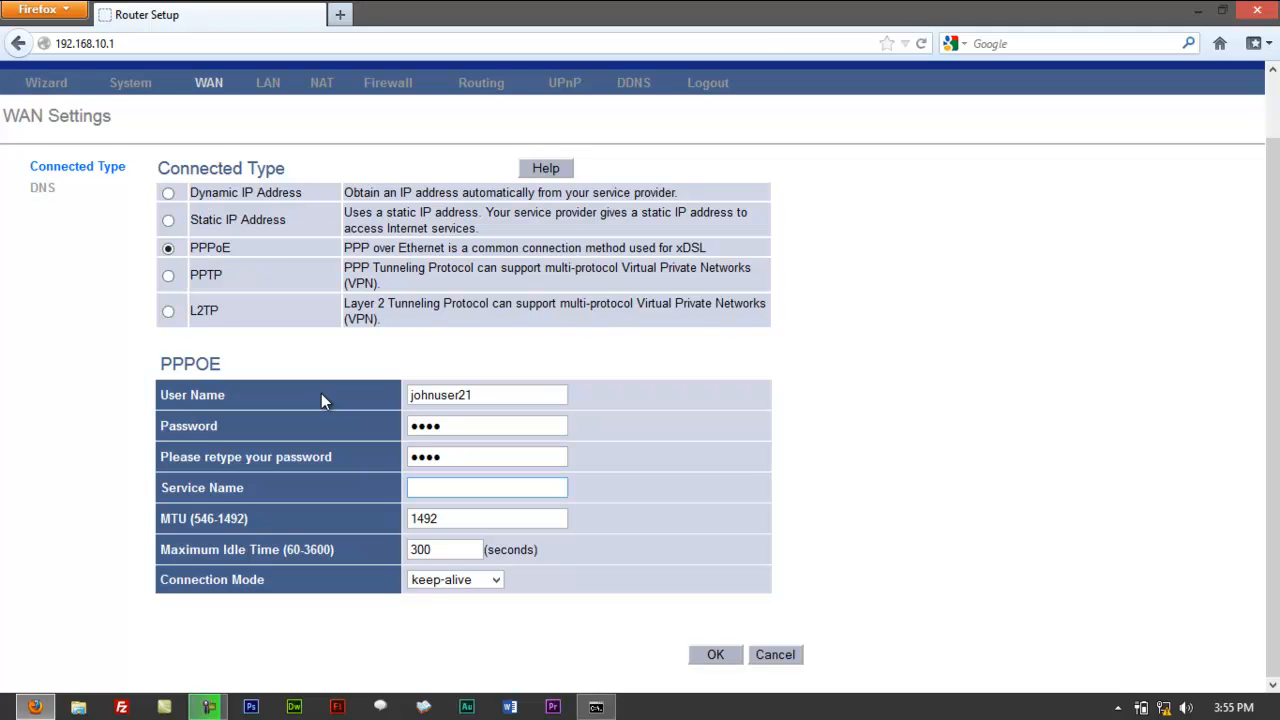
{"action": "type", "text": "BayanDS"}
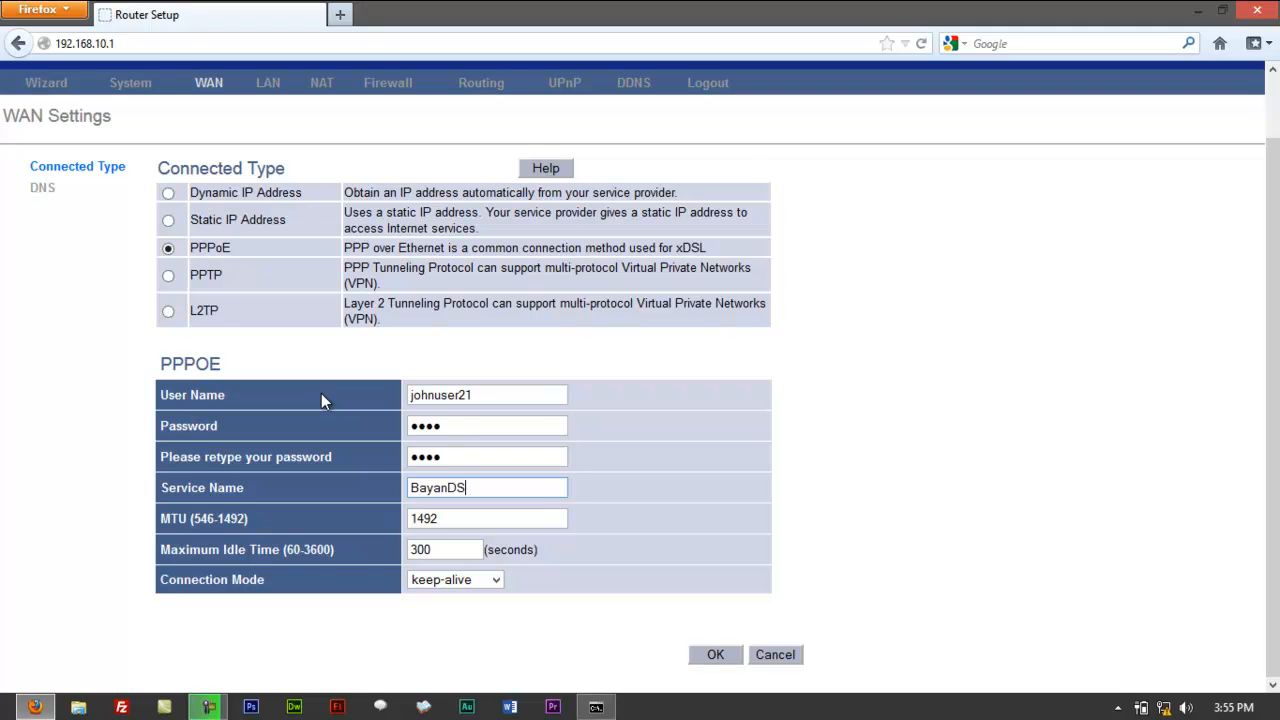
{"action": "type", "text": "PLDT"}
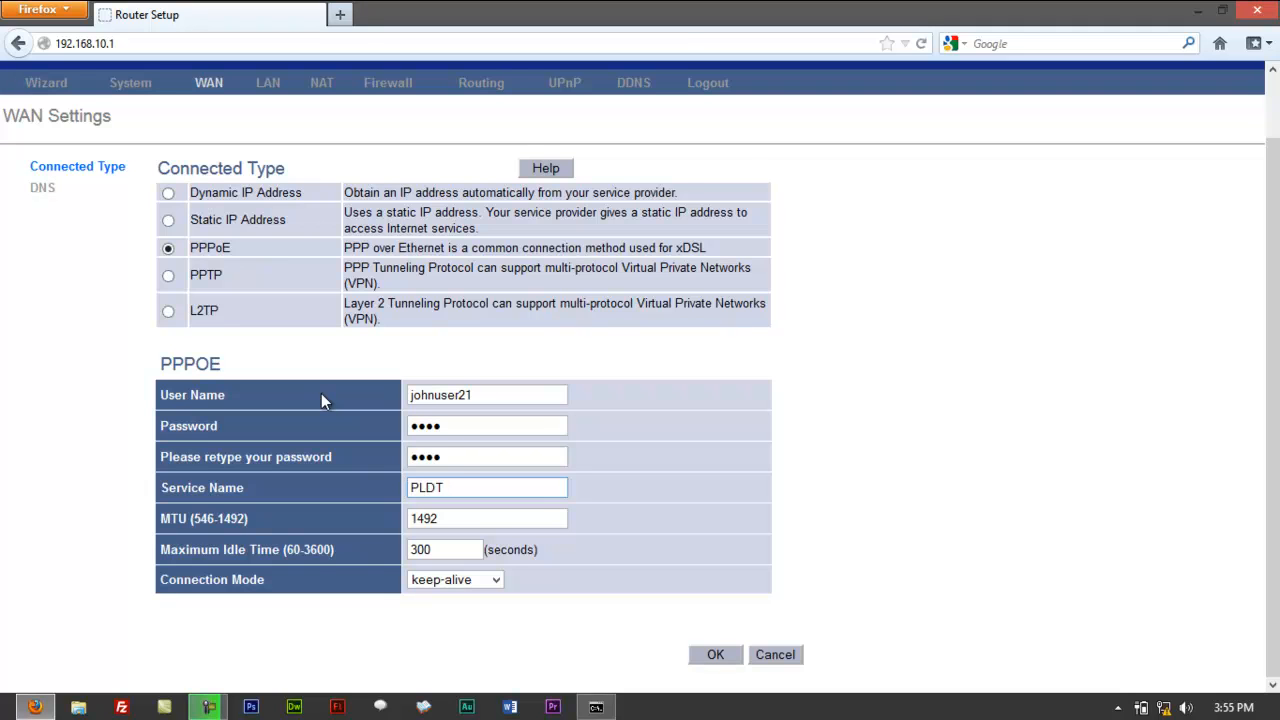
- Try service names SkyBroad and SmartBro, then clear the Service Name field
{"action": "left_click", "coordinate": [488, 488]}
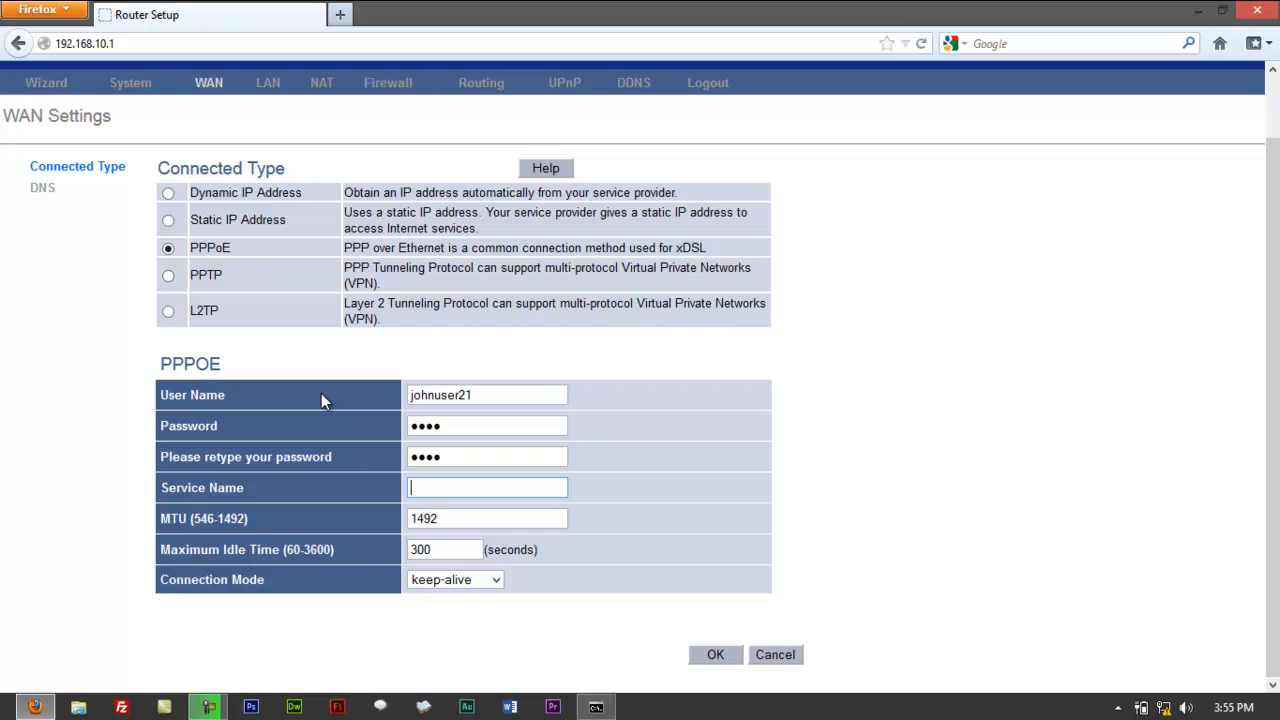
{"action": "type", "text": "SkyB"}
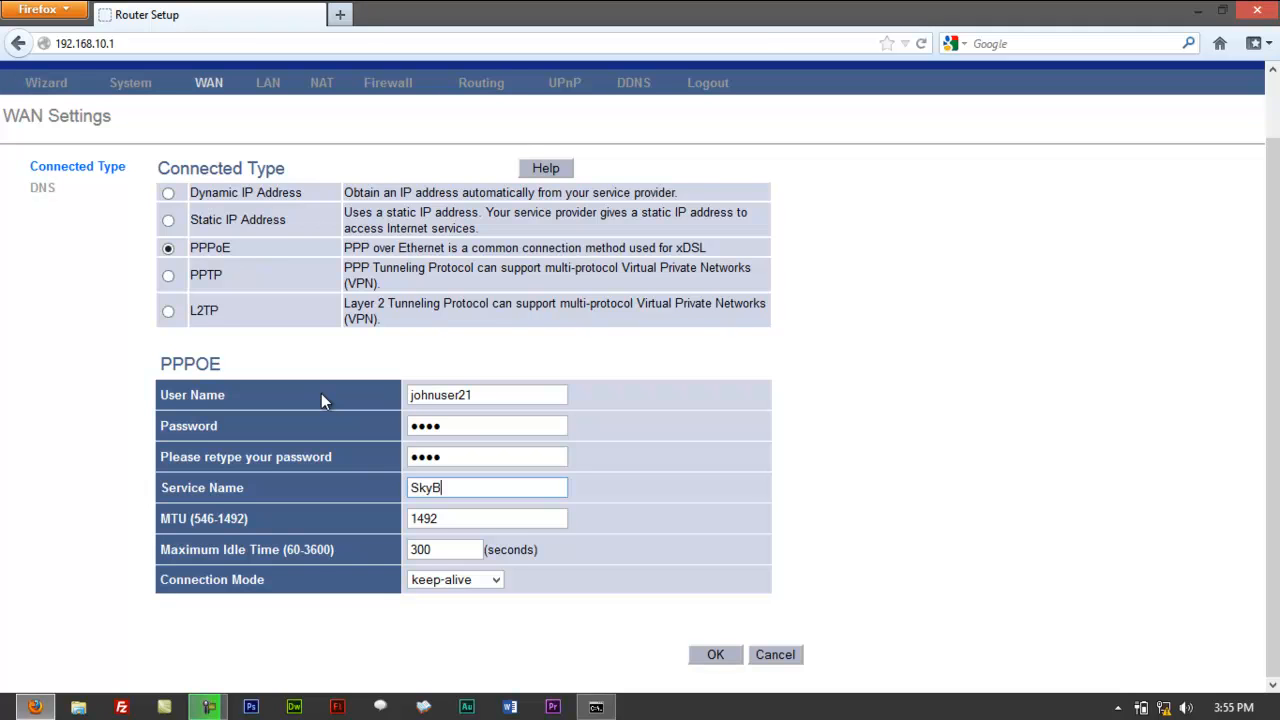
{"action": "type", "text": "road"}
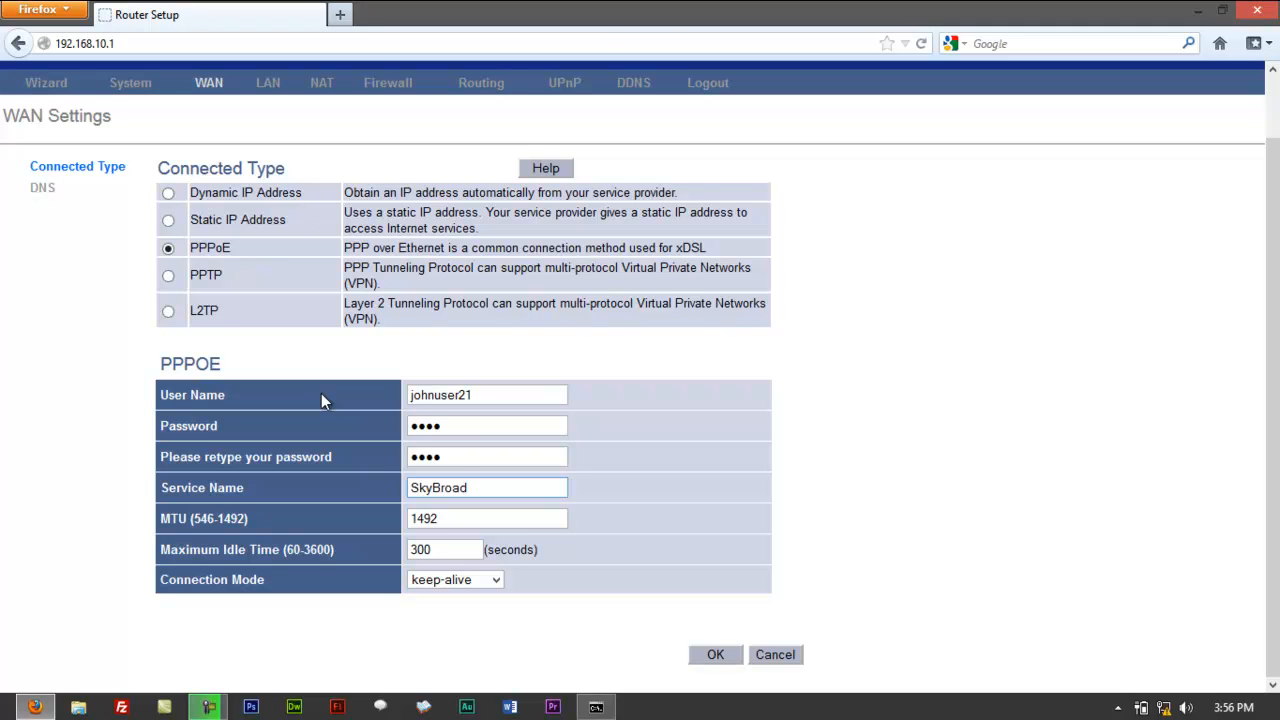
{"action": "left_click", "coordinate": [488, 488]}
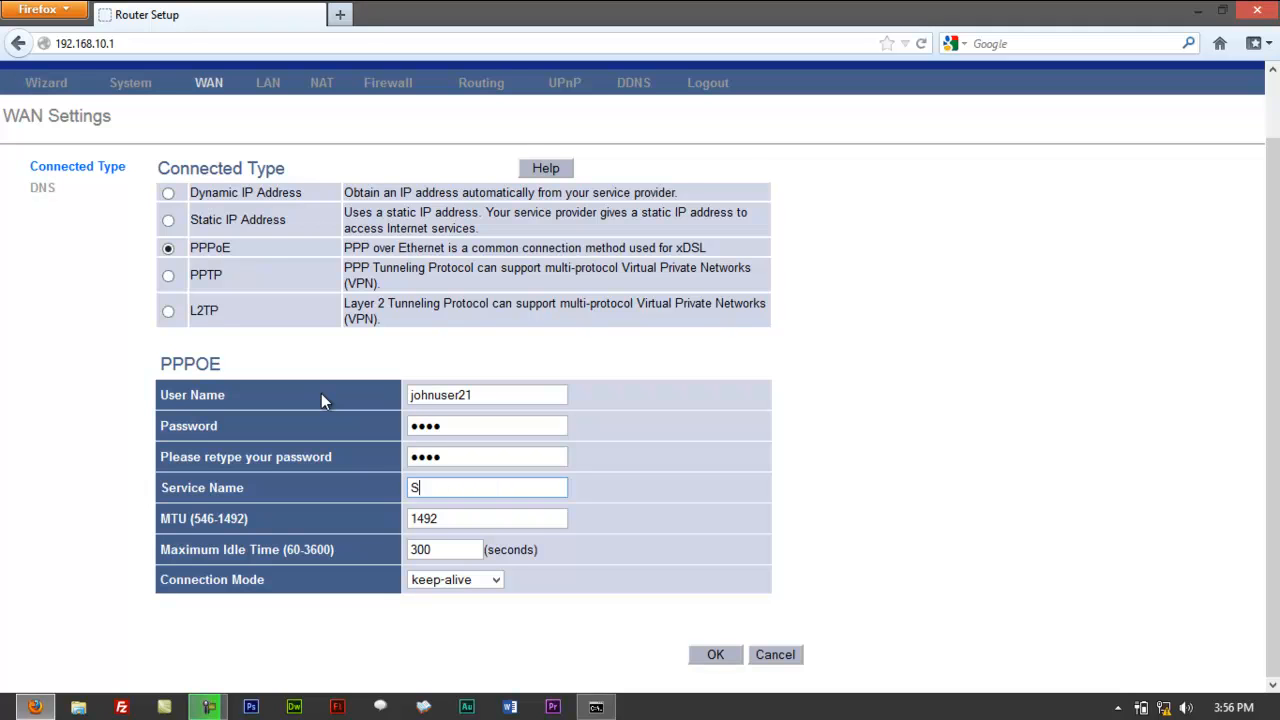
{"action": "type", "text": "martBro"}
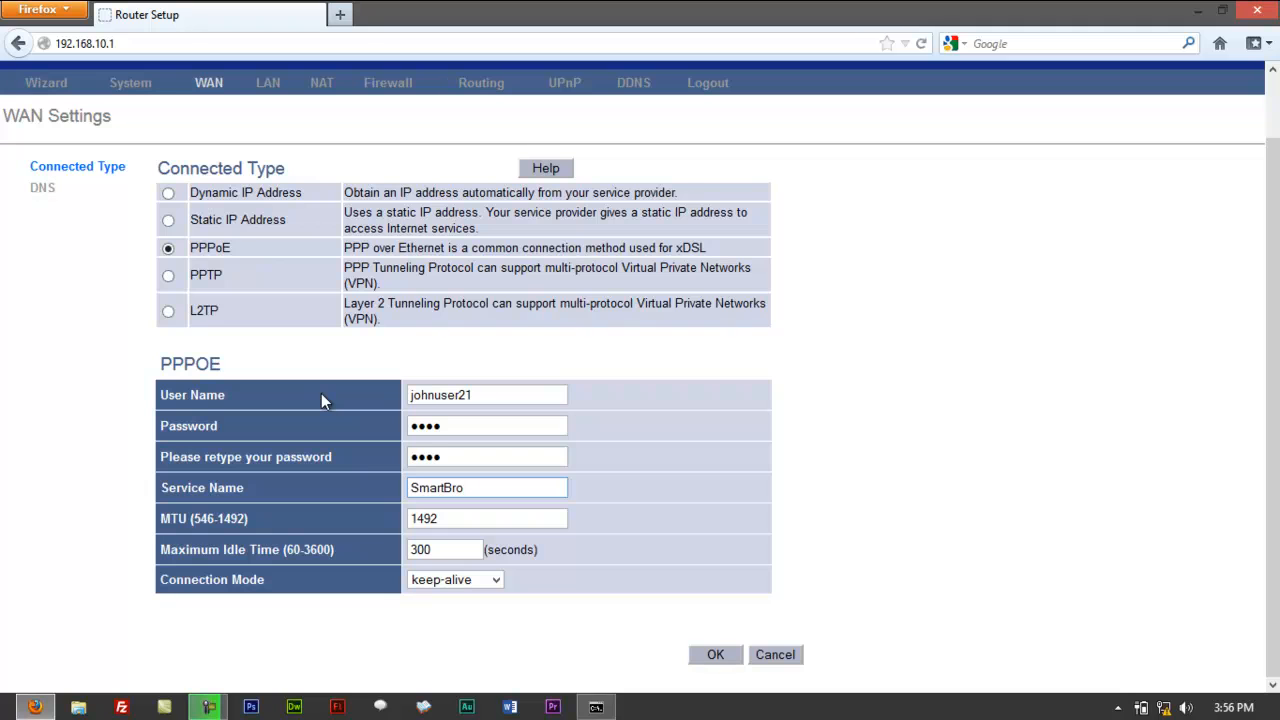
{"action": "left_click", "coordinate": [488, 488]}
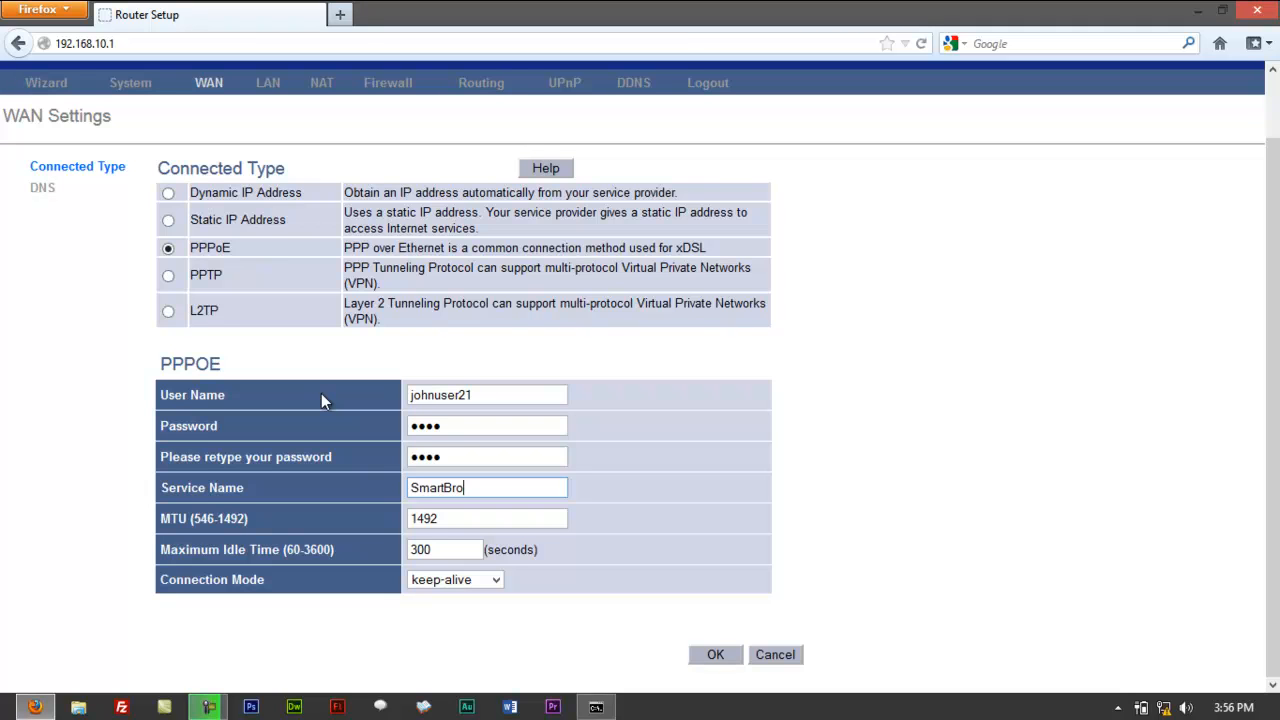
{"action": "key", "text": "BackSpace"}
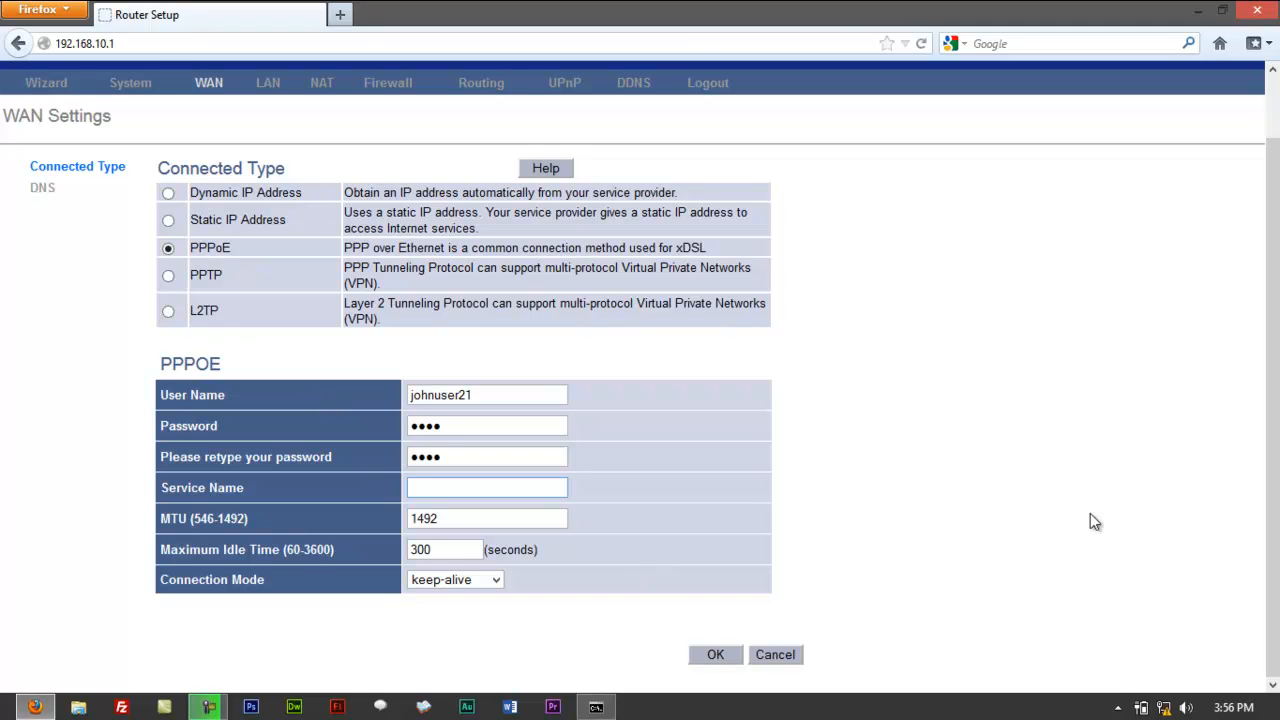
{"action": "left_click", "coordinate": [488, 488]}
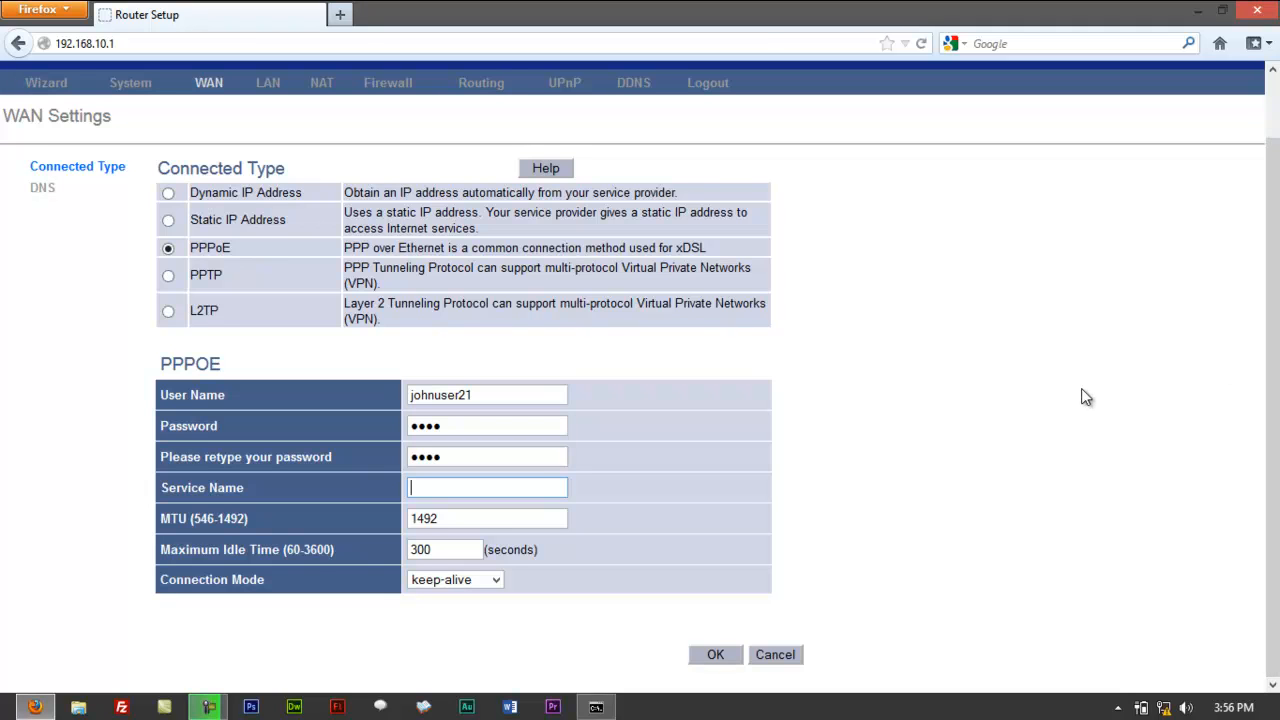
{"action": "mouse_move", "coordinate": [960, 450]}
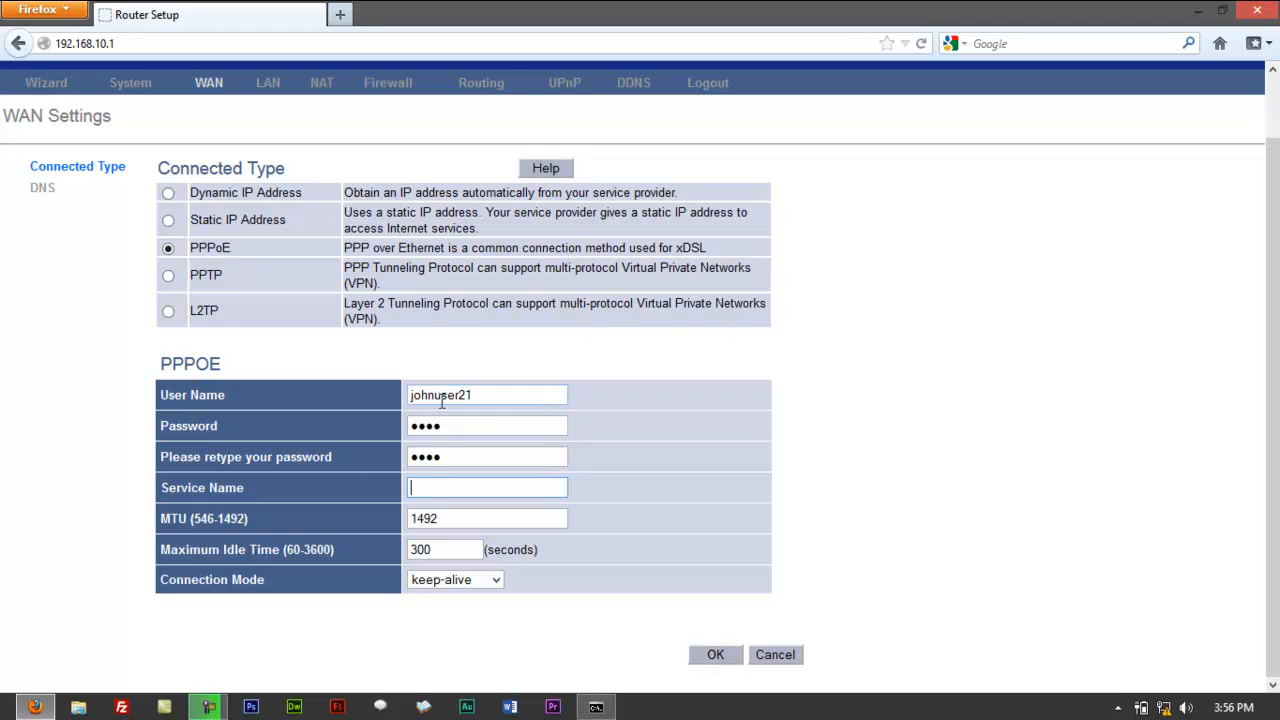
{"action": "mouse_move", "coordinate": [448, 478]}
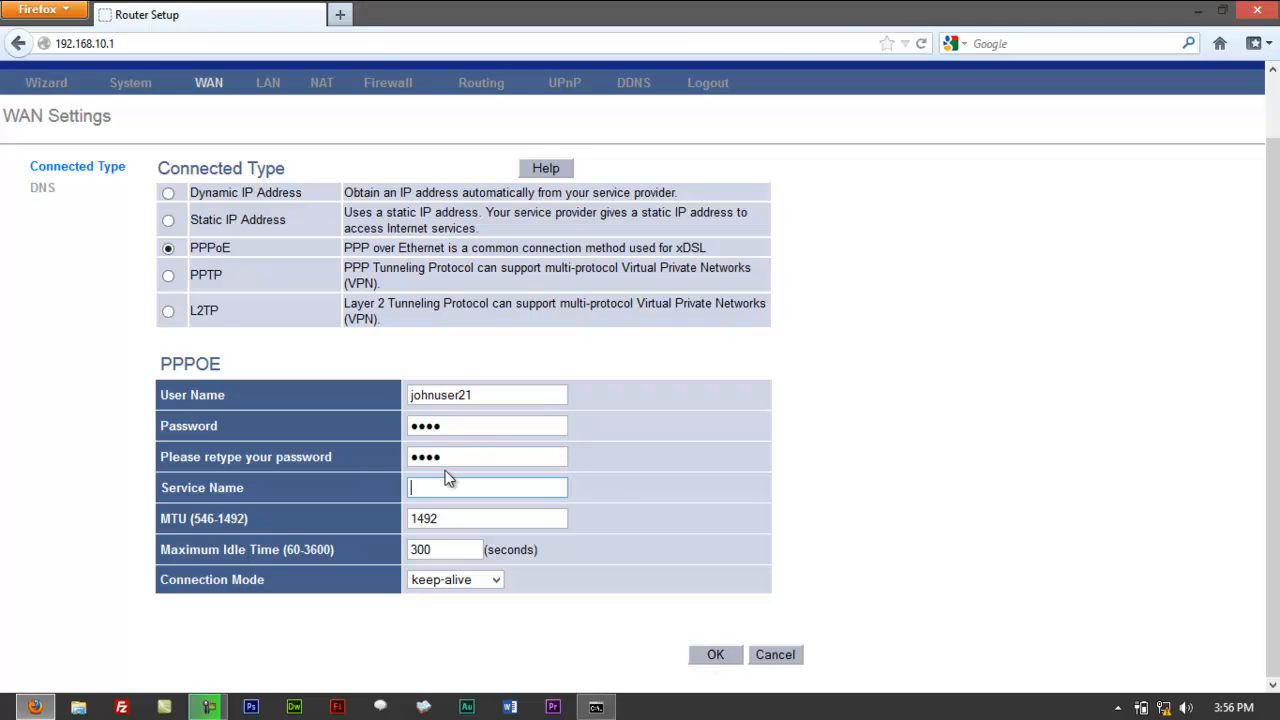